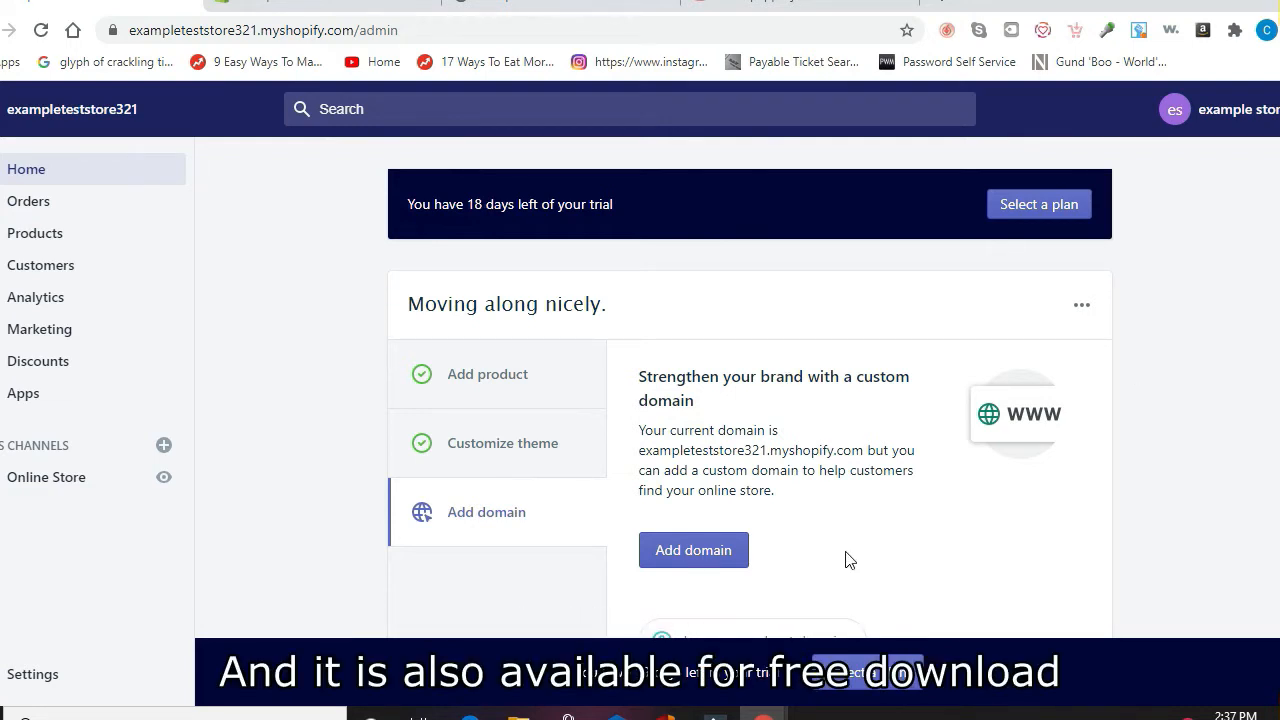
{"action": "mouse_move", "coordinate": [36, 233]}
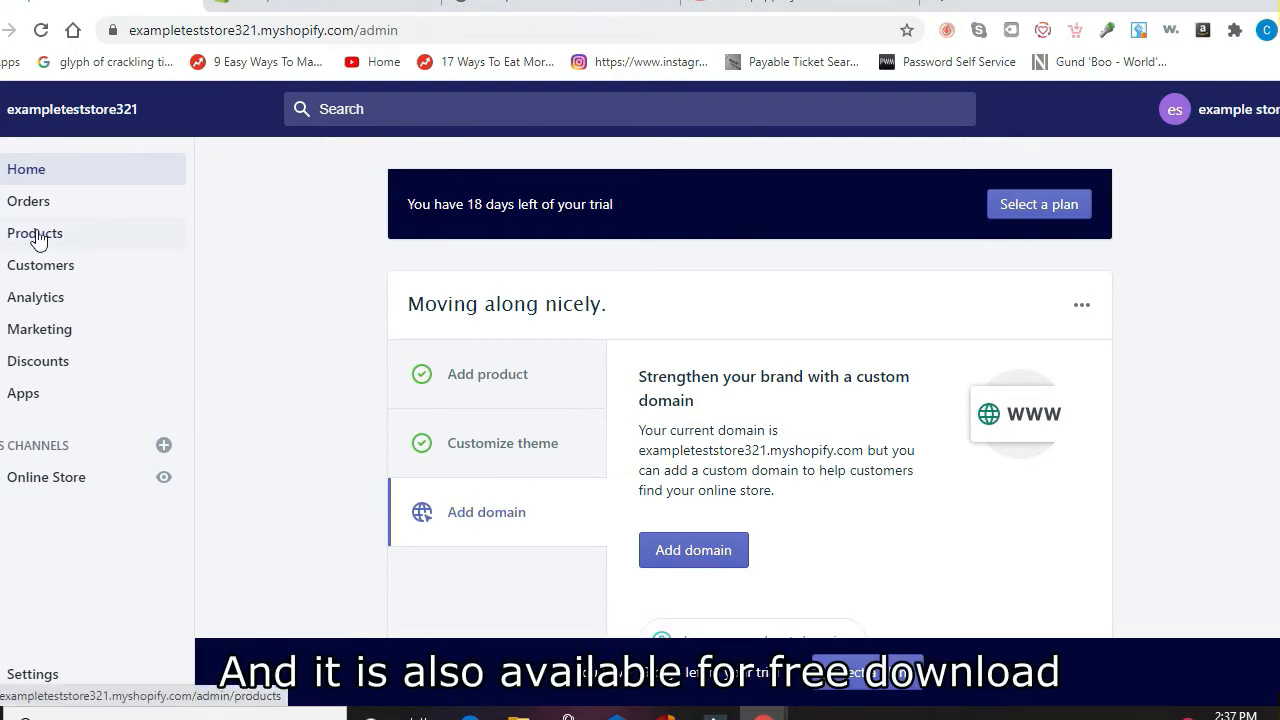
Open example hoodie 1 from Products and review its S–3X variants priced at $50.00
{"action": "left_click", "coordinate": [34, 233]}
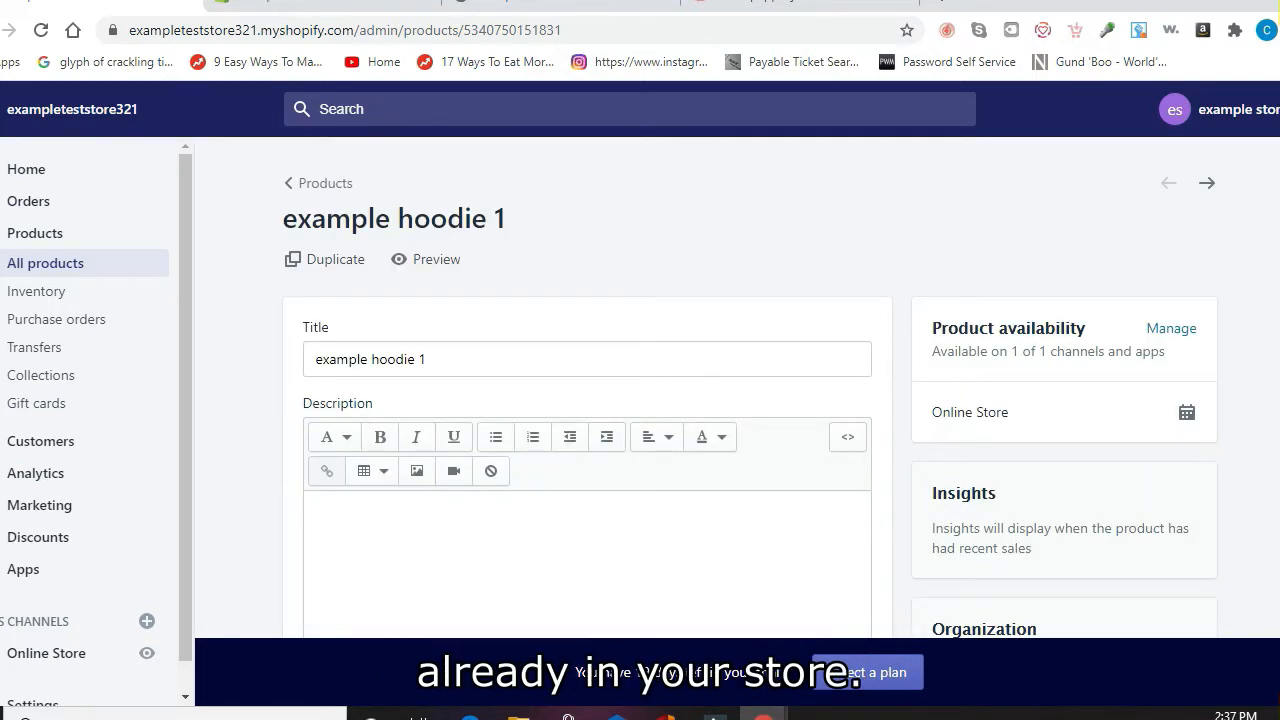
{"action": "scroll", "scroll_direction": "down", "scroll_amount": 3}
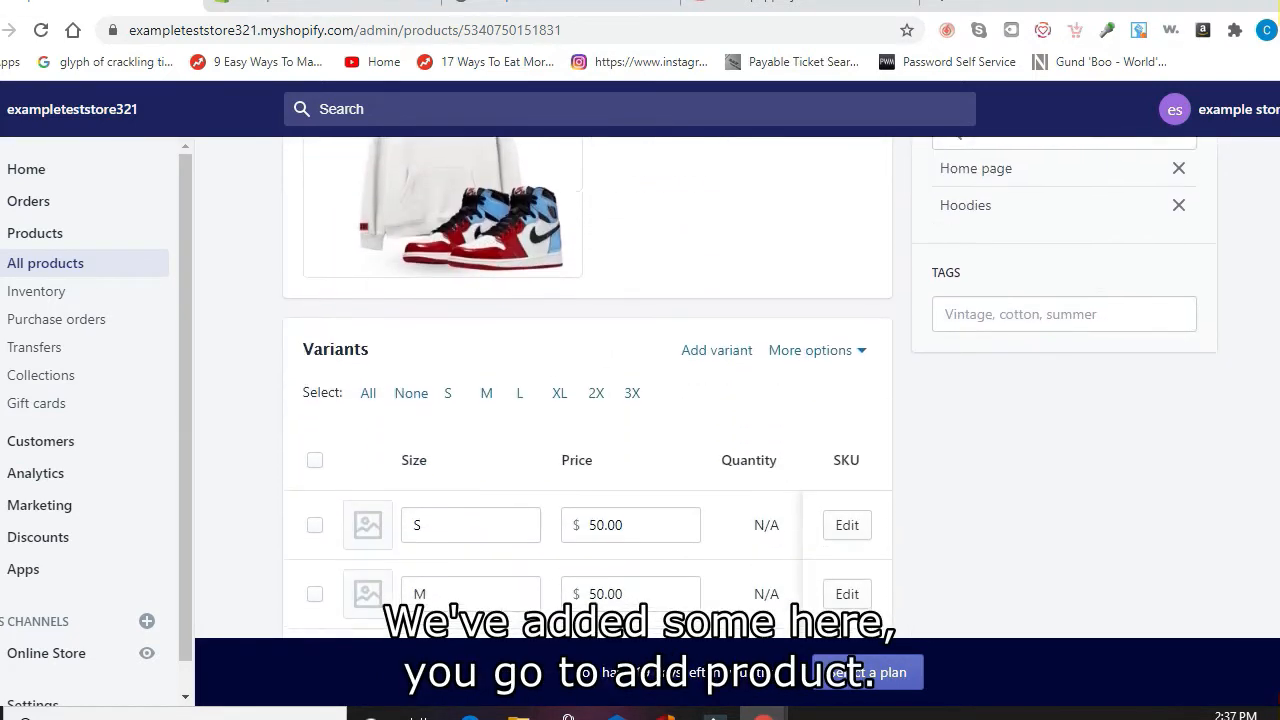
{"action": "scroll", "scroll_direction": "down", "scroll_amount": 3}
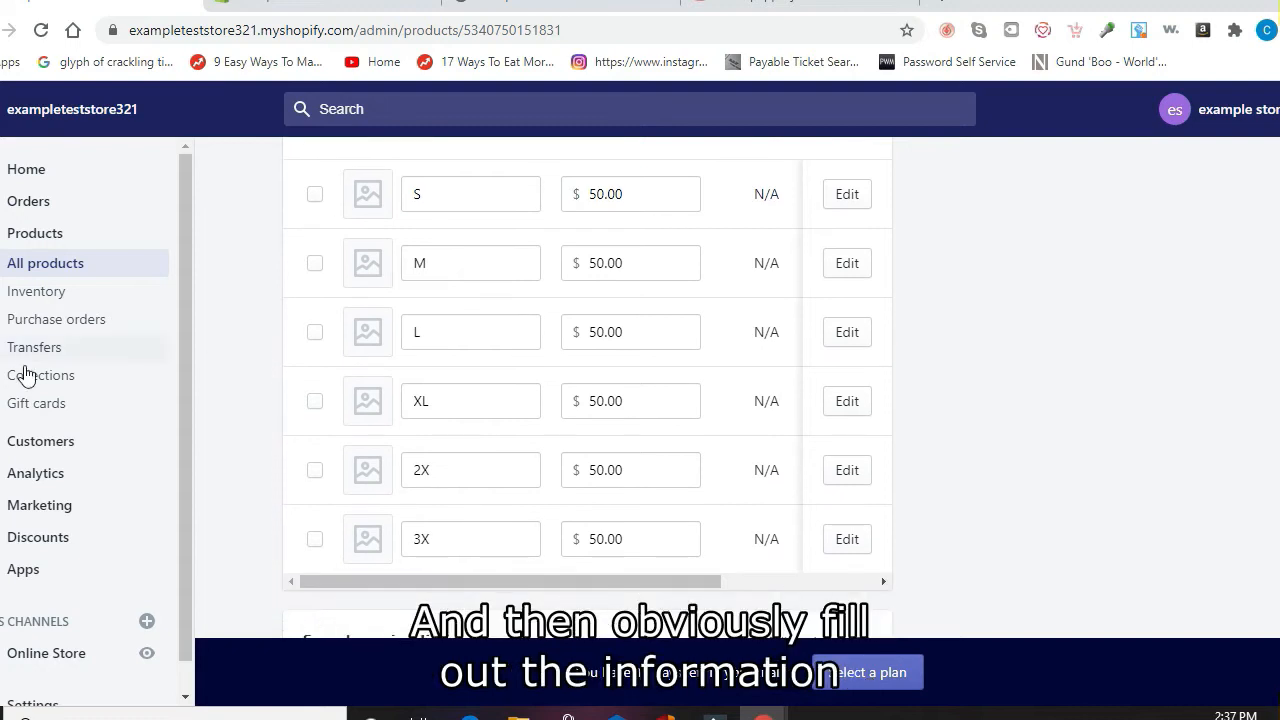
Go from Collections to Navigation and view Main menu's Home, Catalog, Tees and Hoodies items
{"action": "left_click", "coordinate": [42, 375]}
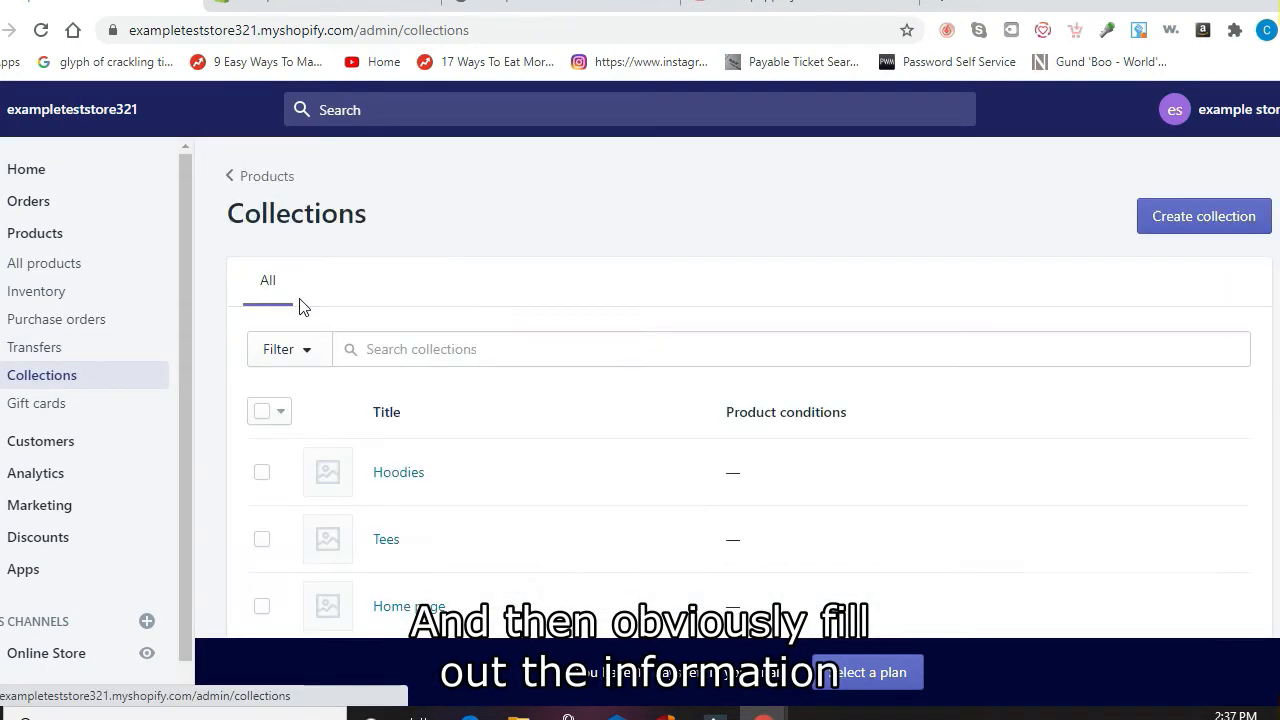
{"action": "mouse_move", "coordinate": [410, 458]}
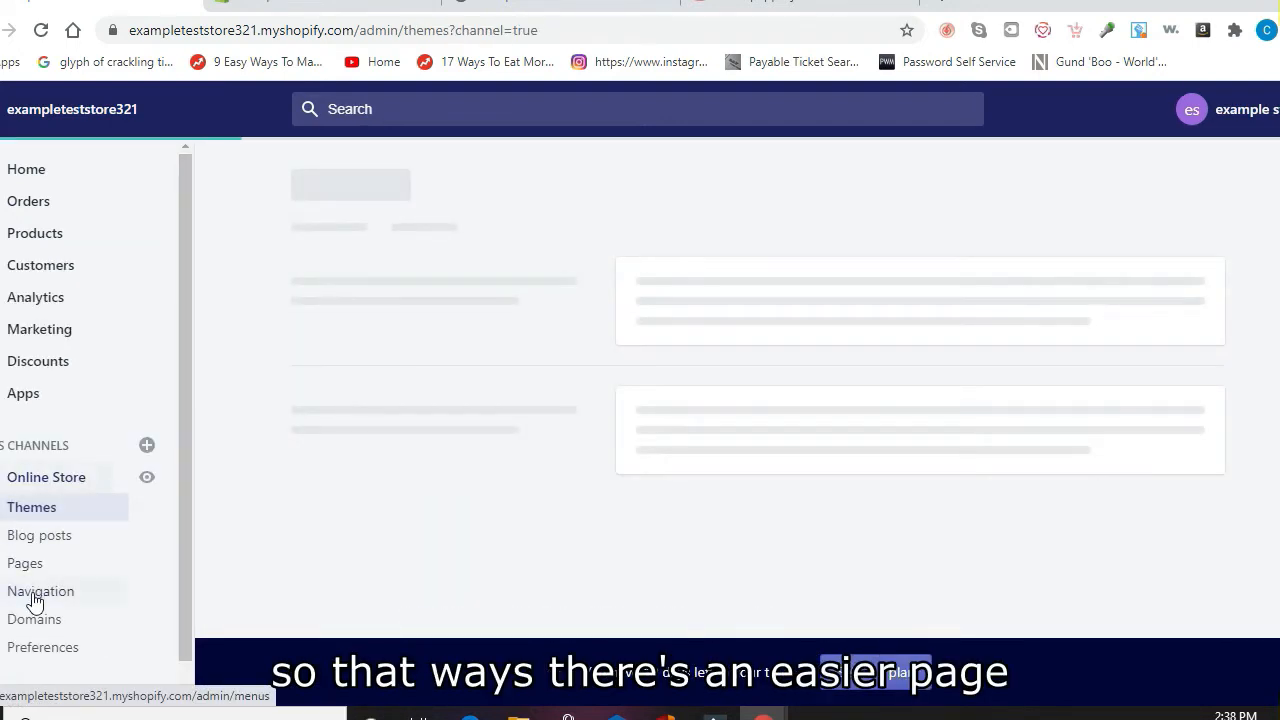
{"action": "left_click", "coordinate": [41, 591]}
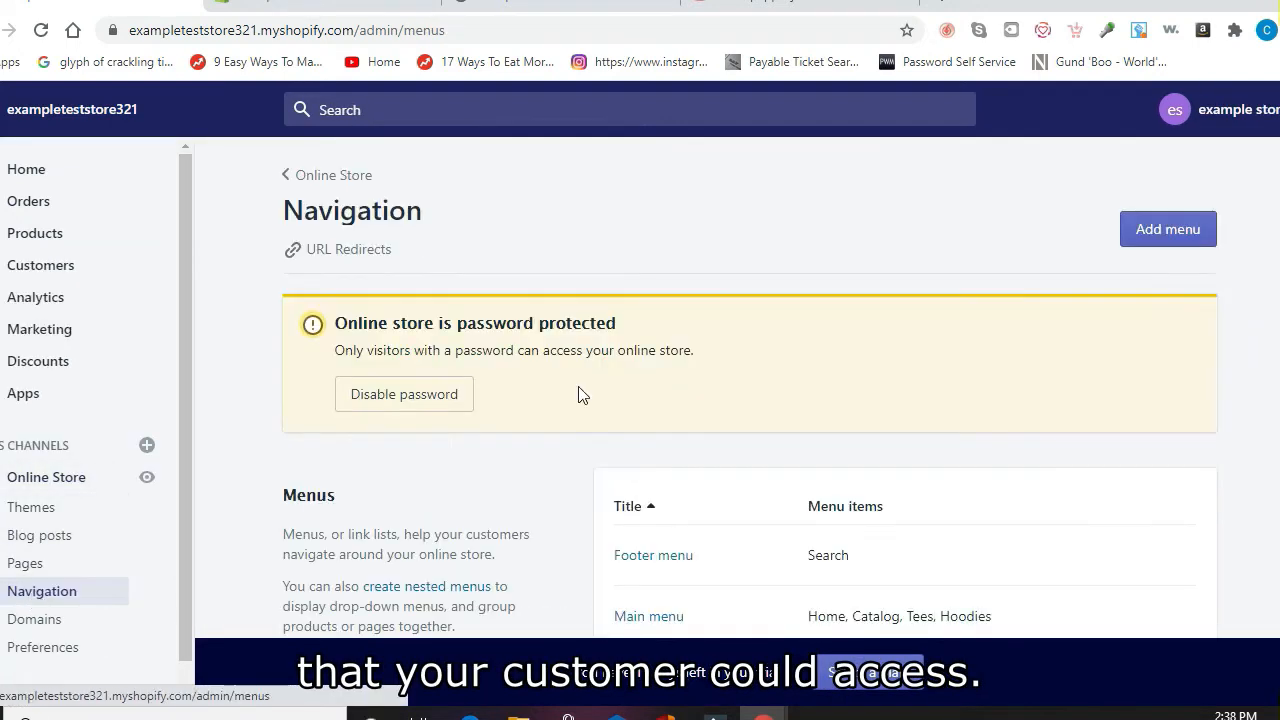
{"action": "scroll", "scroll_direction": "down", "scroll_amount": 3}
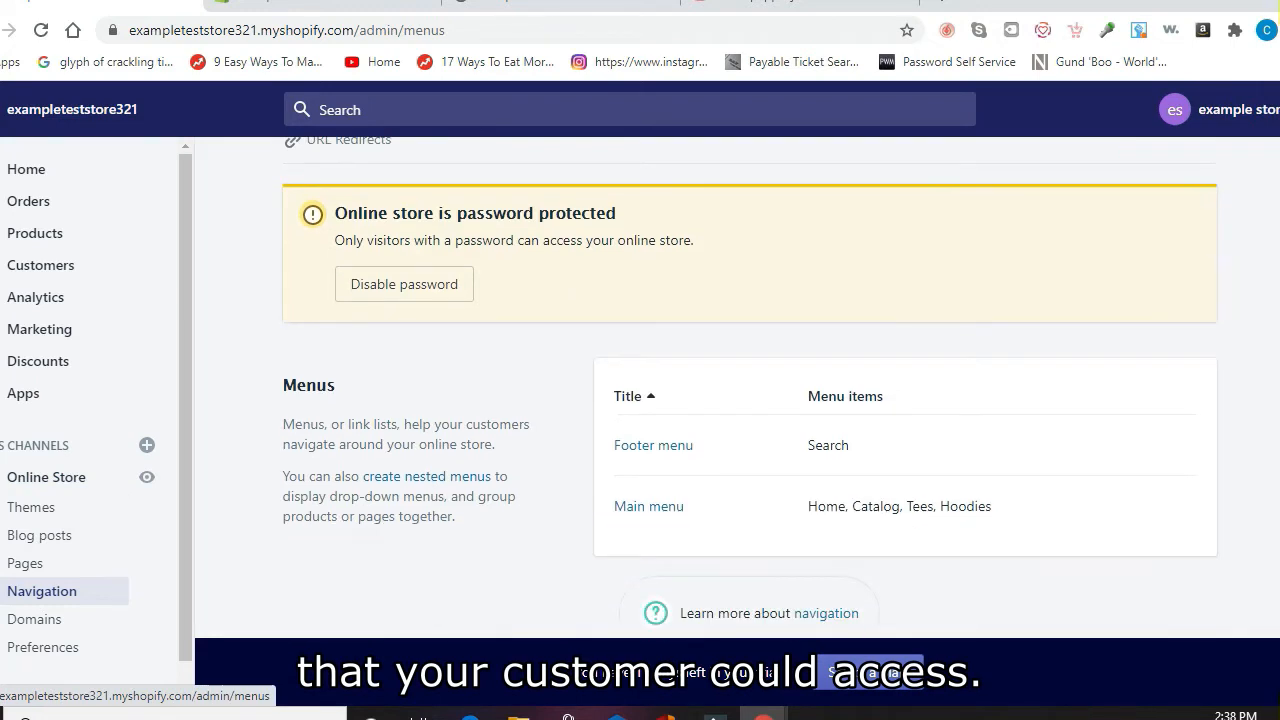
{"action": "left_click", "coordinate": [648, 506]}
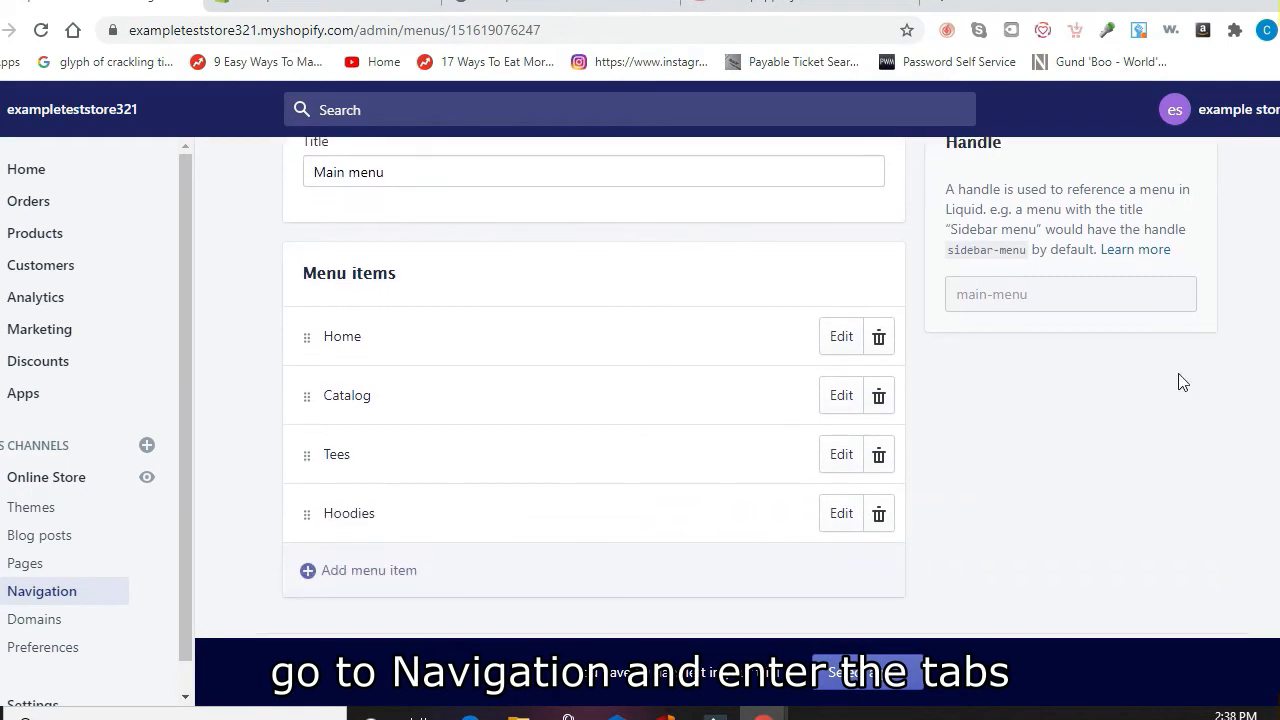
{"action": "mouse_move", "coordinate": [341, 484]}
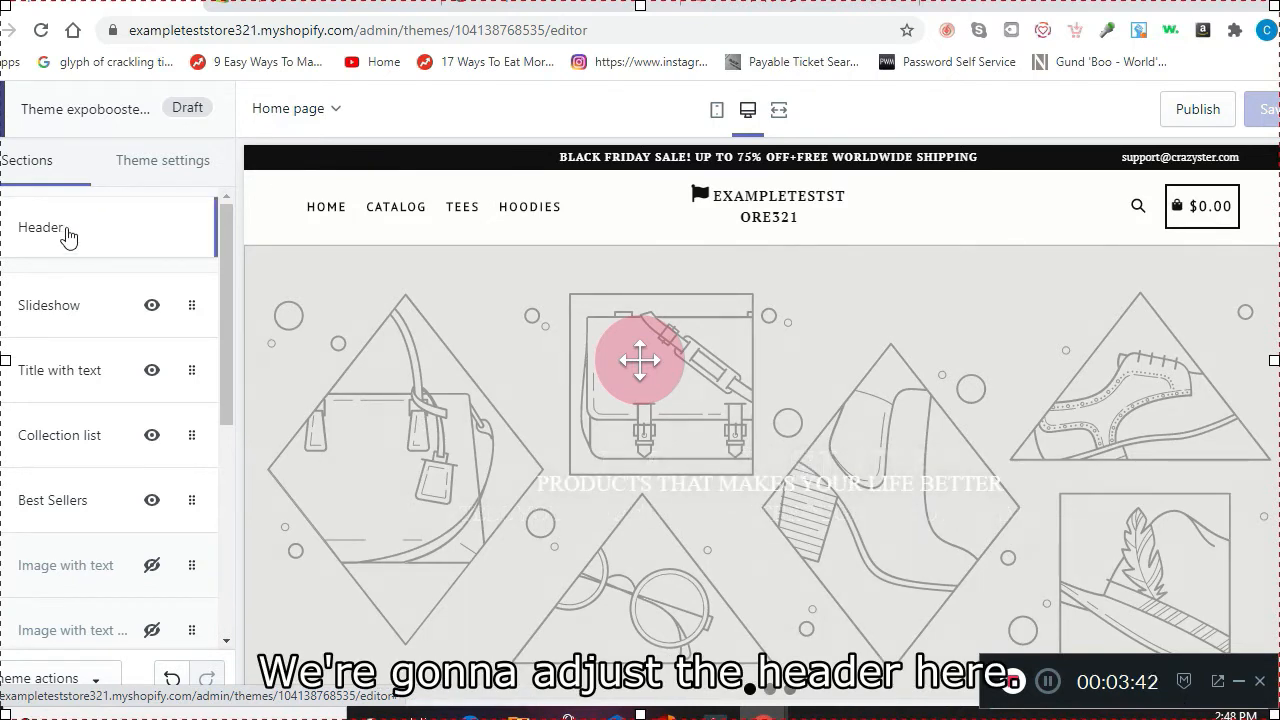
Set the Detroit Revenue skyline image as the header's desktop logo
{"action": "left_click", "coordinate": [40, 227]}
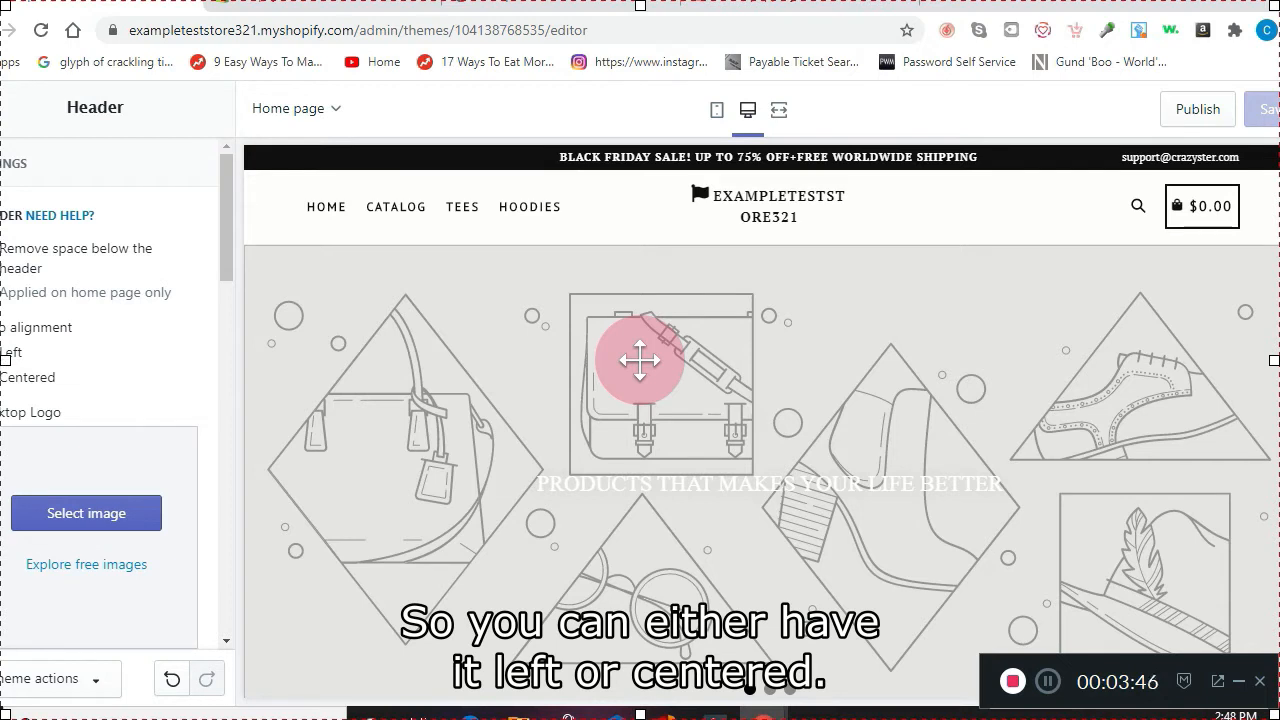
{"action": "left_click", "coordinate": [9, 352]}
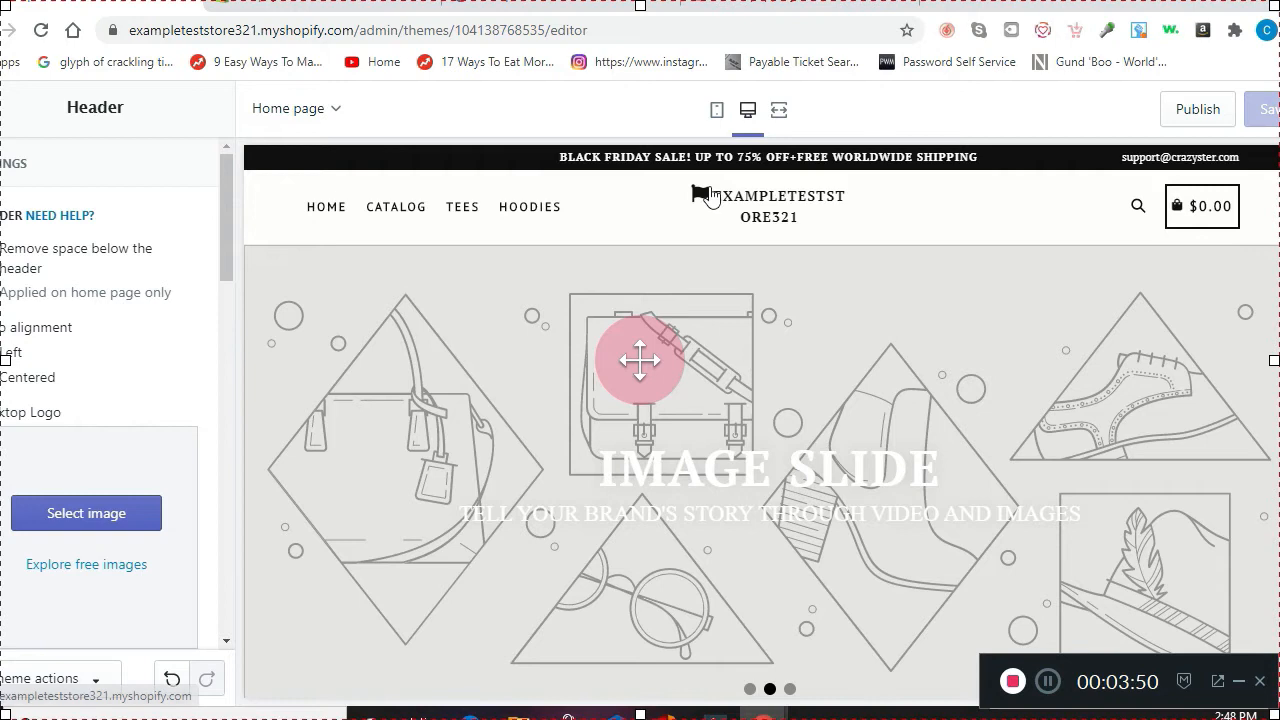
{"action": "left_click", "coordinate": [86, 513]}
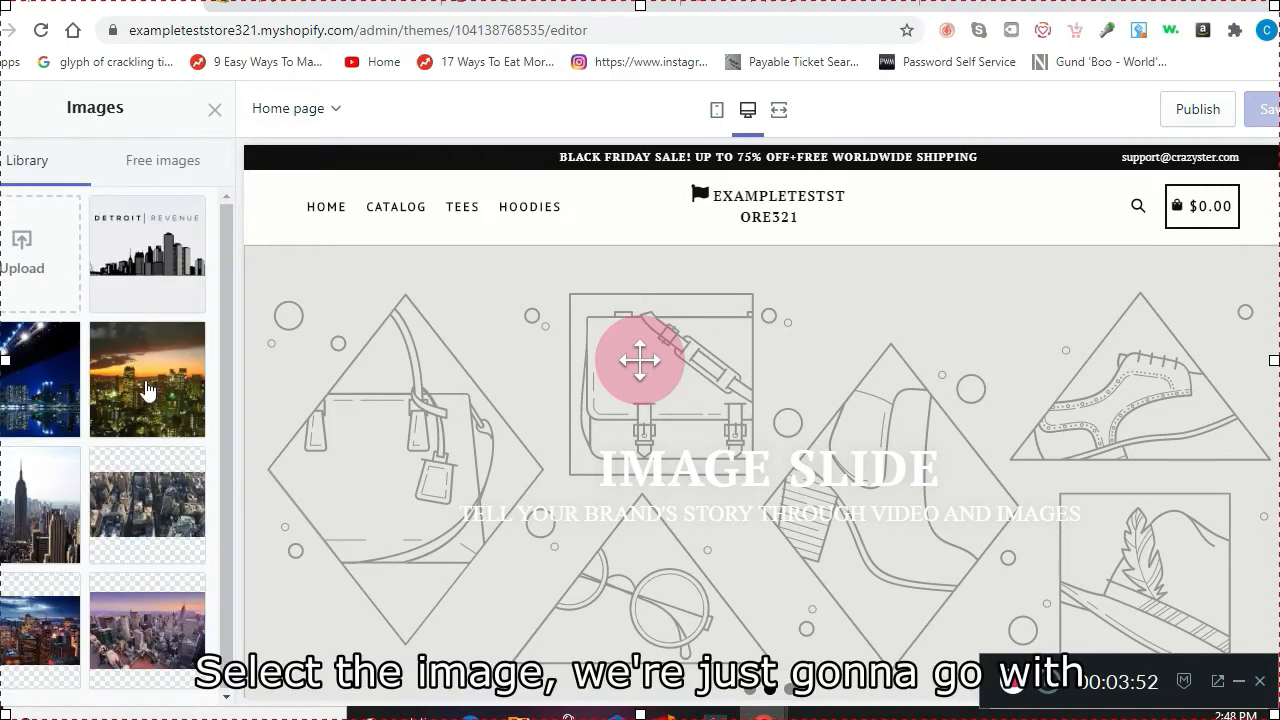
{"action": "left_click", "coordinate": [147, 253]}
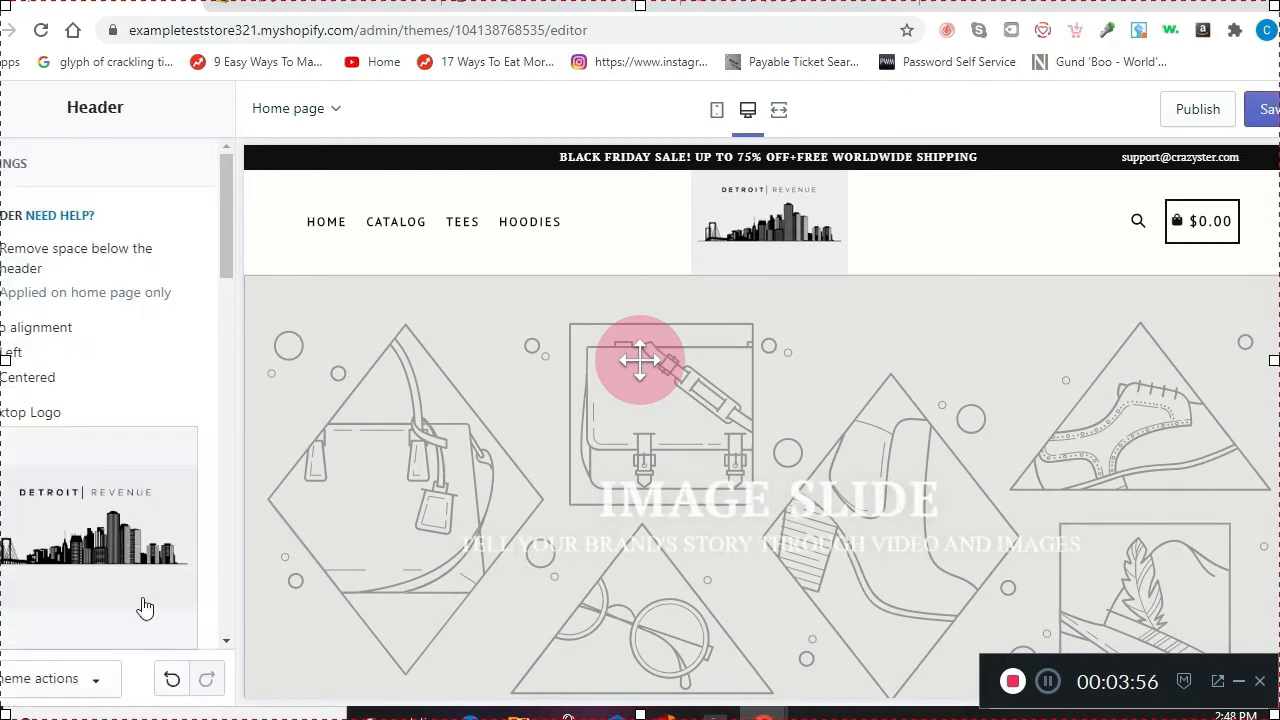
Set the same Detroit Revenue image as the header's mobile logo
{"action": "scroll", "scroll_direction": "down", "scroll_amount": 3}
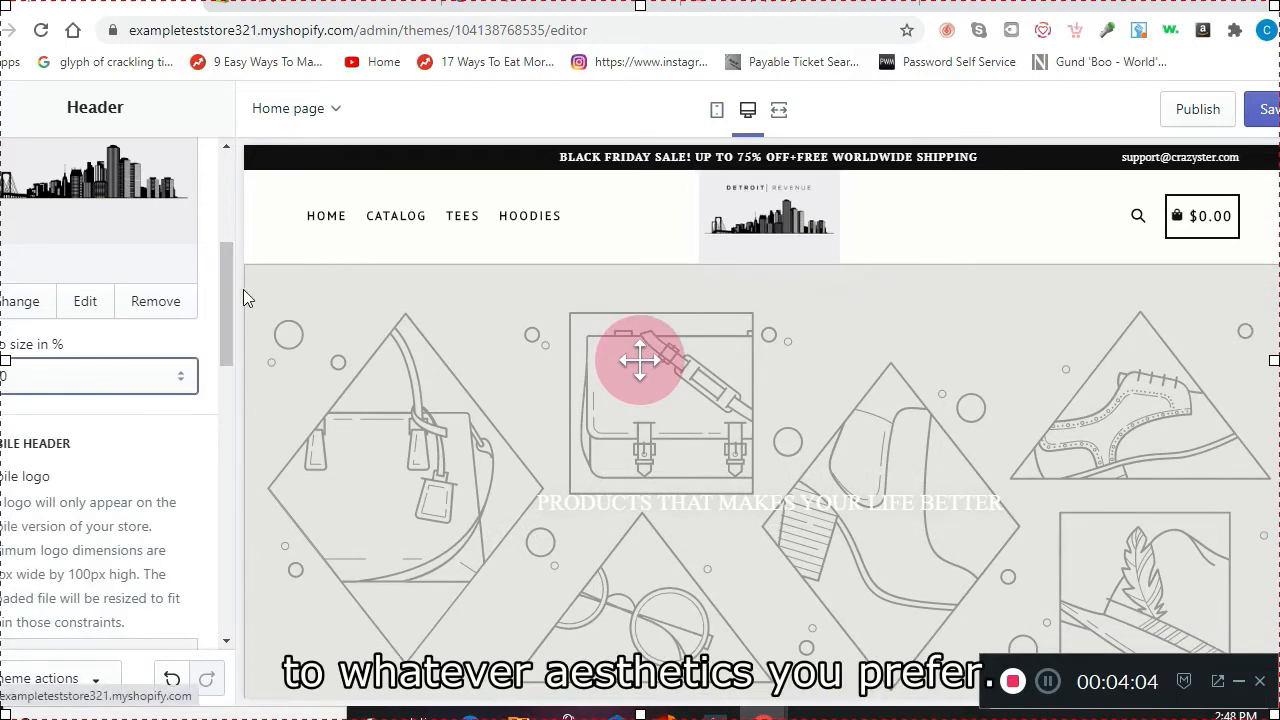
{"action": "scroll", "scroll_direction": "down", "scroll_amount": 3}
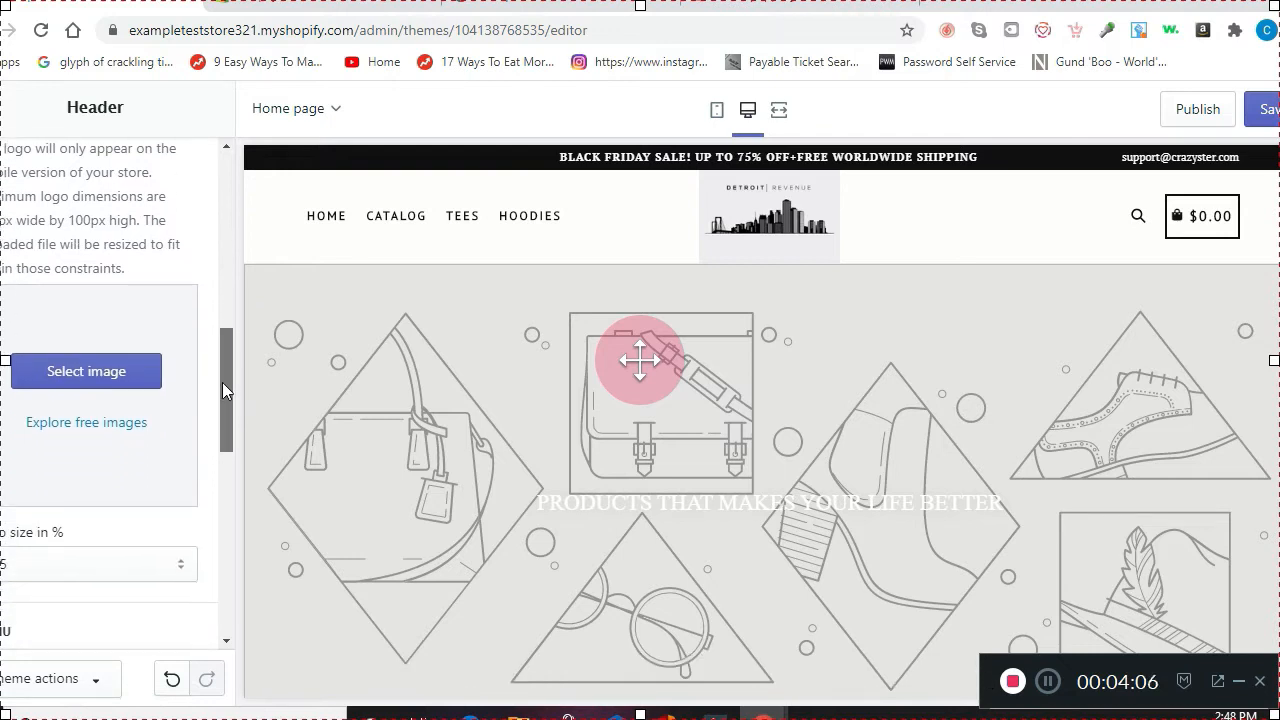
{"action": "left_click", "coordinate": [86, 371]}
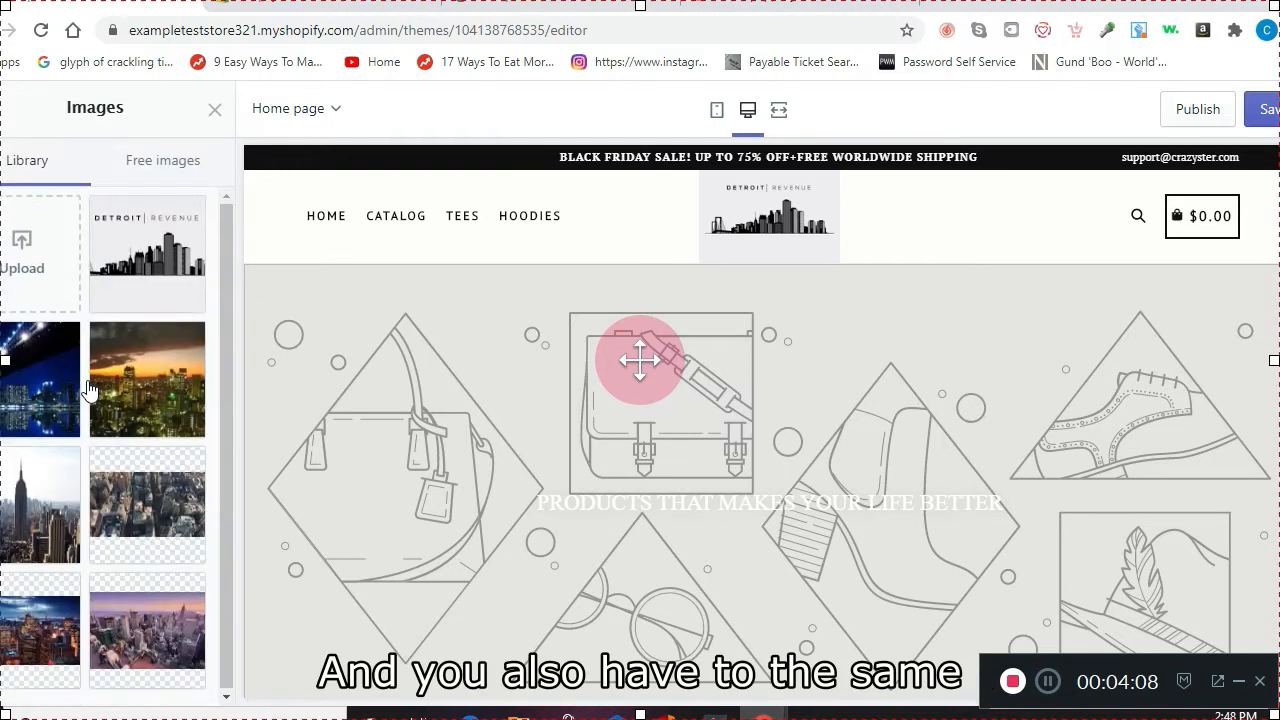
{"action": "left_click", "coordinate": [147, 254]}
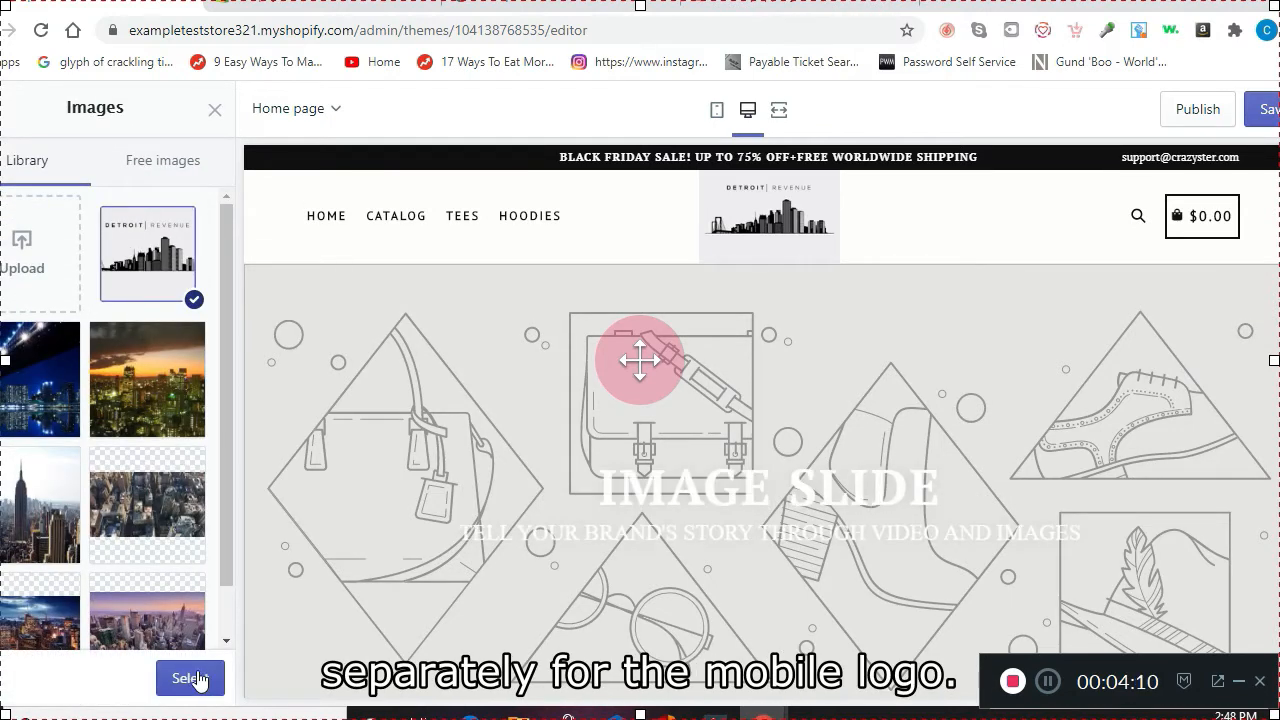
{"action": "left_click", "coordinate": [190, 678]}
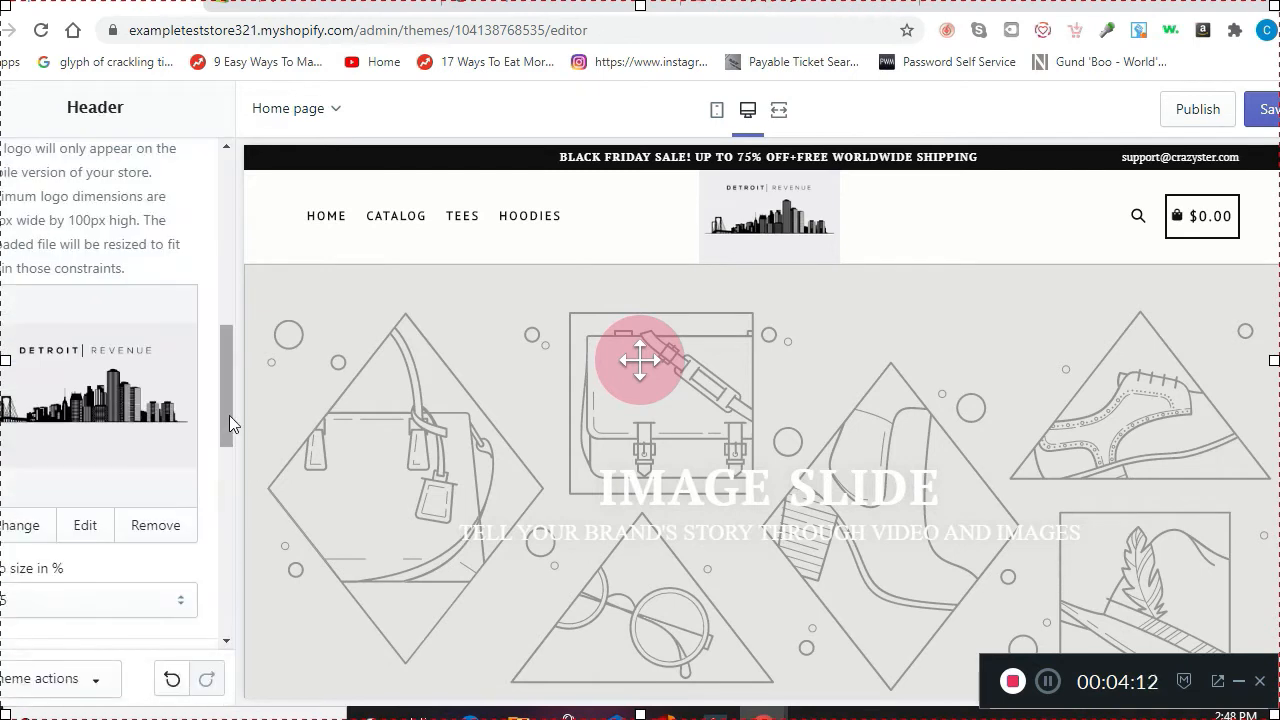
{"action": "scroll", "scroll_direction": "down", "scroll_amount": 3}
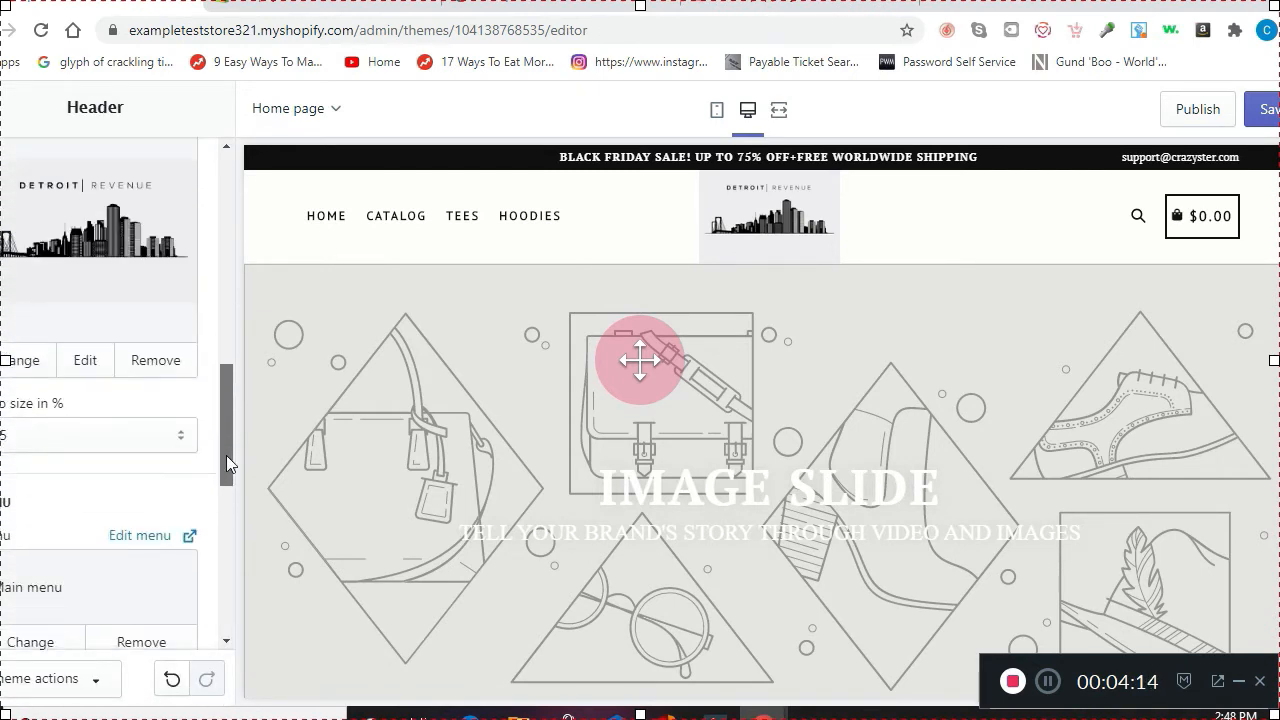
{"action": "scroll", "scroll_direction": "down", "scroll_amount": 3}
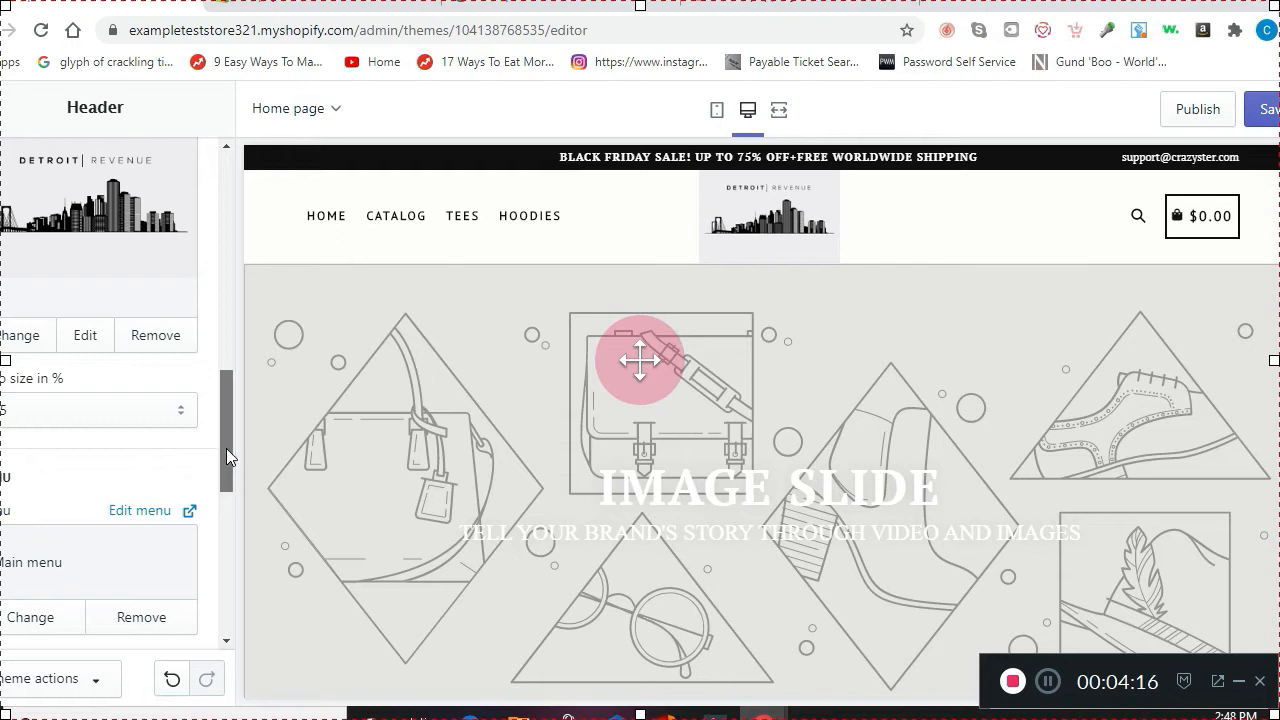
{"action": "scroll", "scroll_direction": "down", "scroll_amount": 3}
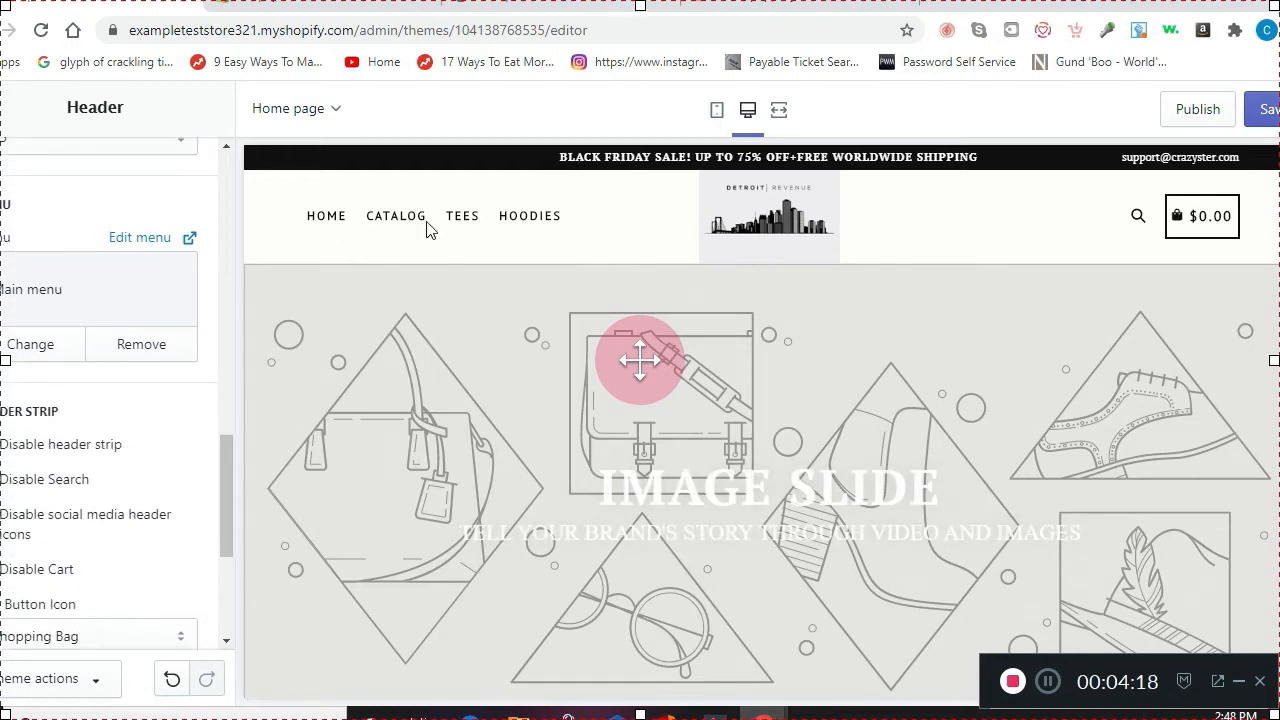
{"action": "mouse_move", "coordinate": [534, 218]}
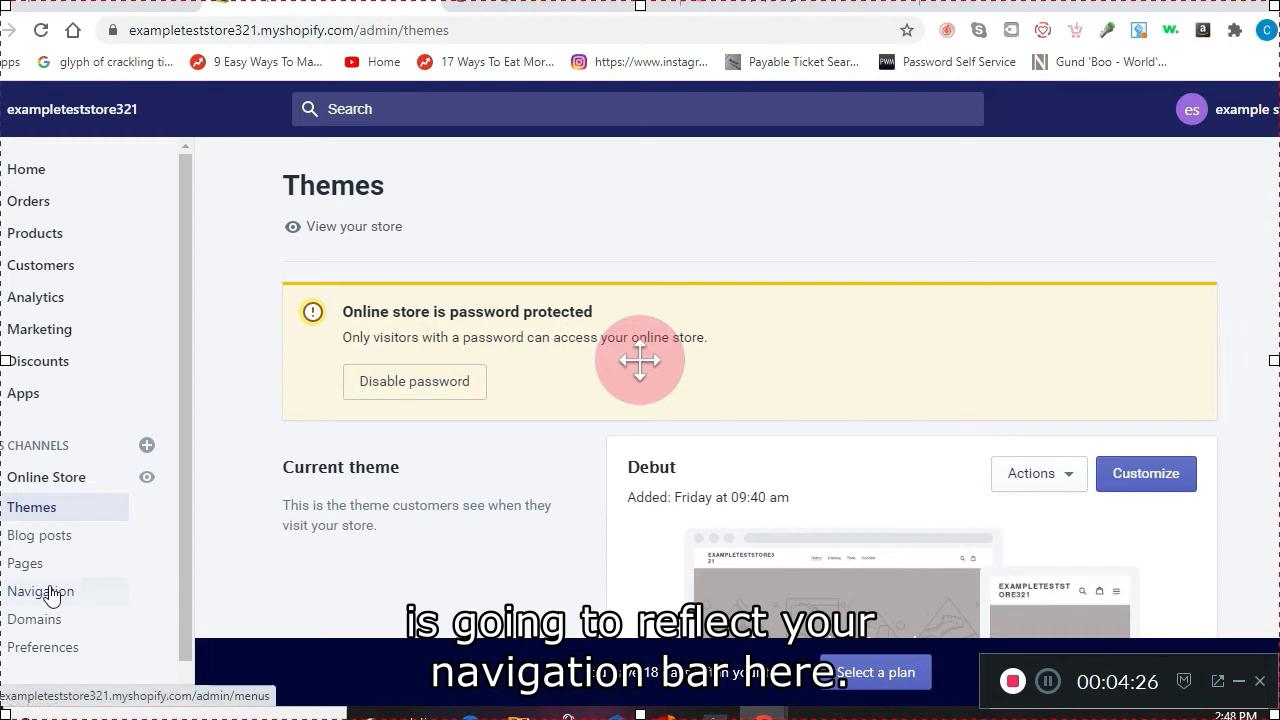
Keep Main menu as header navigation and scroll to the support email and strip message
{"action": "left_click", "coordinate": [41, 591]}
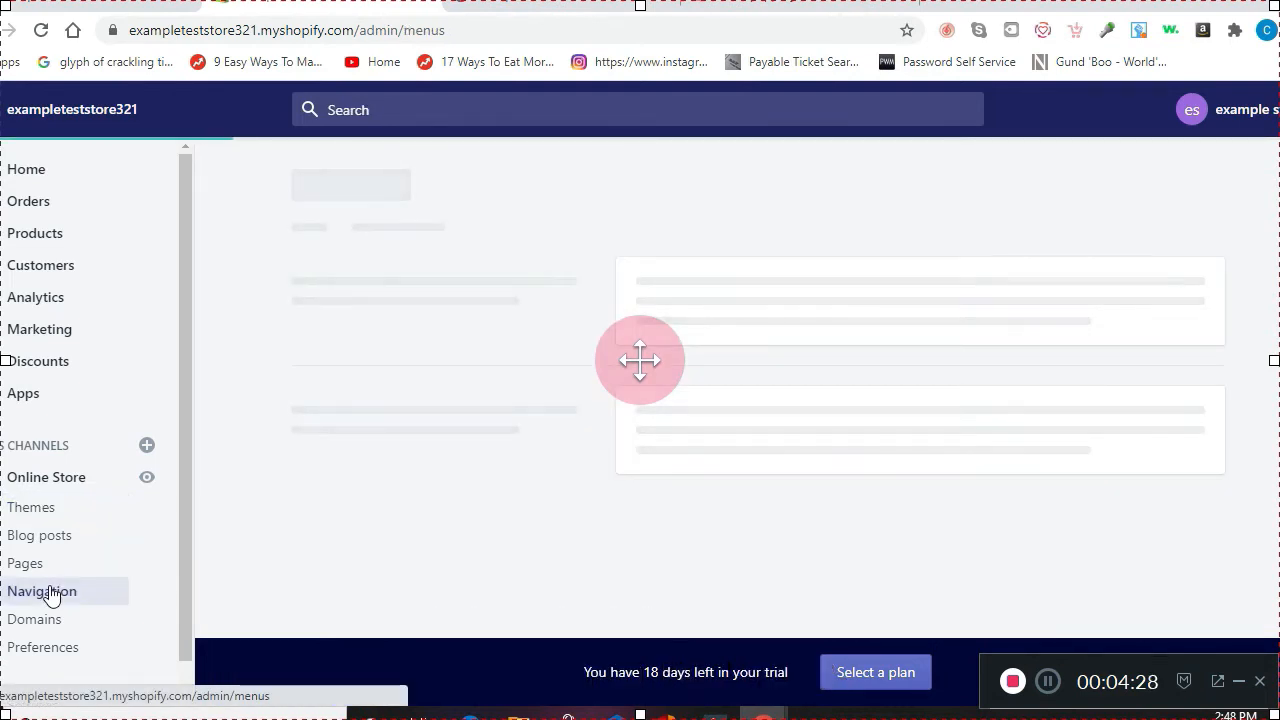
{"action": "left_click", "coordinate": [41, 591]}
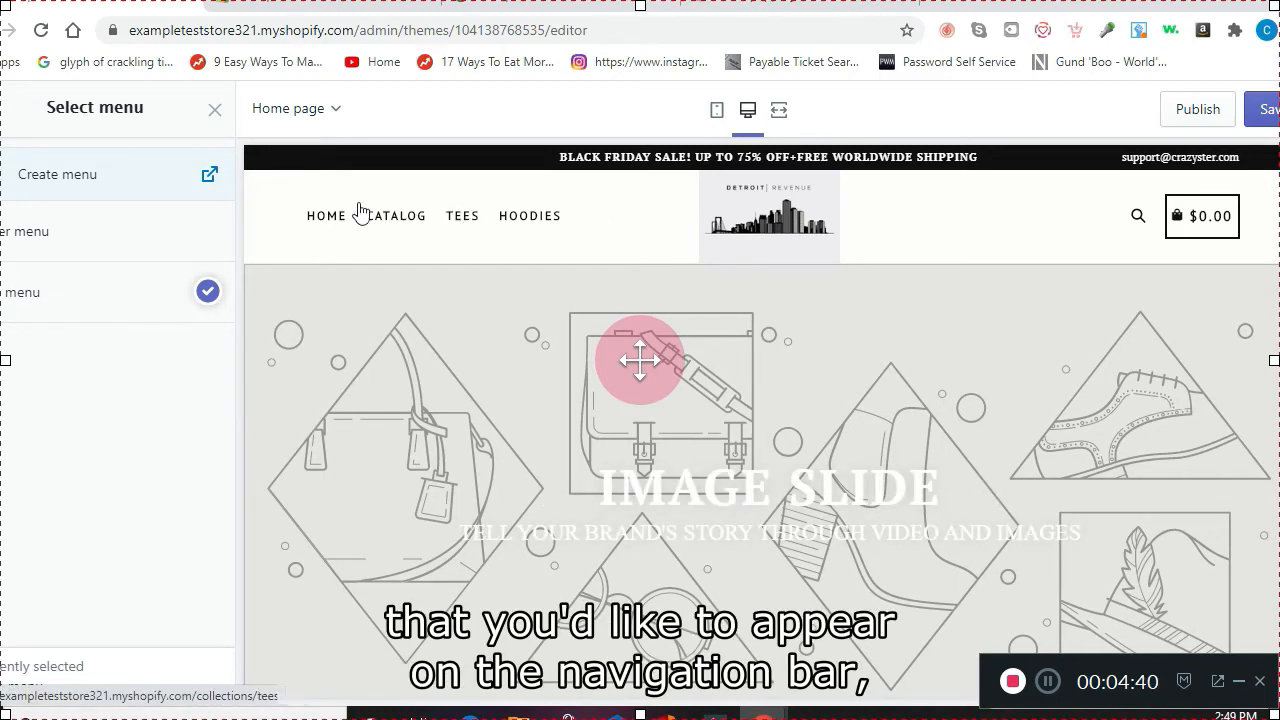
{"action": "left_click", "coordinate": [42, 591]}
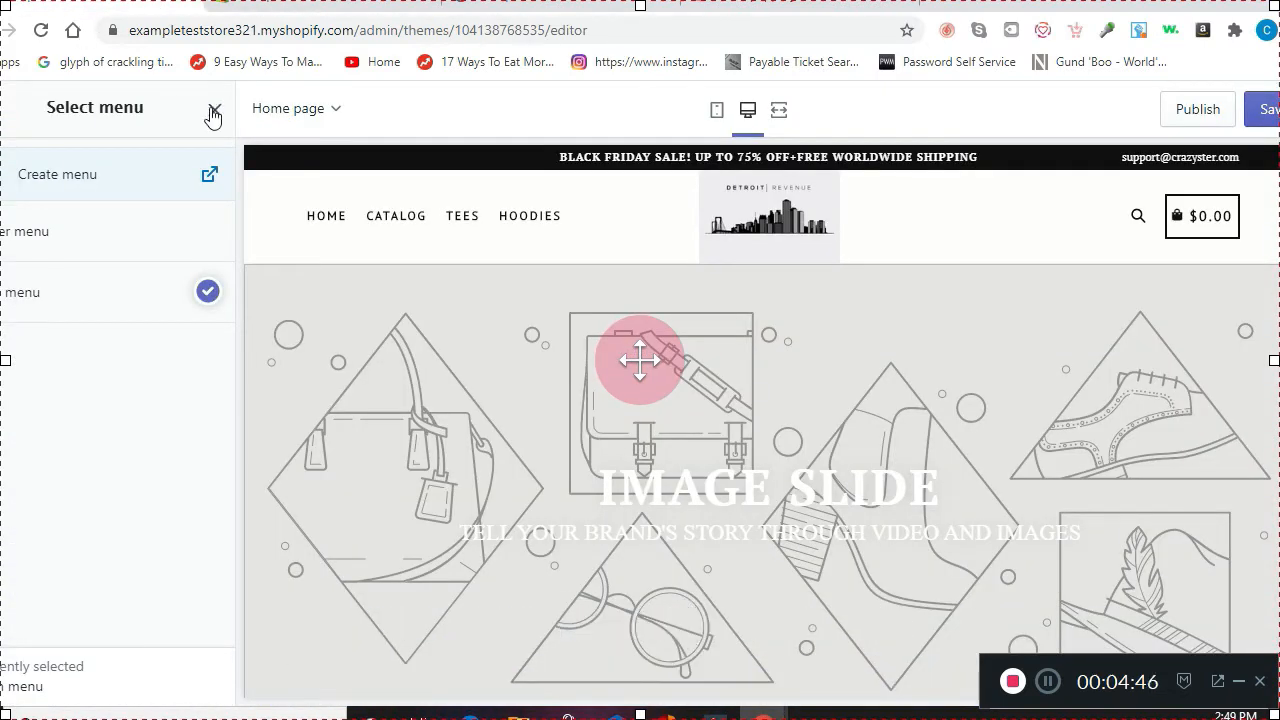
{"action": "left_click", "coordinate": [211, 113]}
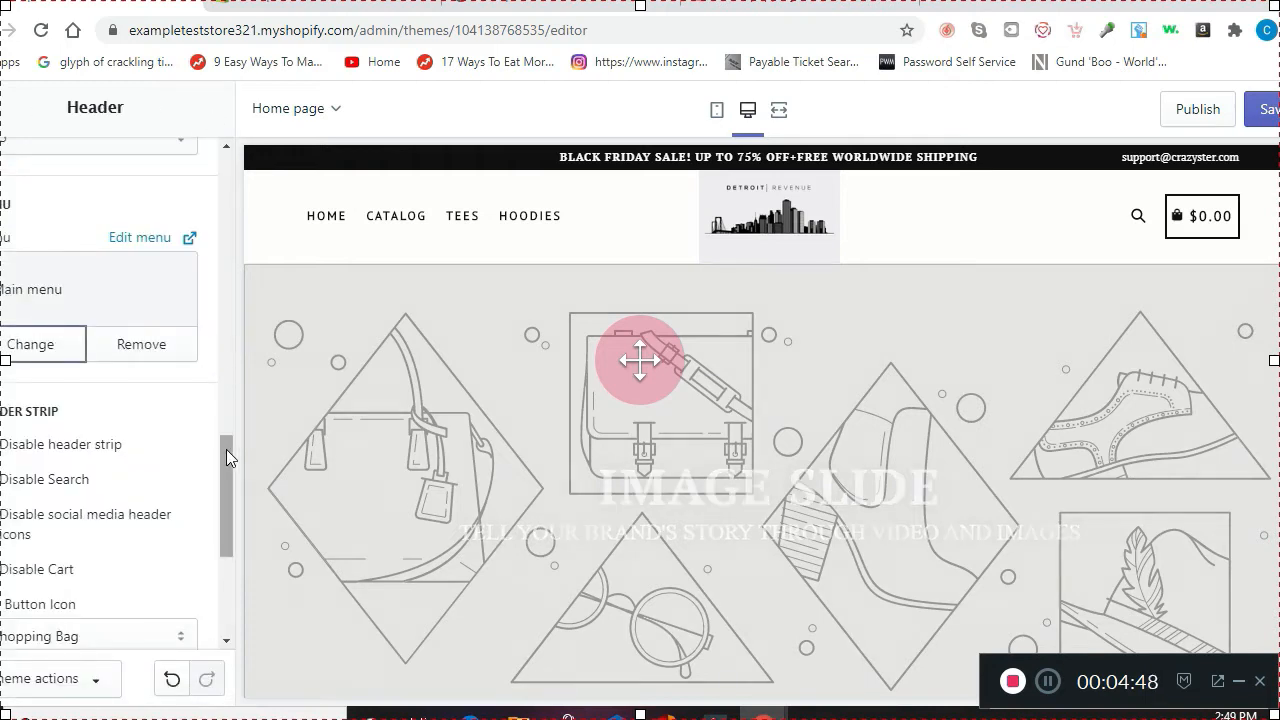
{"action": "scroll", "scroll_direction": "down", "scroll_amount": 3}
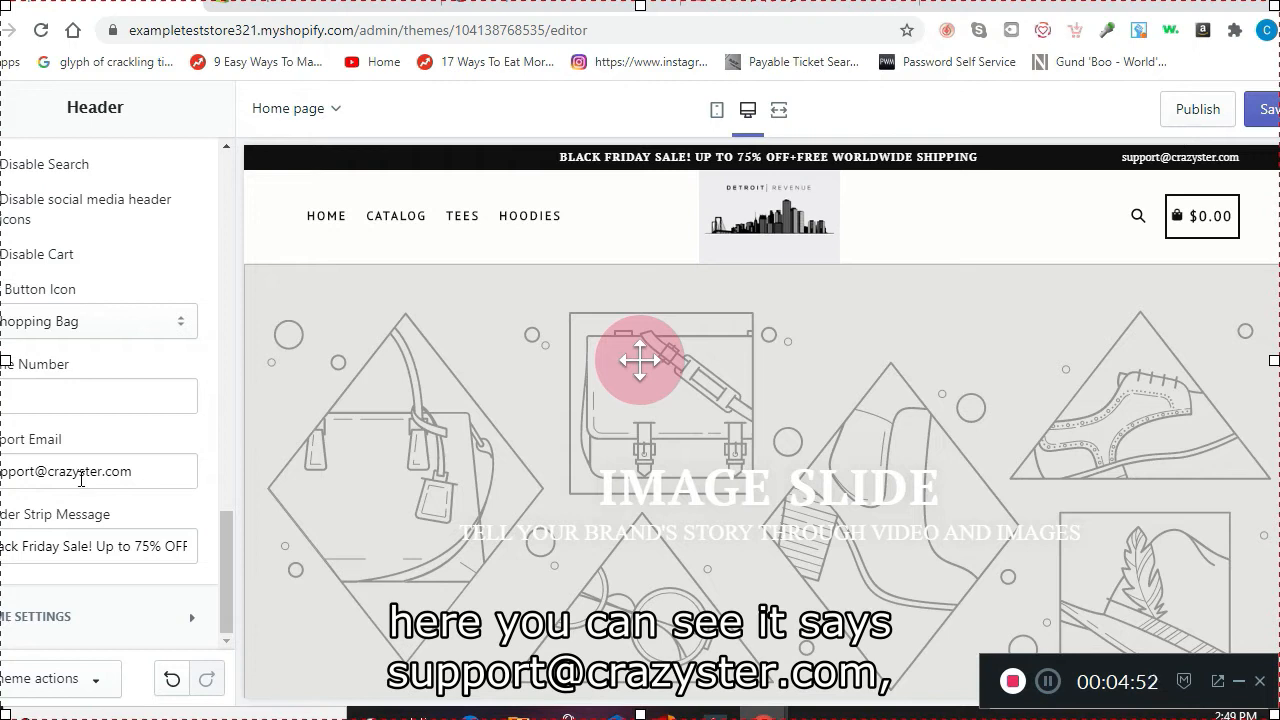
{"action": "mouse_move", "coordinate": [1134, 157]}
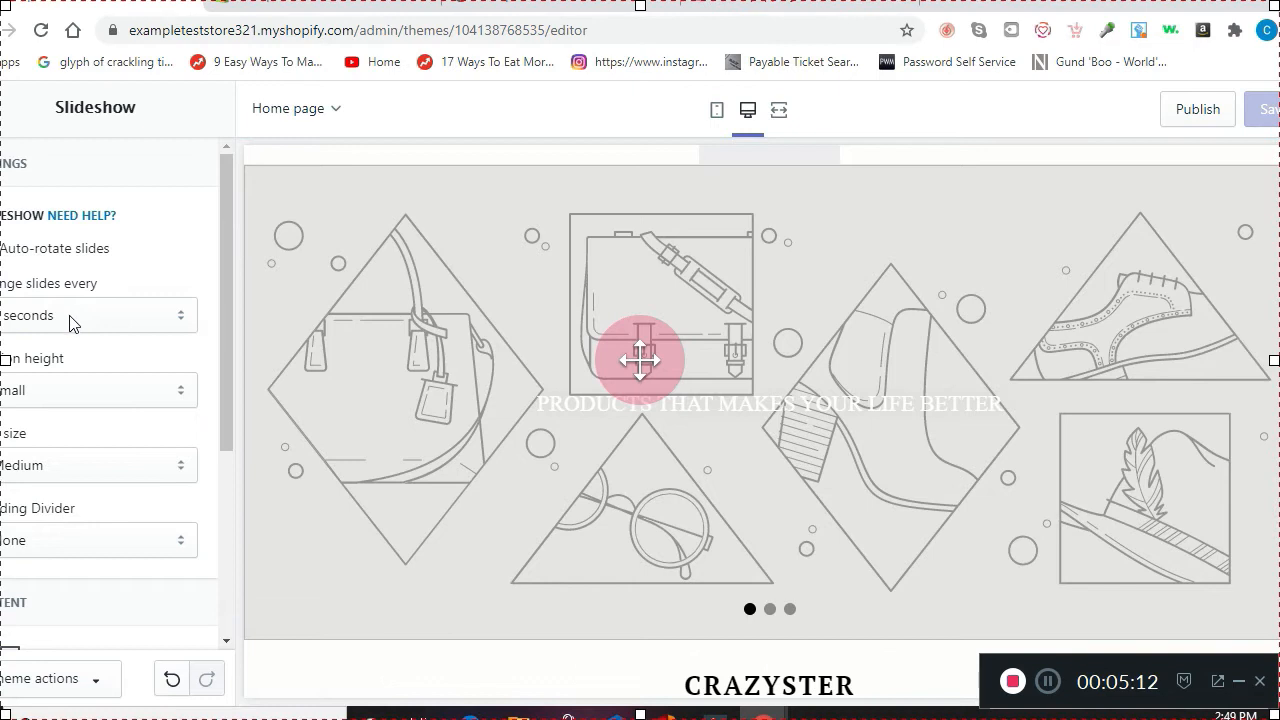
Give slide one the Empire State Building skyline photo and begin choosing its link
{"action": "left_click", "coordinate": [97, 315]}
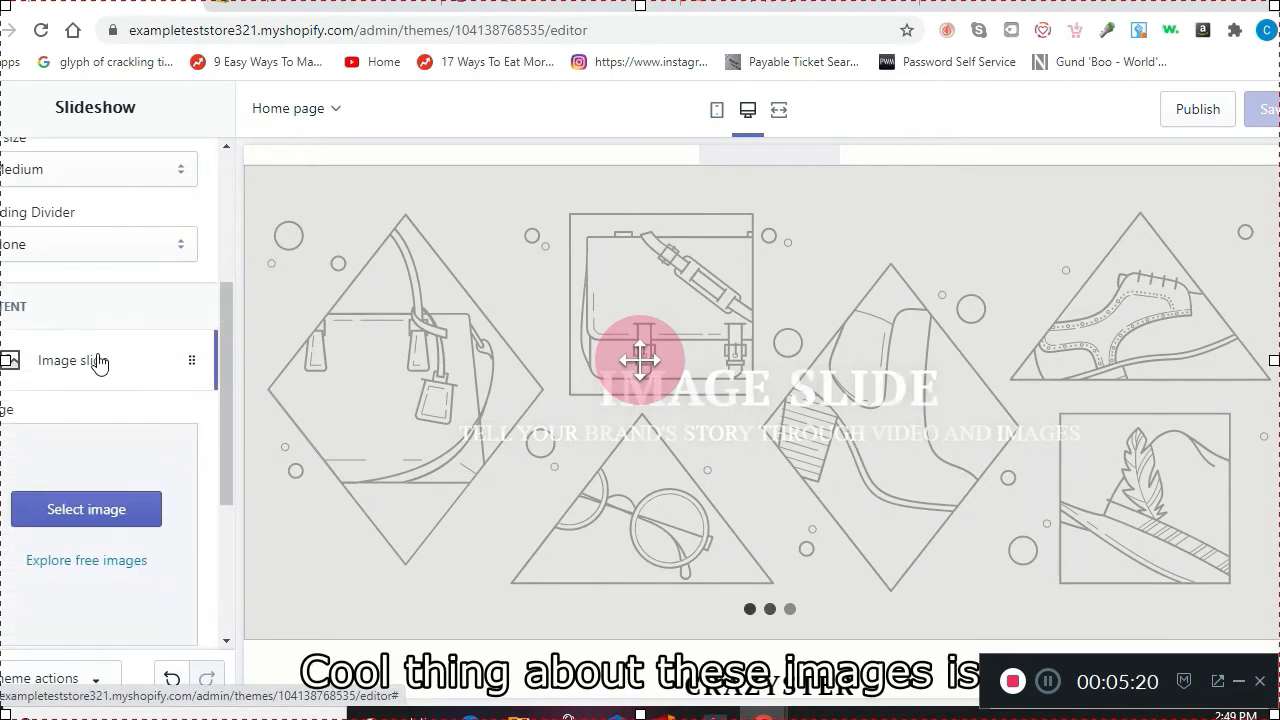
{"action": "scroll", "scroll_direction": "down", "scroll_amount": 3}
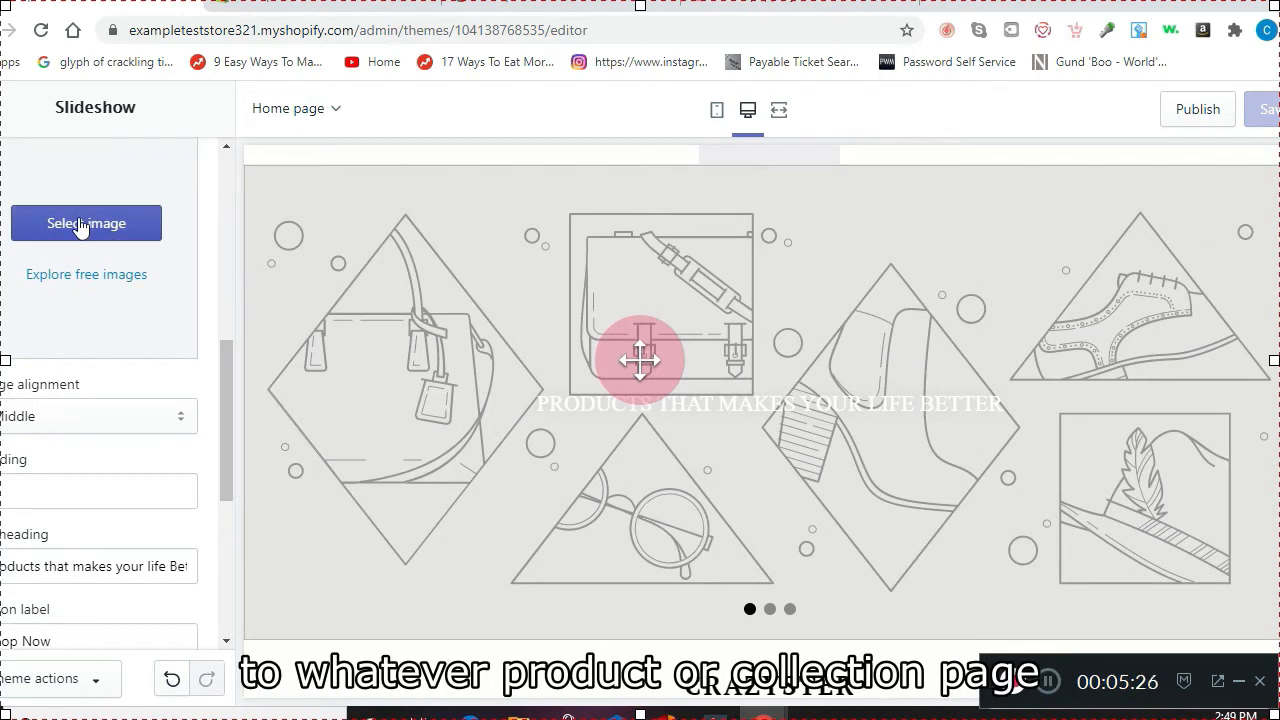
{"action": "left_click", "coordinate": [86, 223]}
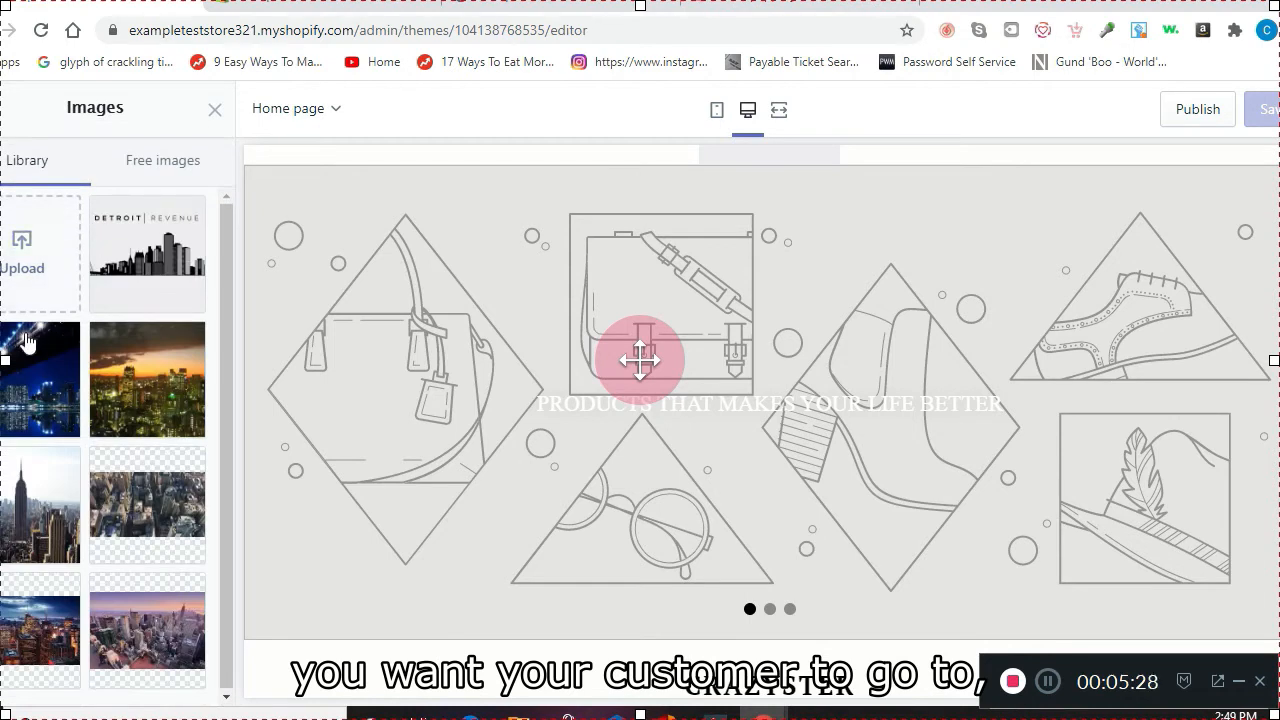
{"action": "left_click", "coordinate": [40, 505]}
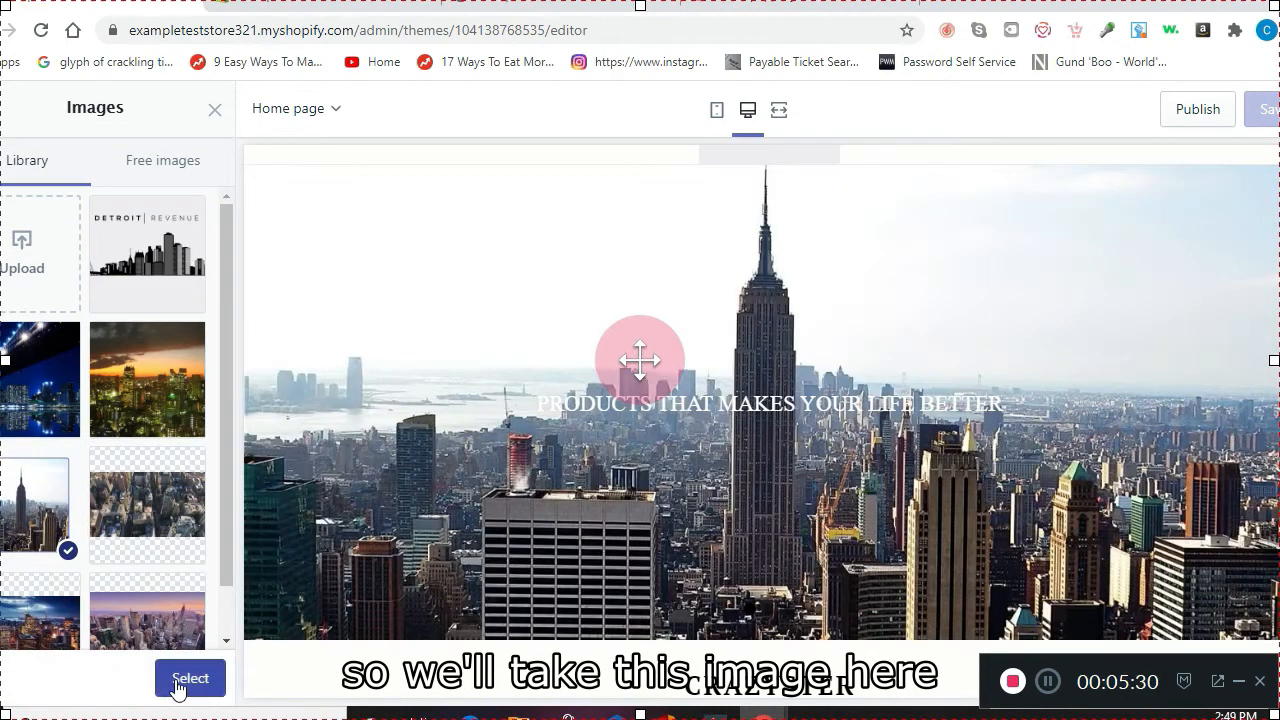
{"action": "left_click", "coordinate": [190, 678]}
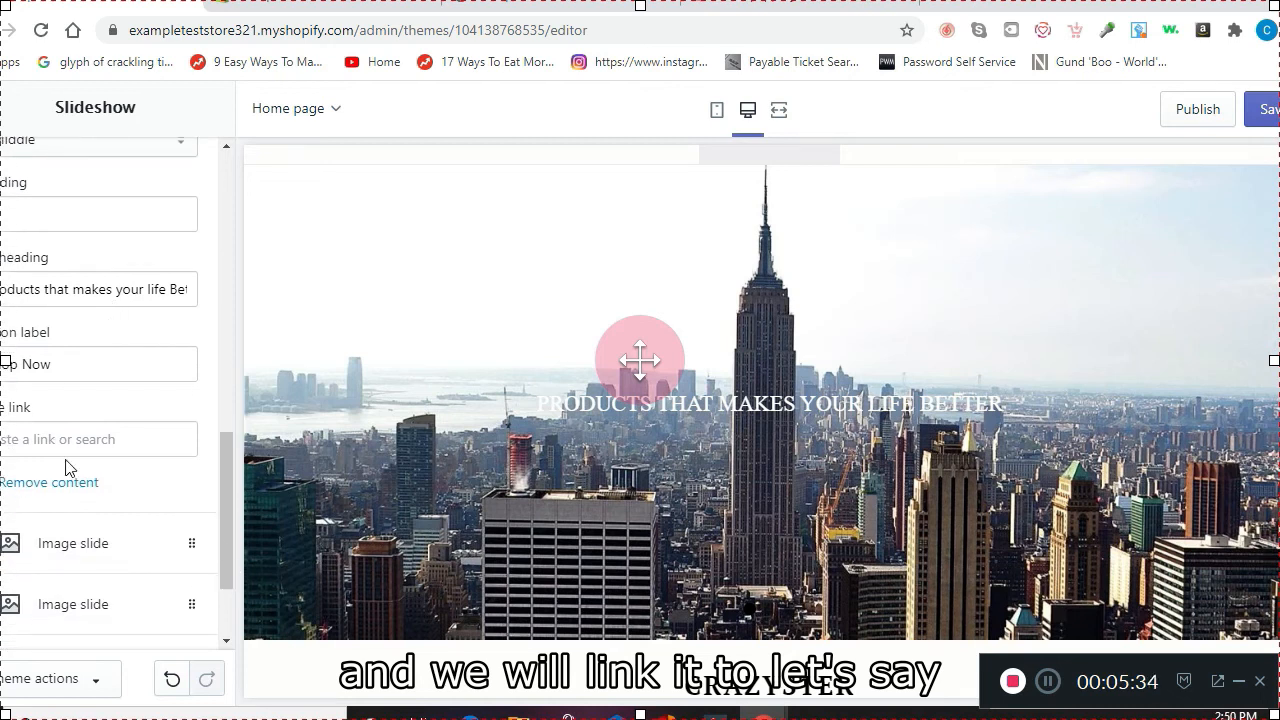
{"action": "left_click", "coordinate": [99, 439]}
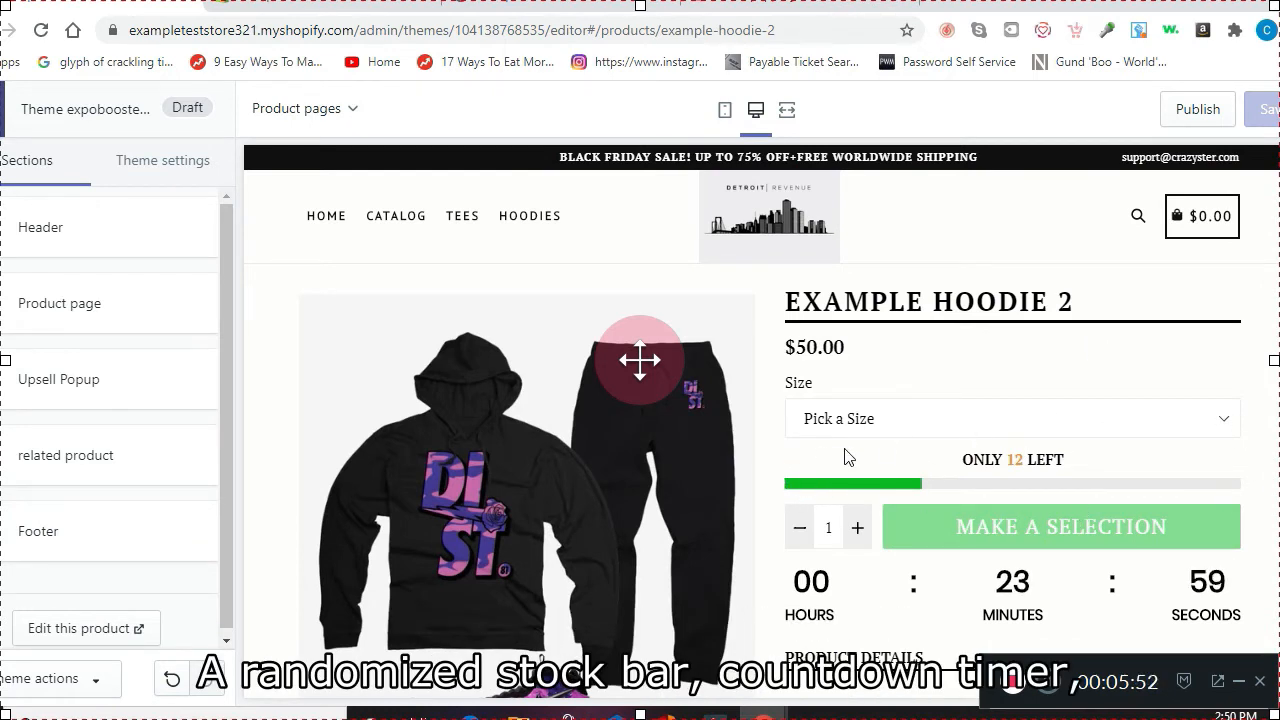
{"action": "mouse_move", "coordinate": [1202, 543]}
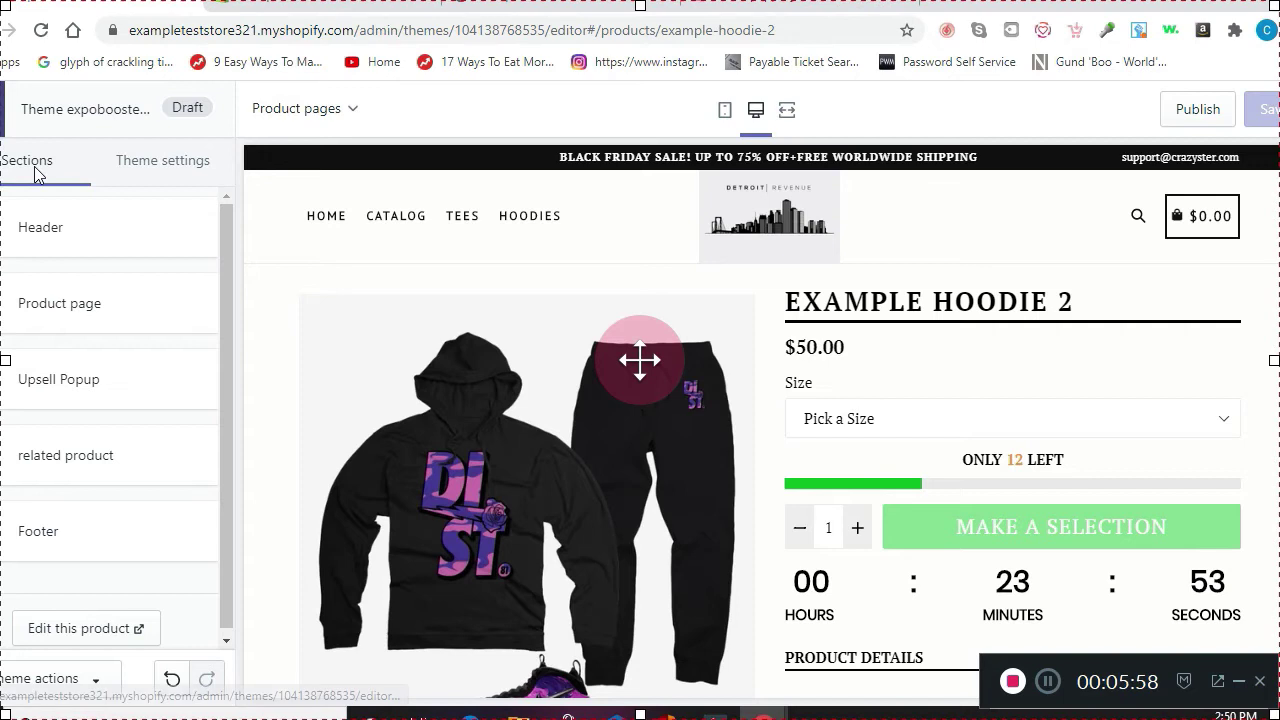
{"action": "mouse_move", "coordinate": [346, 224]}
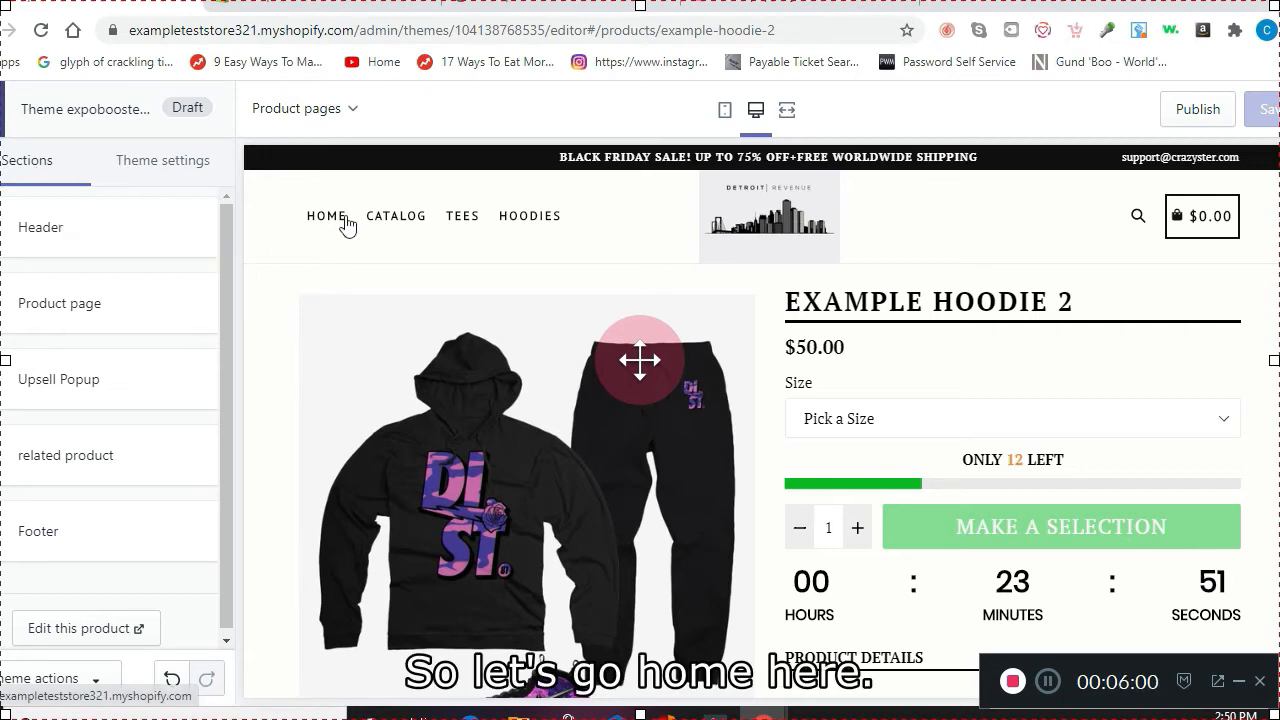
Return the preview to the home page using the HOME navigation link
{"action": "left_click", "coordinate": [323, 216]}
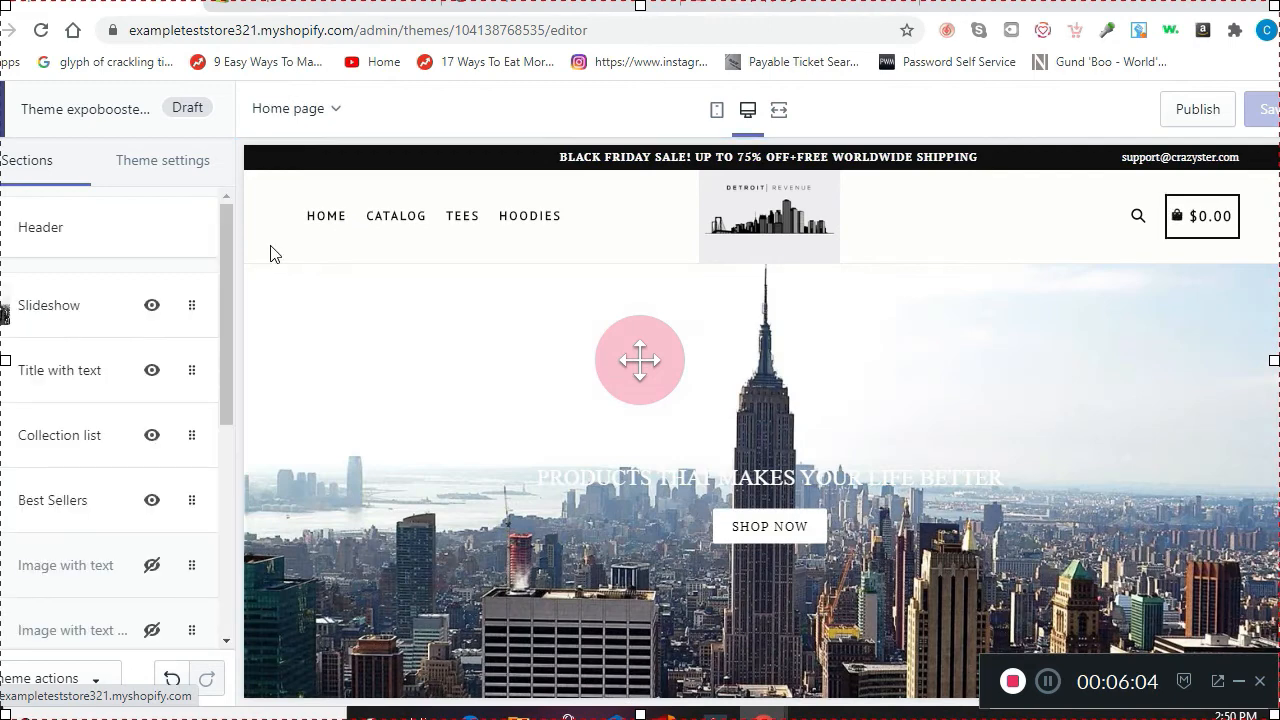
Put the sunset city photo on slide 2 and the night bridge photo on slide 3
{"action": "left_click", "coordinate": [48, 305]}
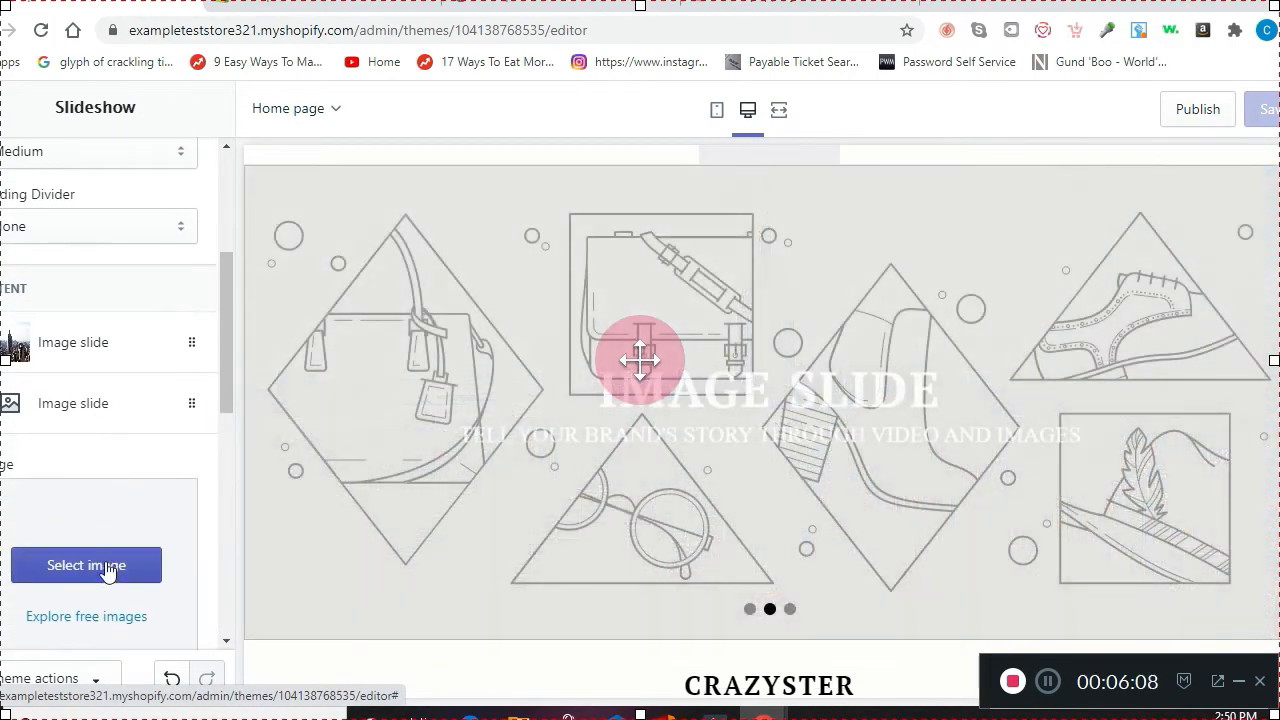
{"action": "left_click", "coordinate": [86, 565]}
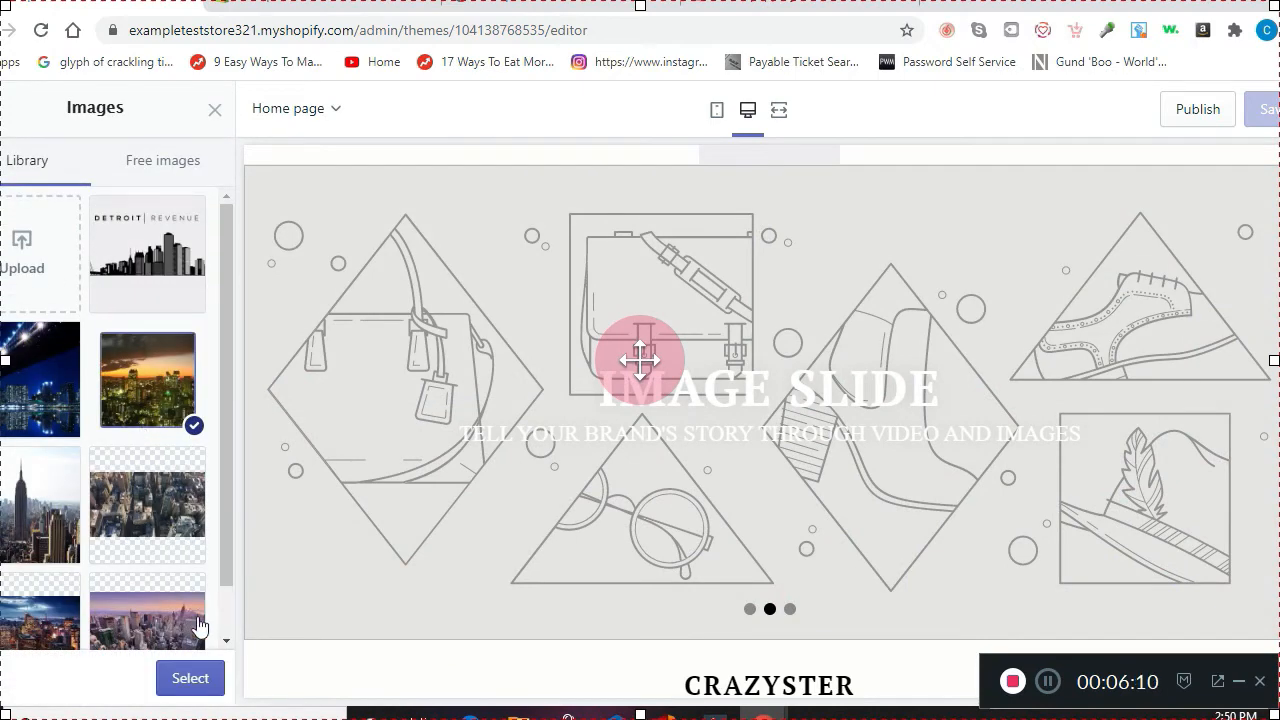
{"action": "left_click", "coordinate": [190, 678]}
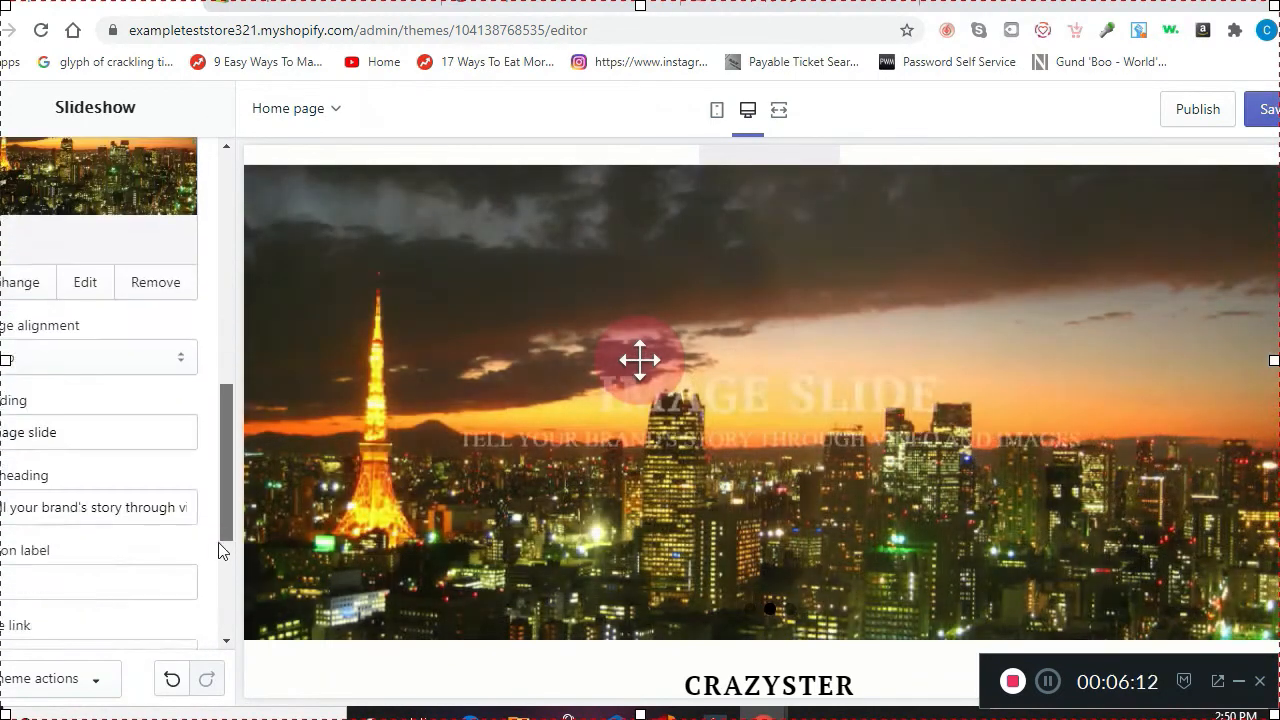
{"action": "scroll", "scroll_direction": "down", "scroll_amount": 3}
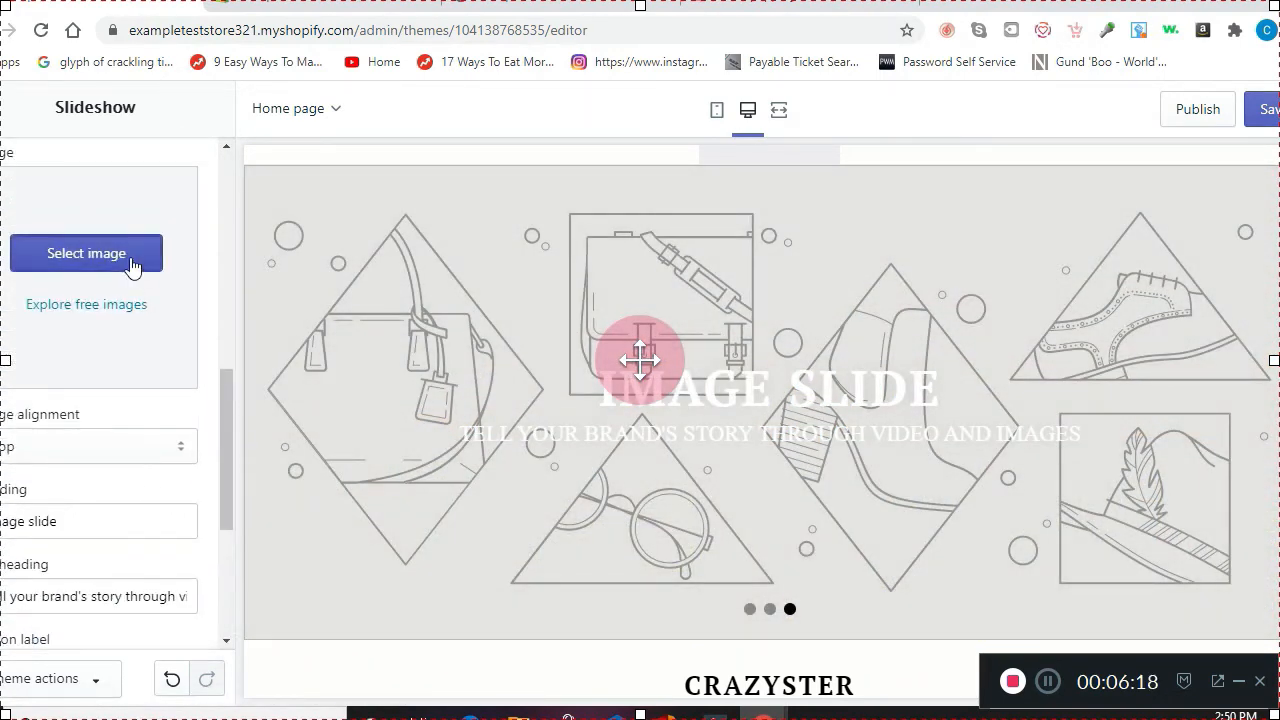
{"action": "left_click", "coordinate": [86, 253]}
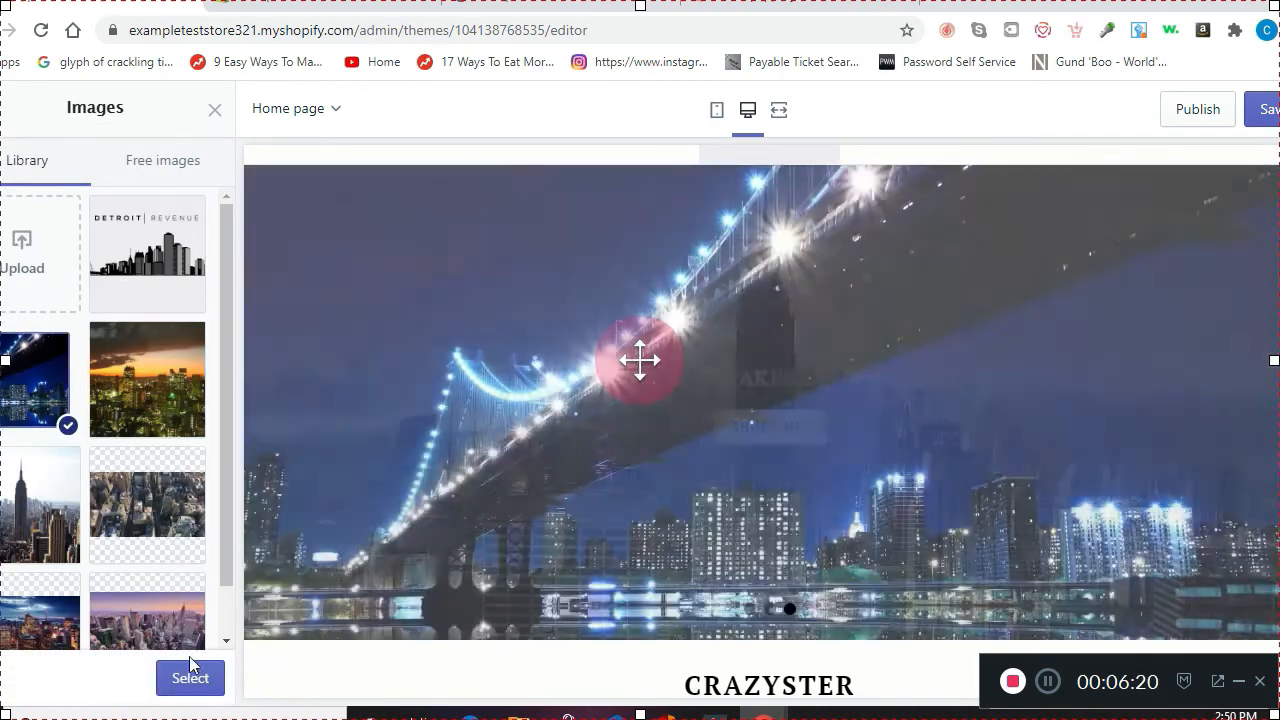
{"action": "left_click", "coordinate": [190, 678]}
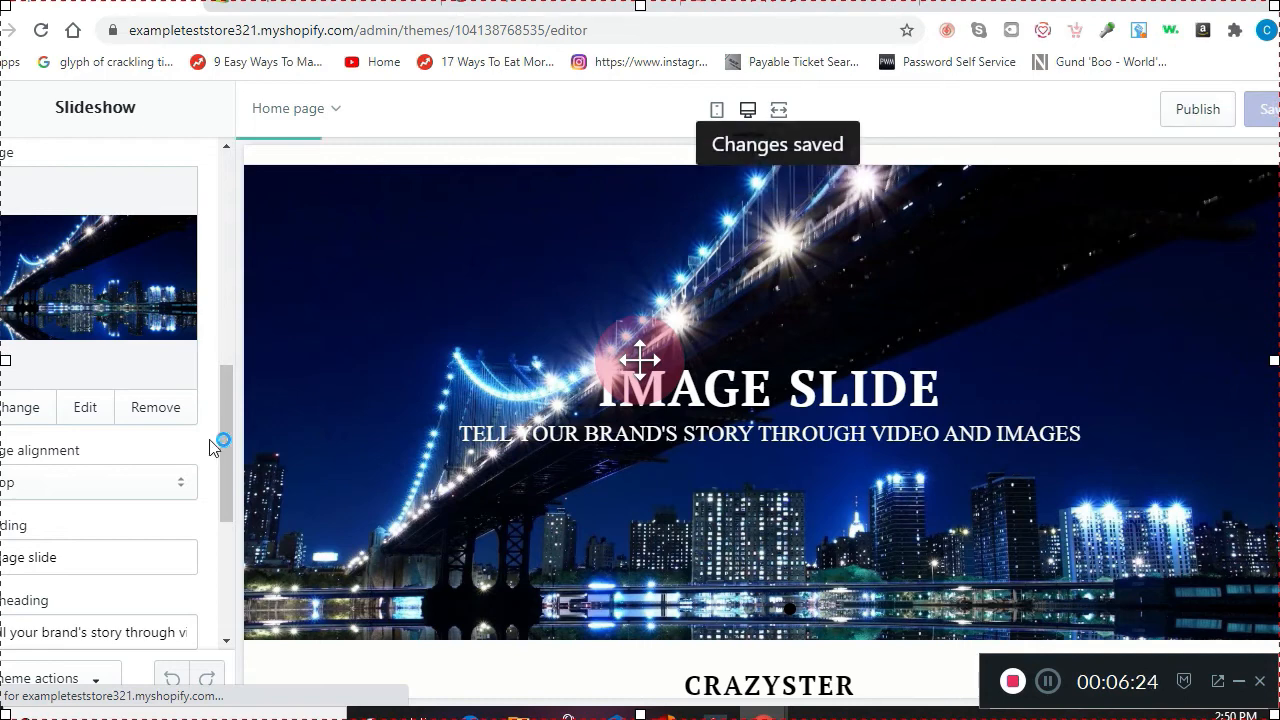
Change the first slide's caption text to DETROIT REVENUE
{"action": "scroll", "scroll_direction": "down", "scroll_amount": 3}
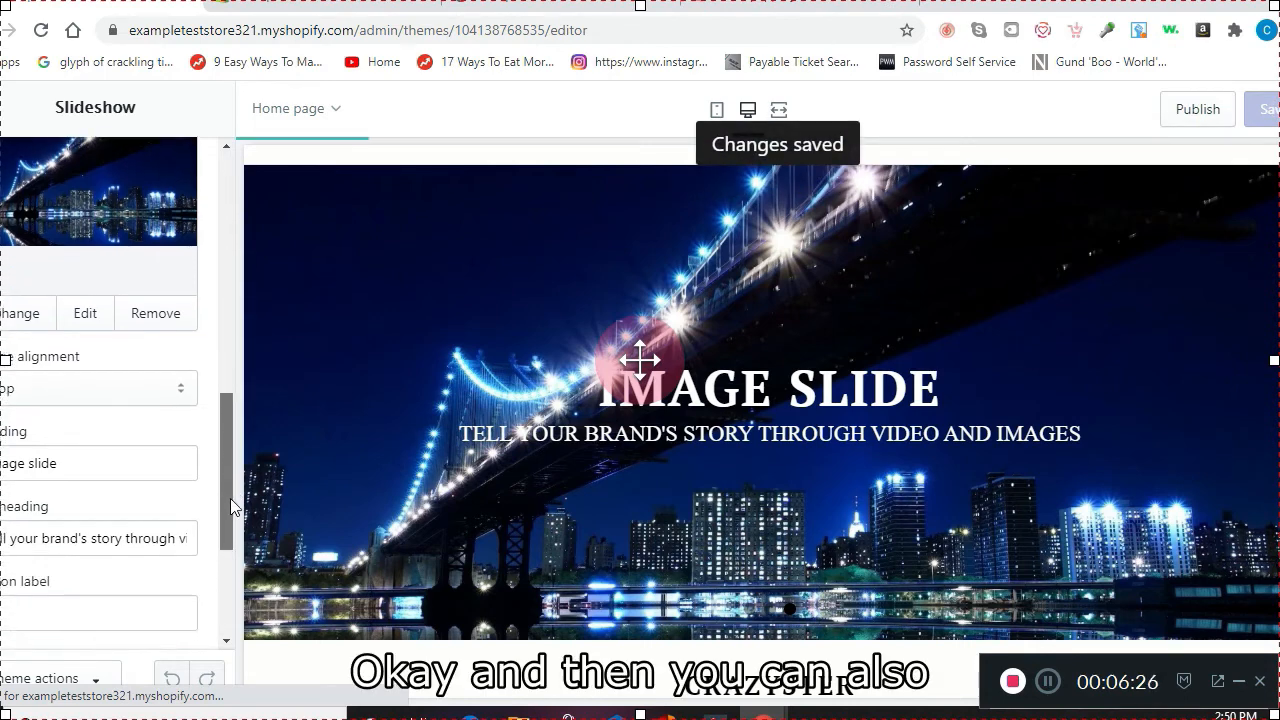
{"action": "scroll", "scroll_direction": "down", "scroll_amount": 3}
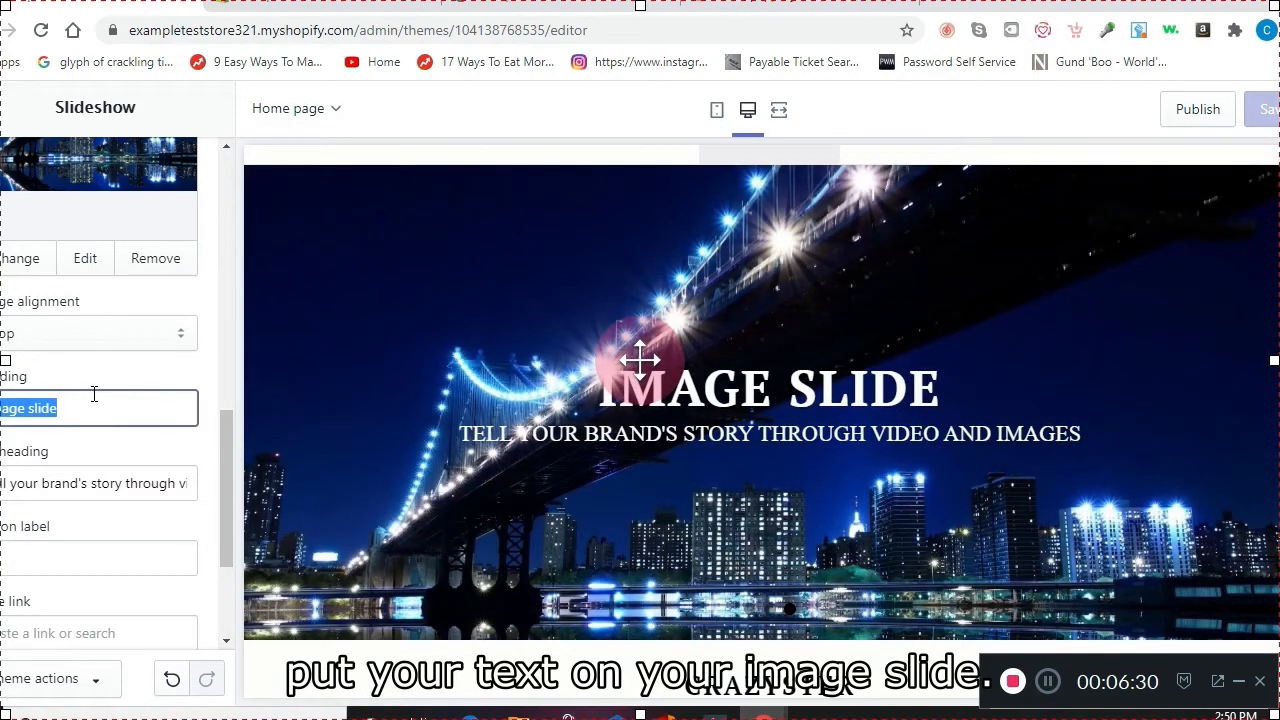
{"action": "type", "text": "DETROIT R"}
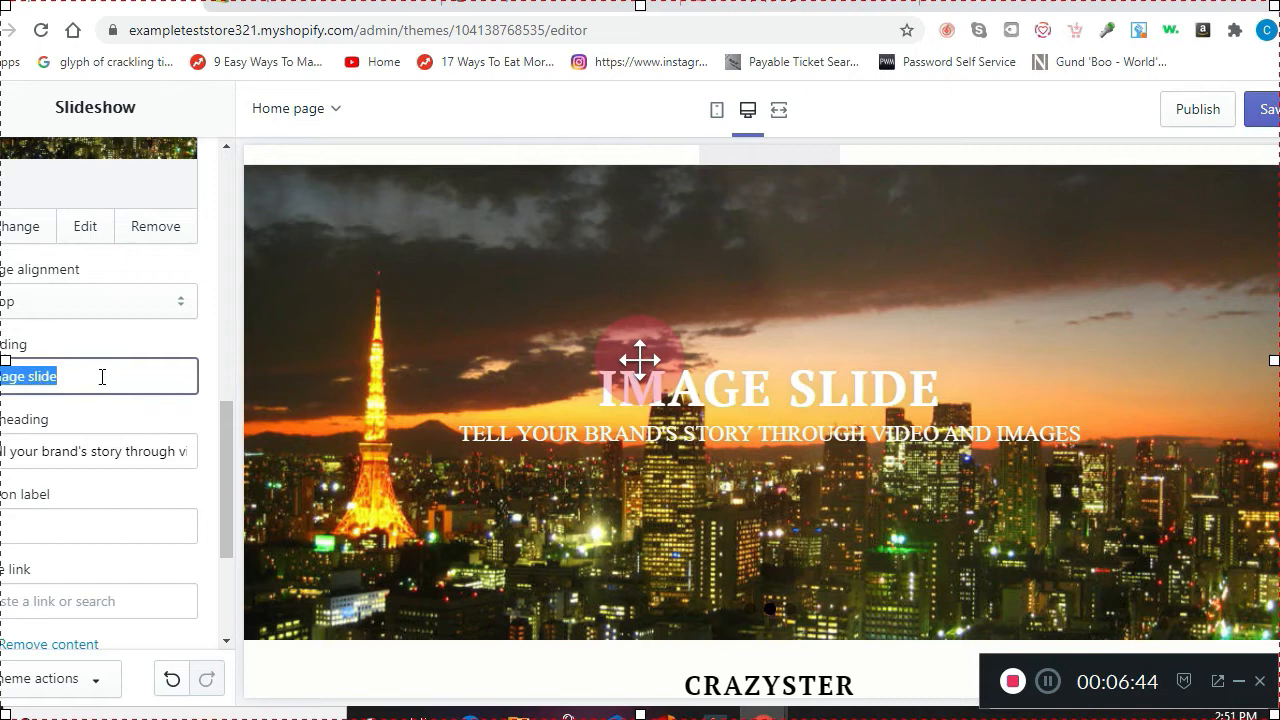
{"action": "type", "text": "DETROIT REV"}
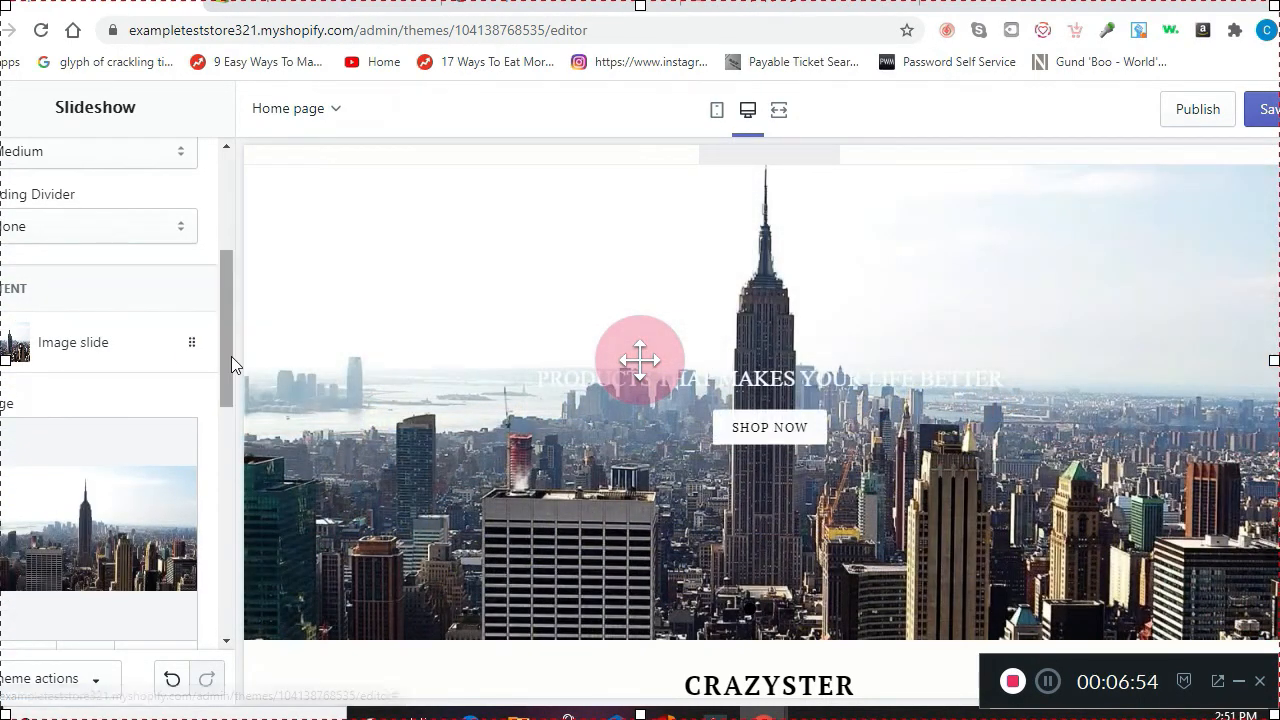
{"action": "left_click", "coordinate": [73, 342]}
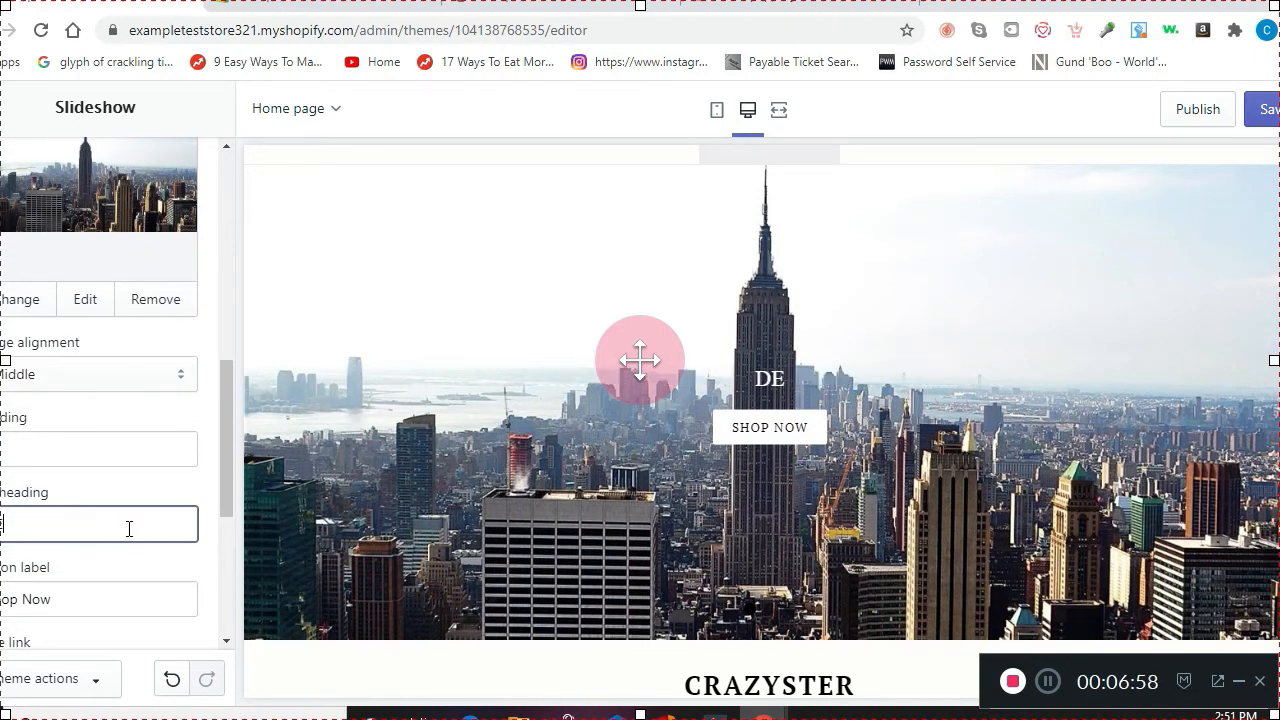
{"action": "type", "text": "TROIT REVENU"}
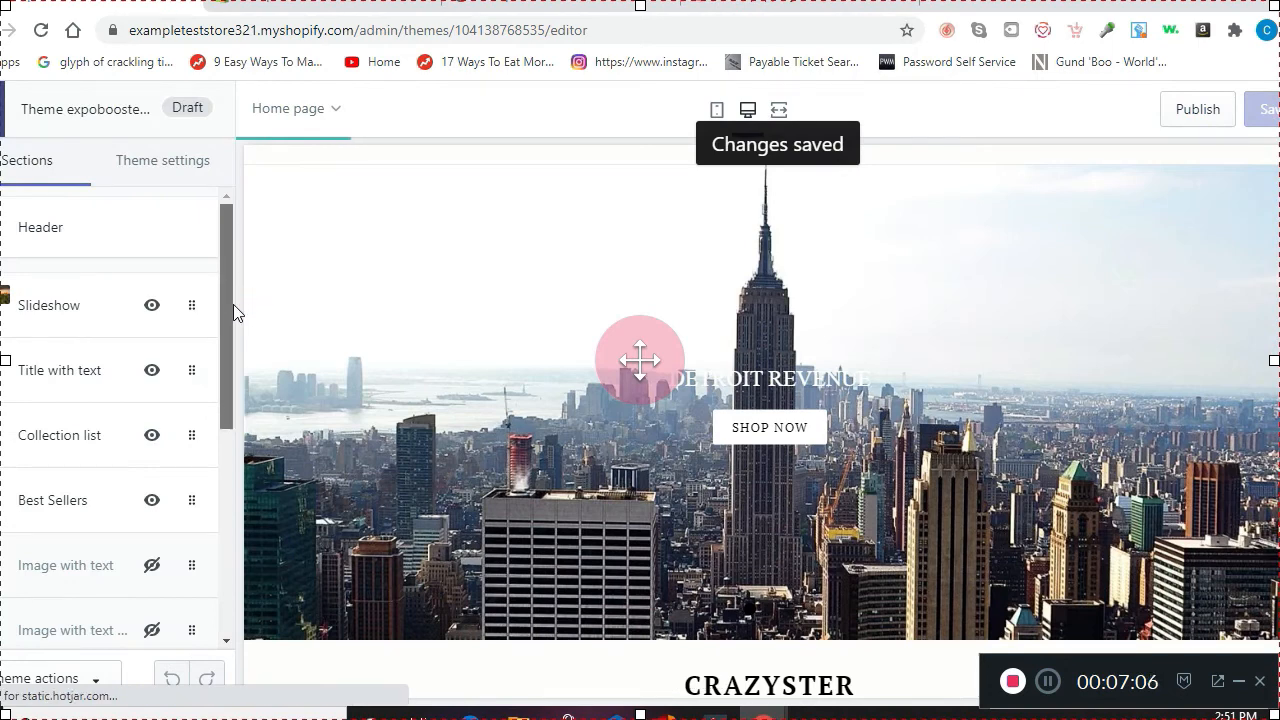
Assign the Tees collection to the collection list's first block
{"action": "scroll", "scroll_direction": "down", "scroll_amount": 3}
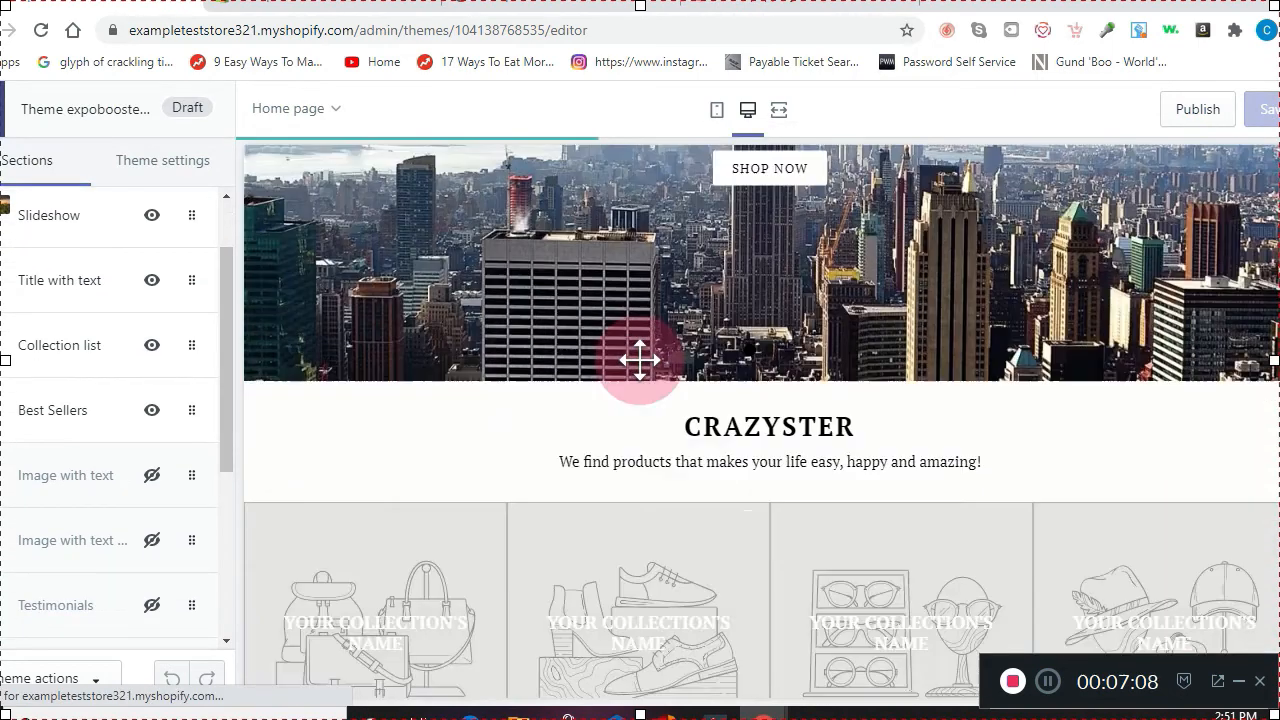
{"action": "scroll", "scroll_direction": "down", "scroll_amount": 3}
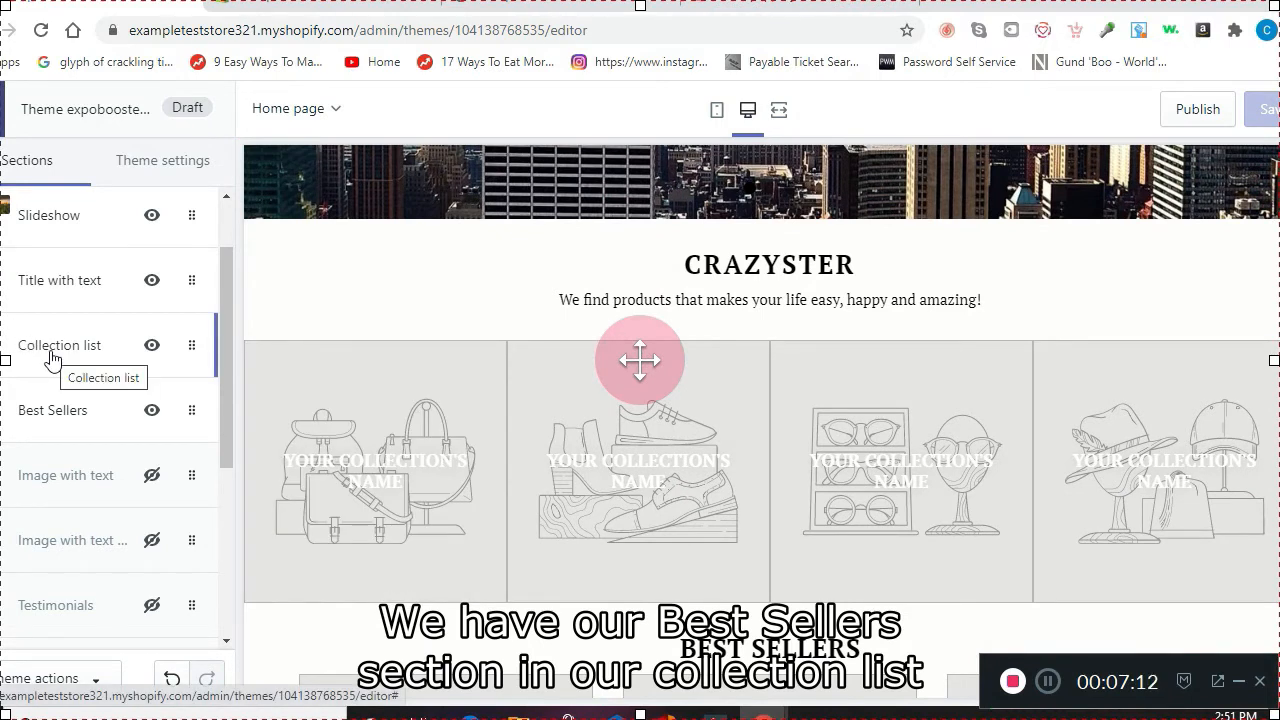
{"action": "left_click", "coordinate": [59, 345]}
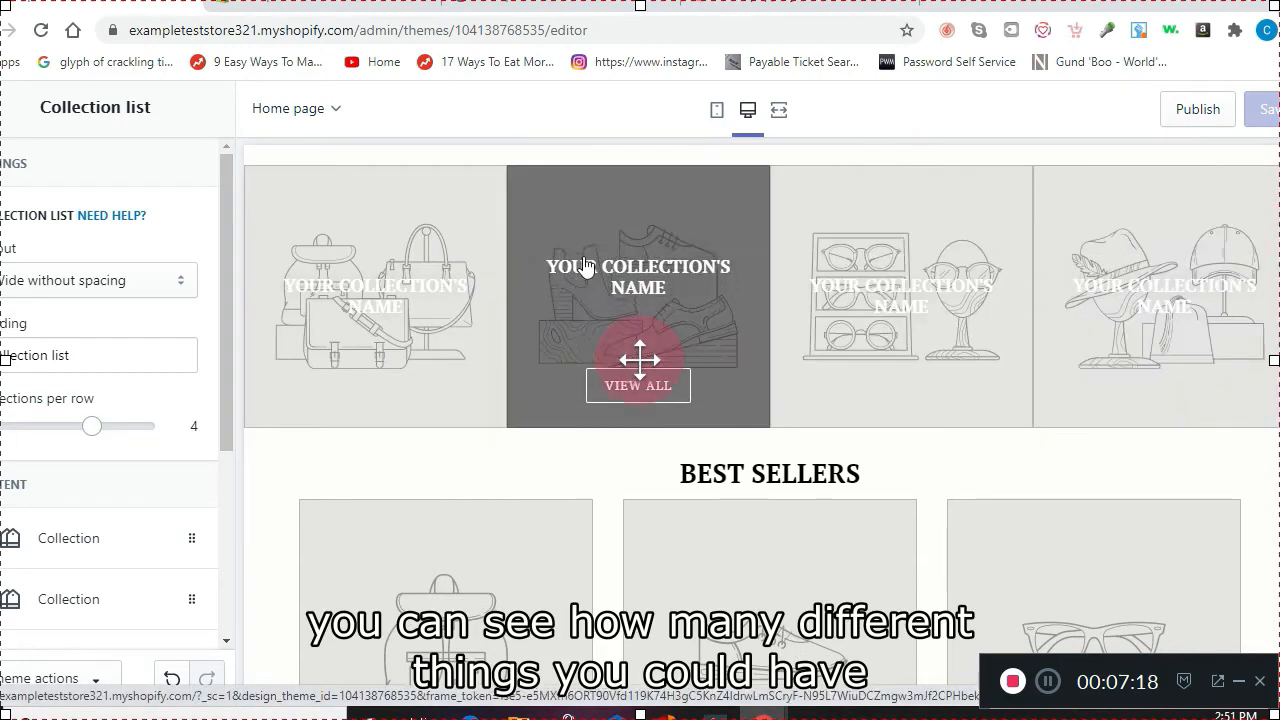
{"action": "scroll", "scroll_direction": "down", "scroll_amount": 3}
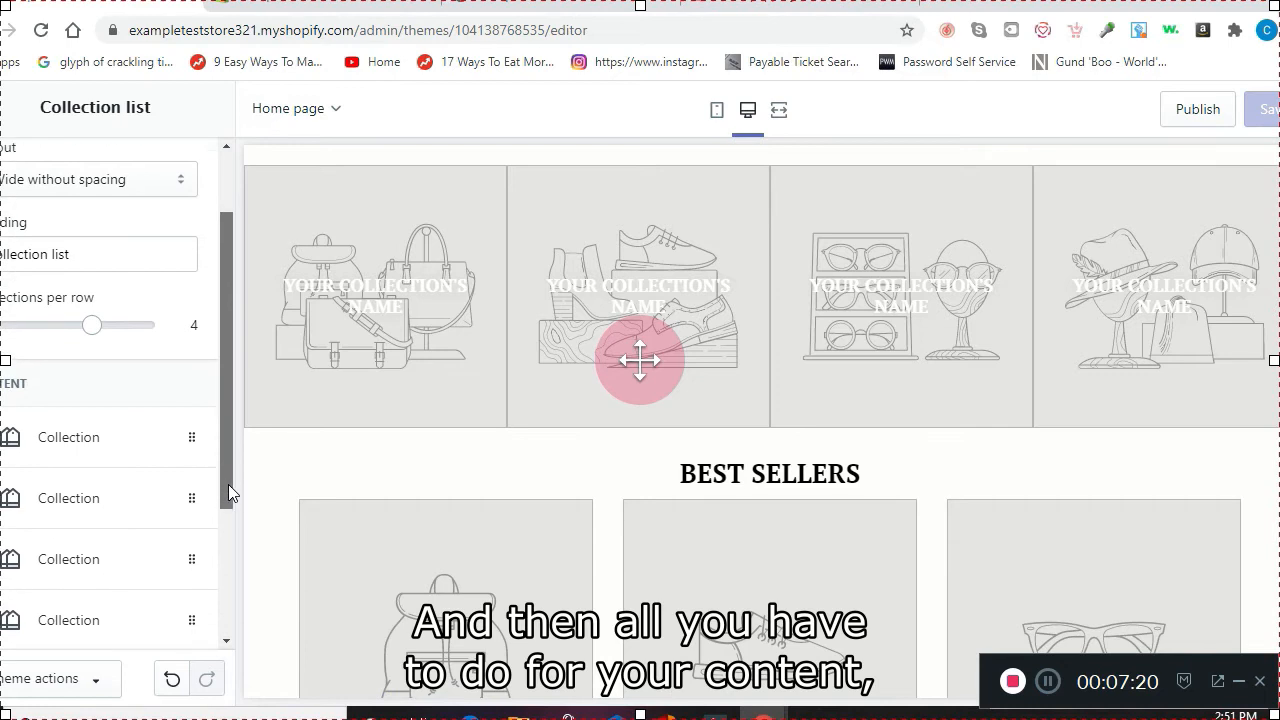
{"action": "left_click", "coordinate": [68, 437]}
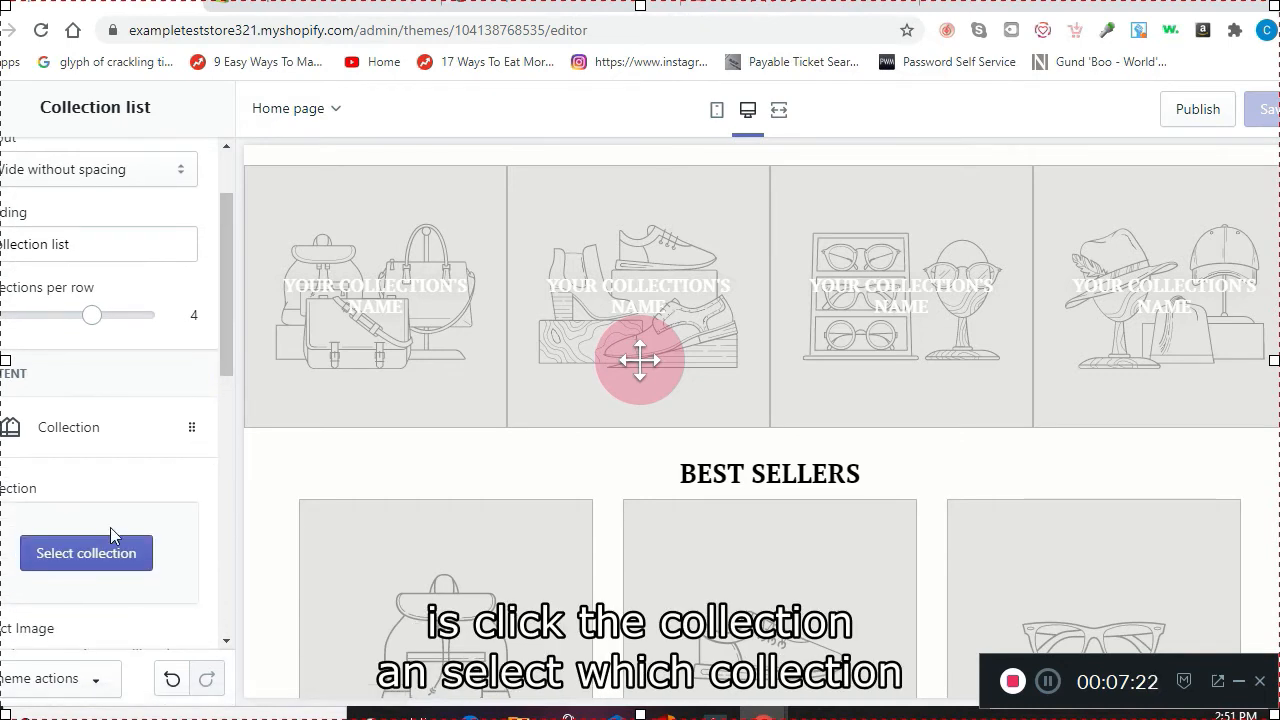
{"action": "left_click", "coordinate": [86, 553]}
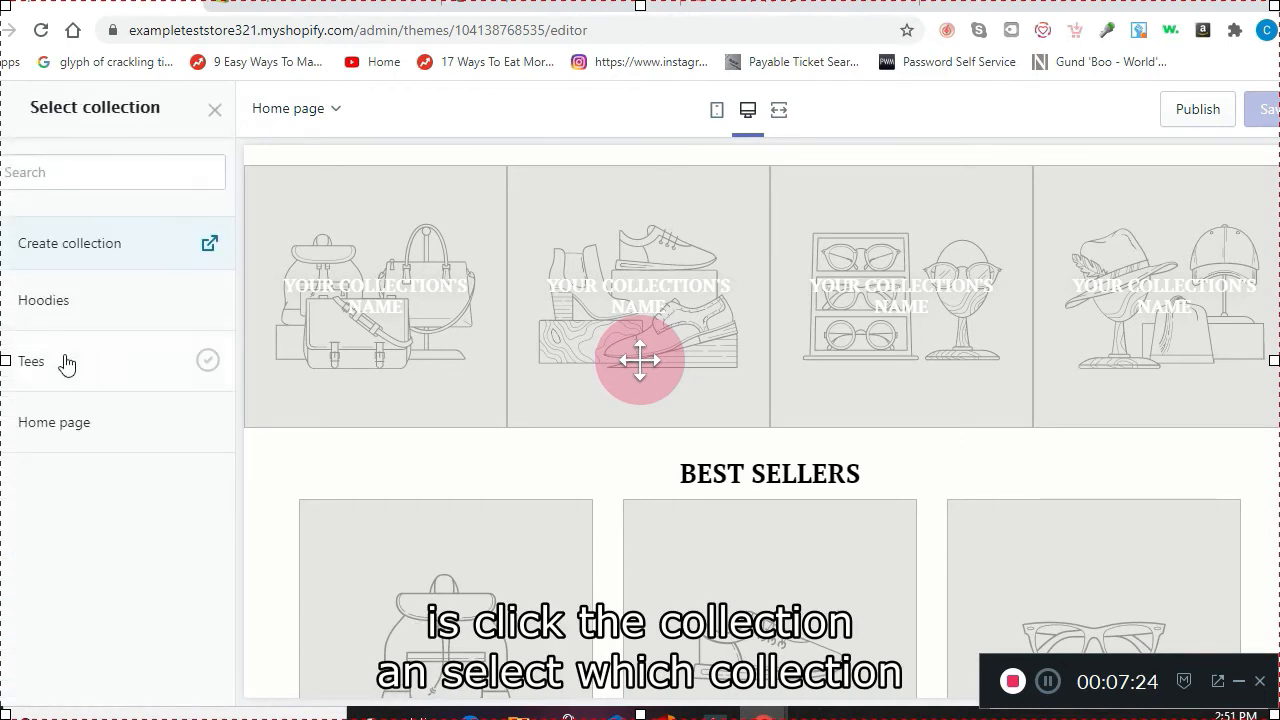
{"action": "left_click", "coordinate": [31, 362]}
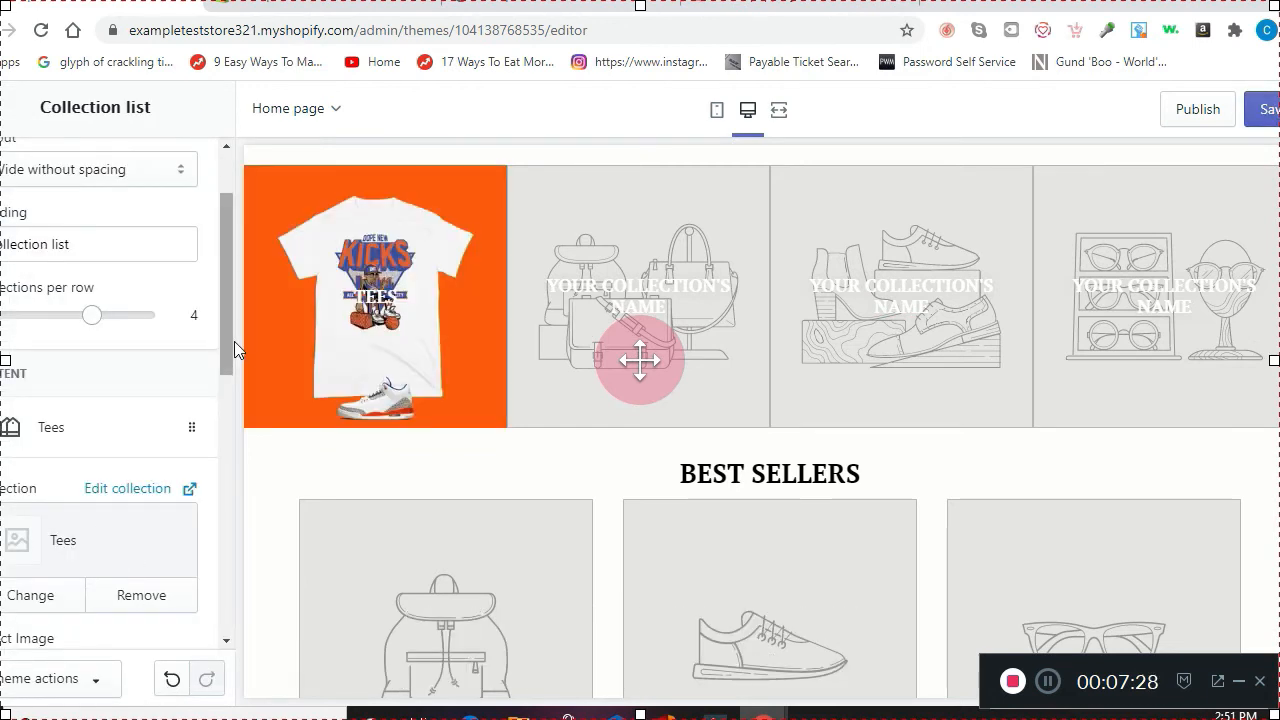
Assign Hoodies to the second block and lower collections per row to 3
{"action": "scroll", "scroll_direction": "down", "scroll_amount": 3}
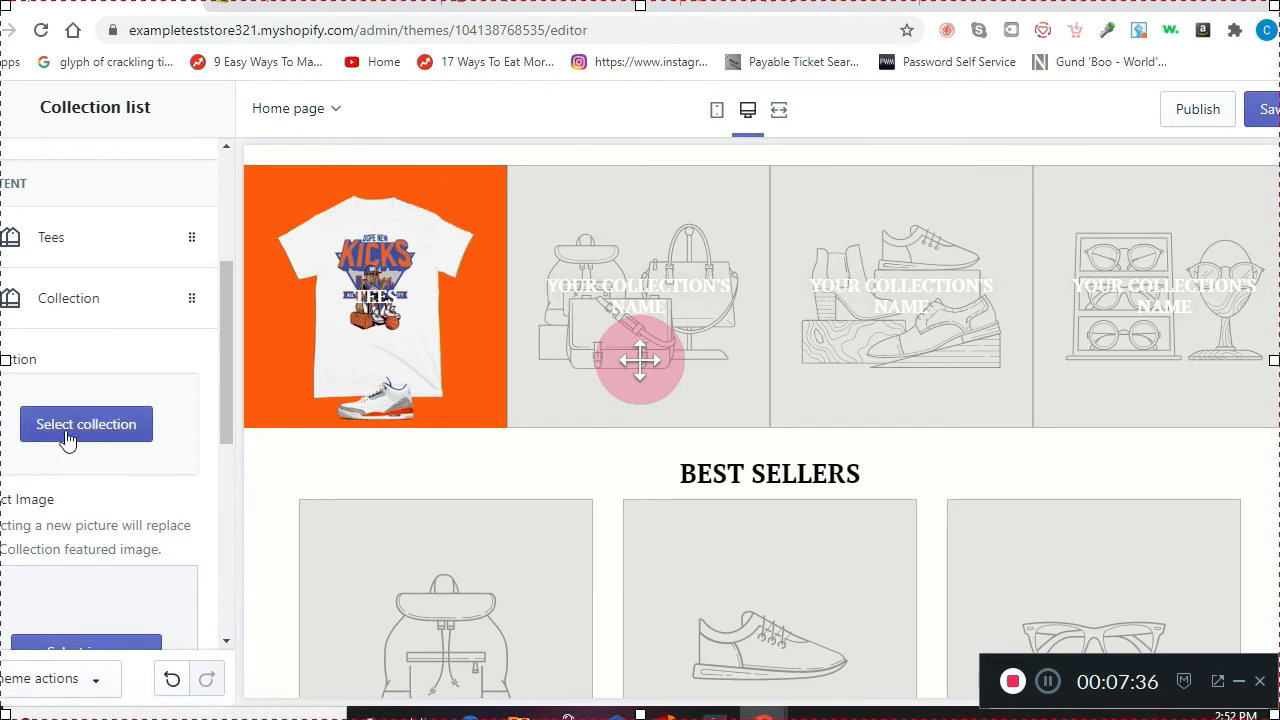
{"action": "left_click", "coordinate": [85, 424]}
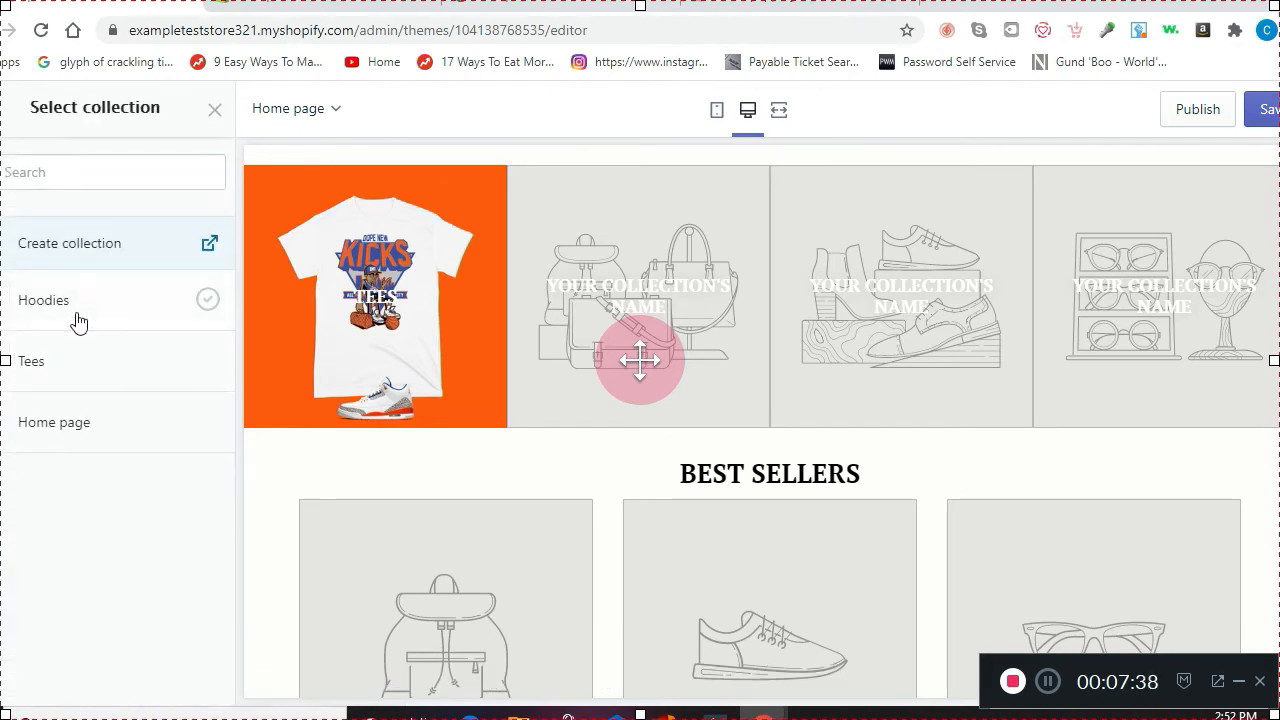
{"action": "left_click", "coordinate": [43, 300]}
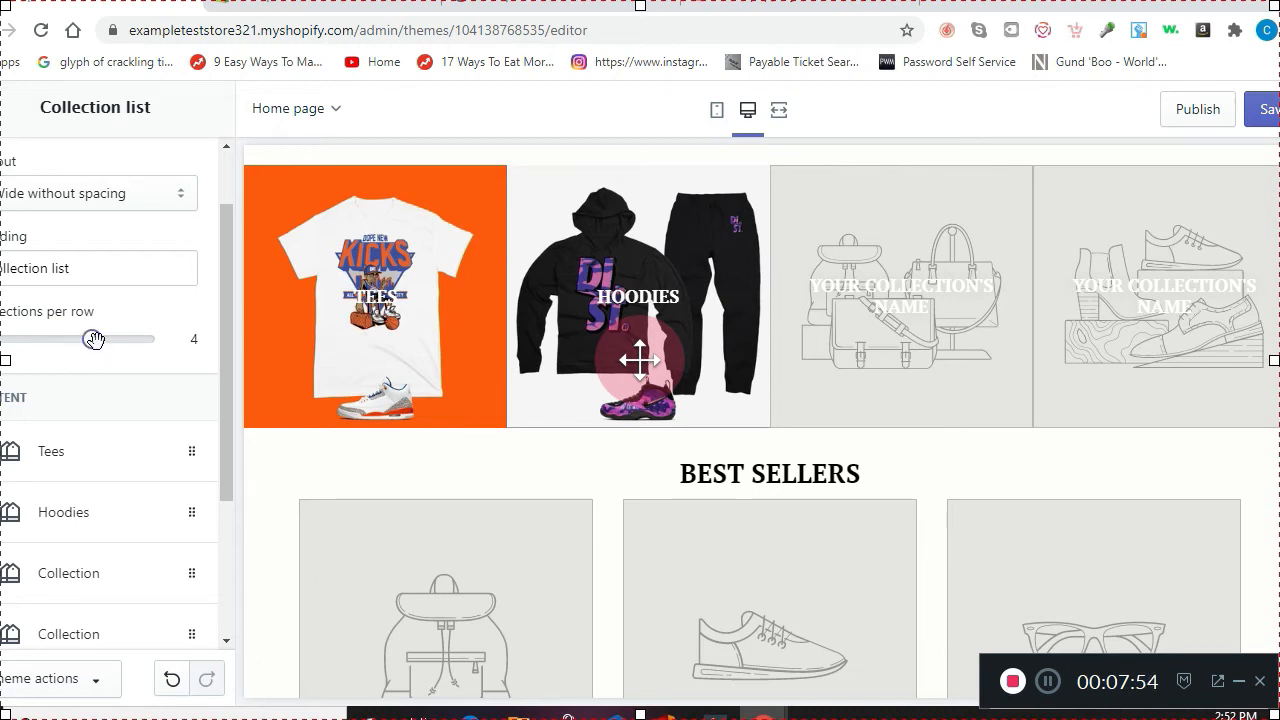
{"action": "left_click_drag", "start_coordinate": [95, 339], "coordinate": [38, 339]}
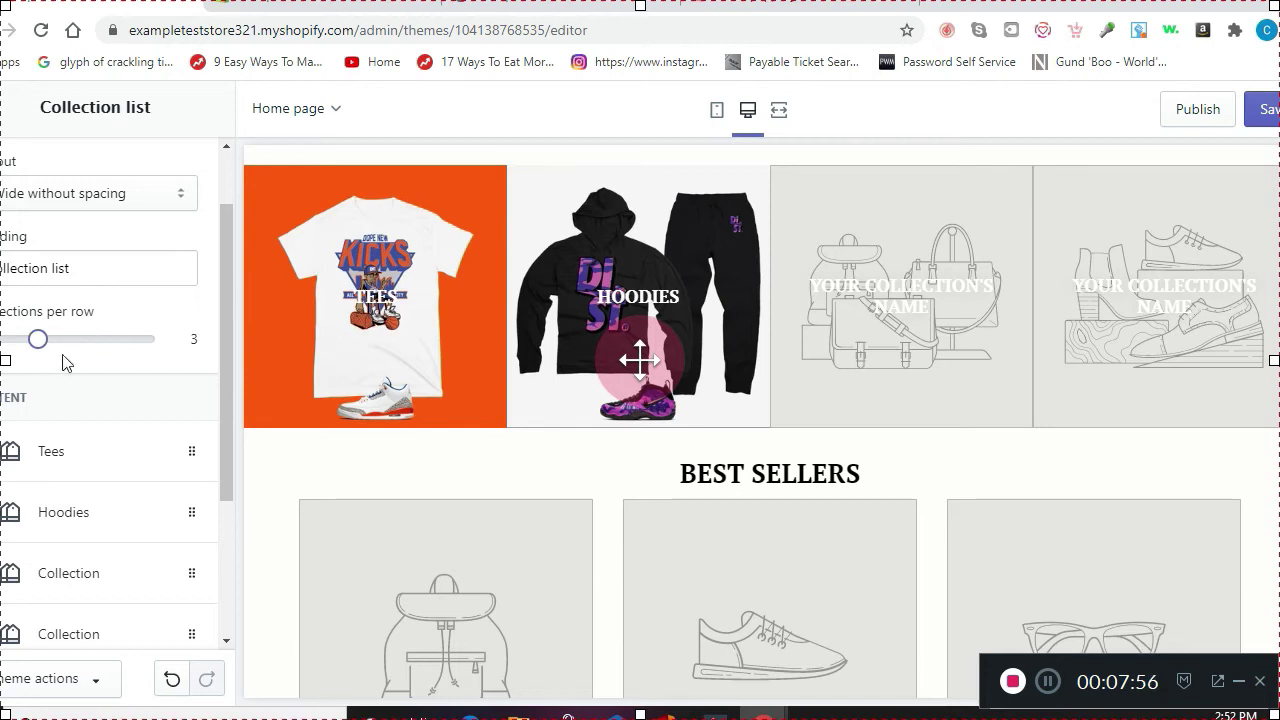
{"action": "left_click_drag", "start_coordinate": [38, 338], "coordinate": [10, 338]}
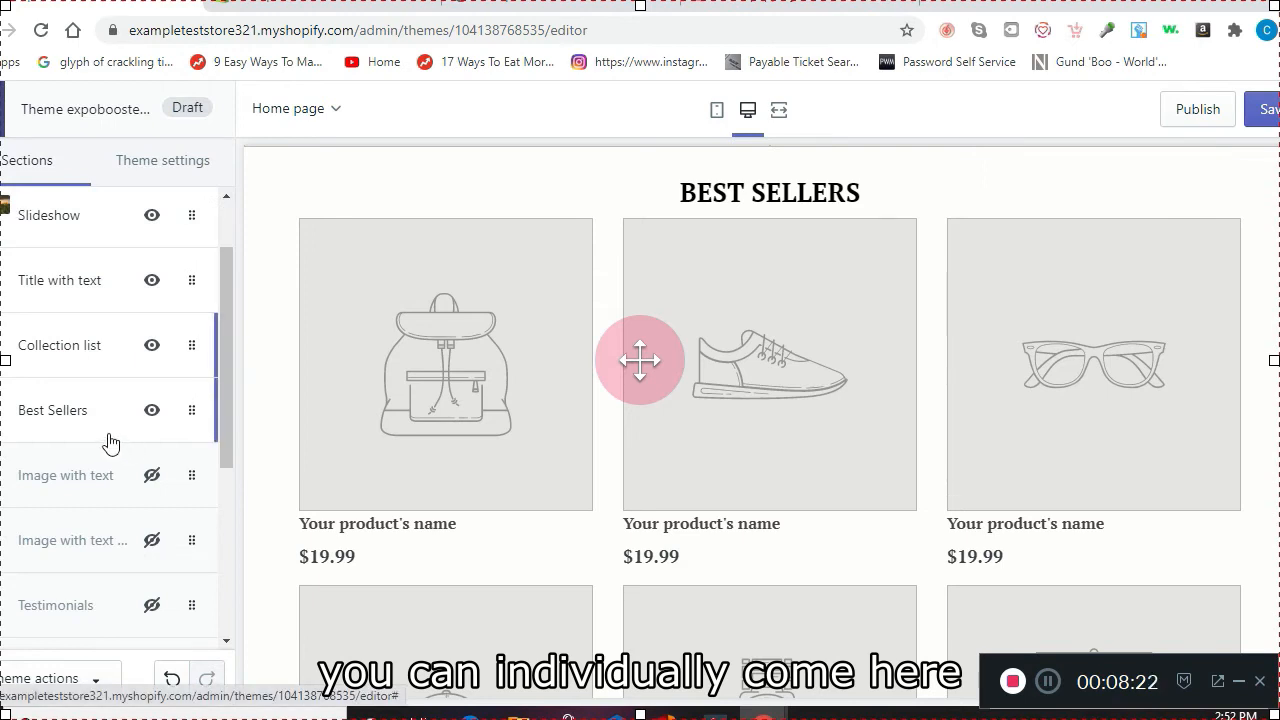
{"action": "left_click", "coordinate": [53, 410]}
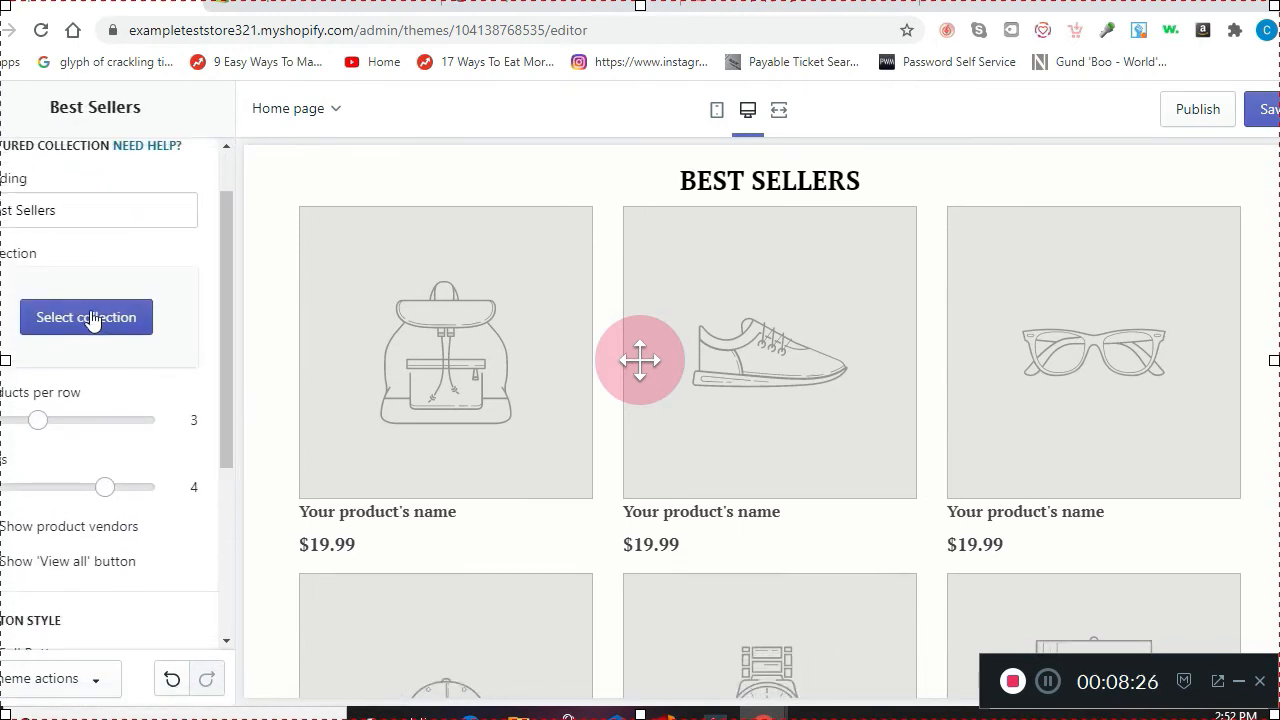
{"action": "left_click", "coordinate": [86, 317]}
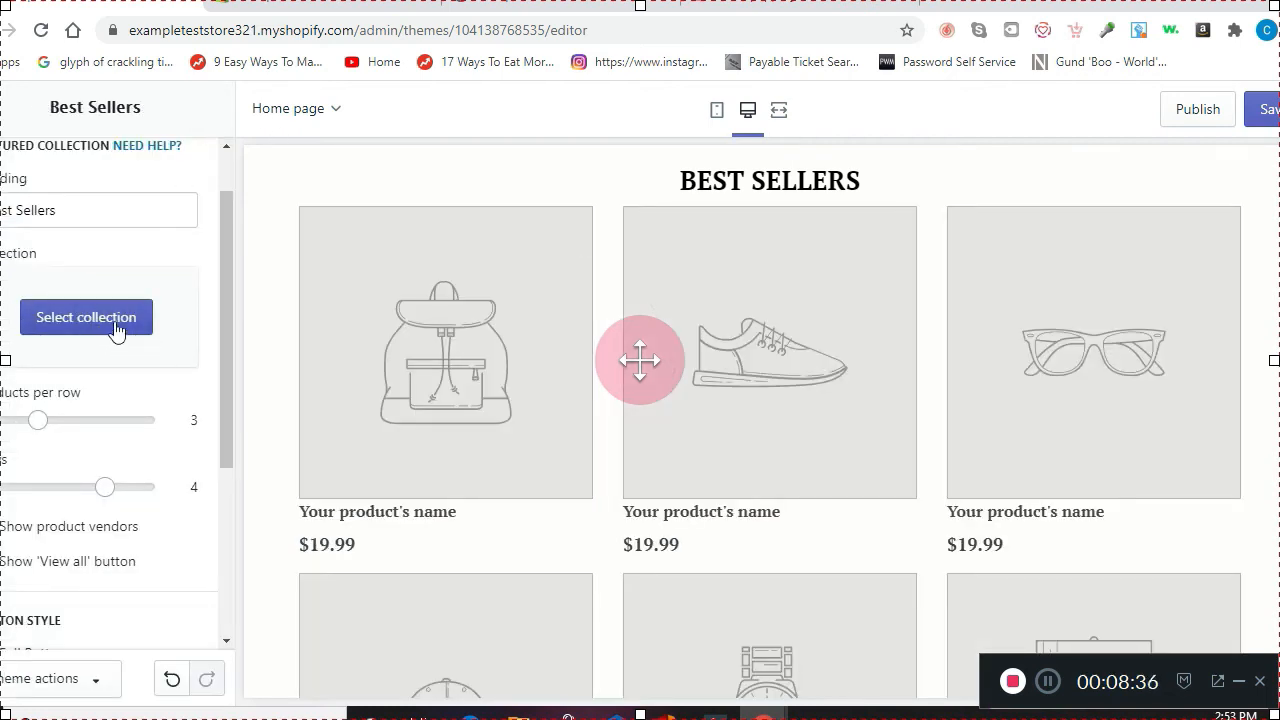
{"action": "left_click", "coordinate": [86, 317]}
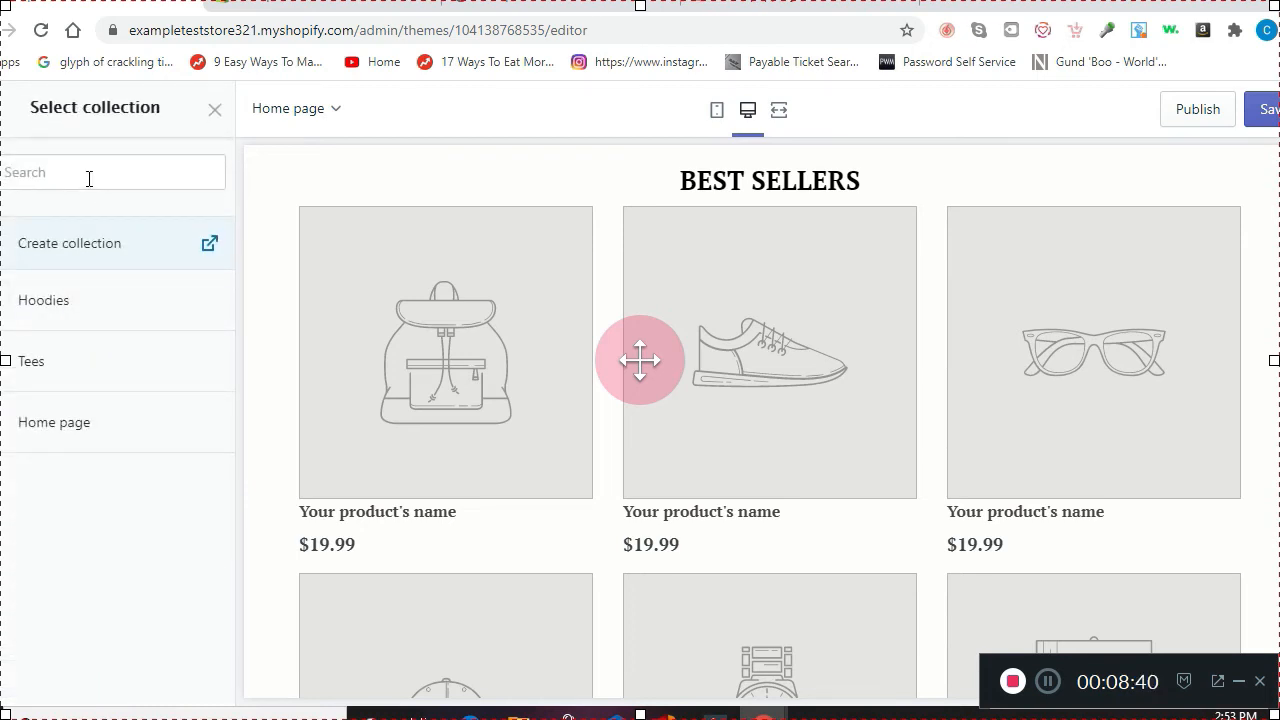
{"action": "left_click", "coordinate": [114, 172]}
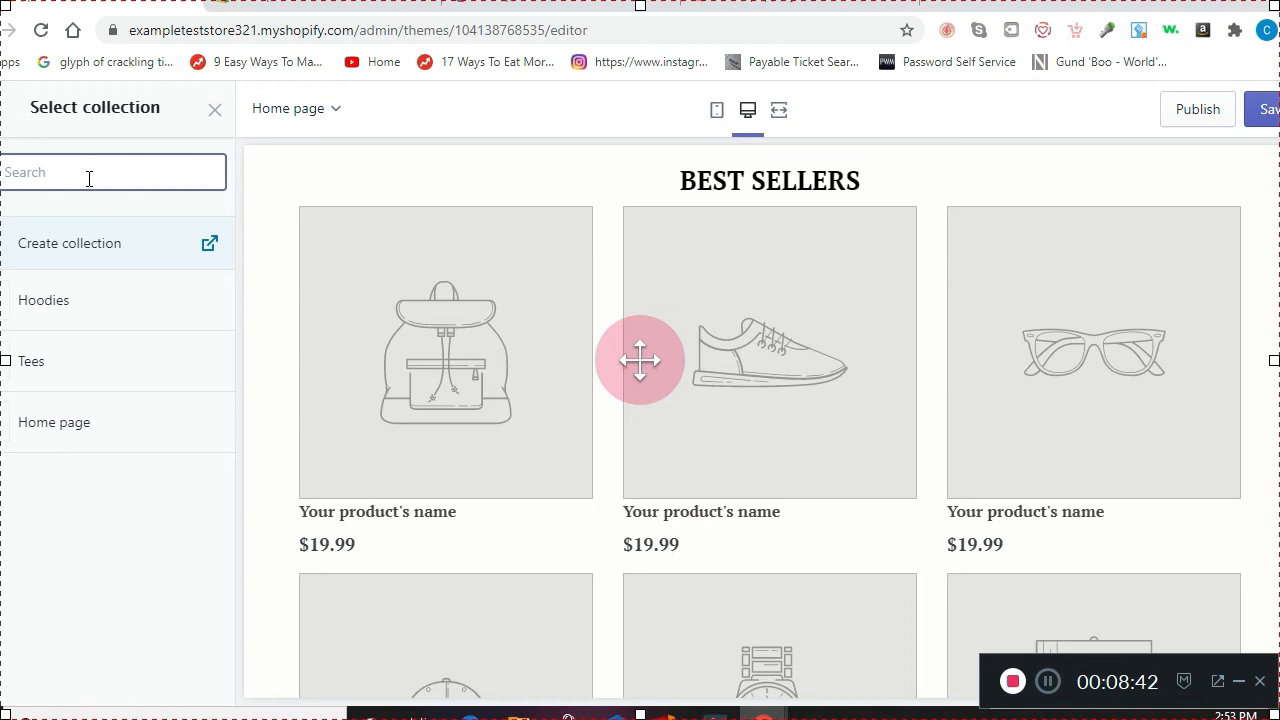
{"action": "type", "text": "hoodie"}
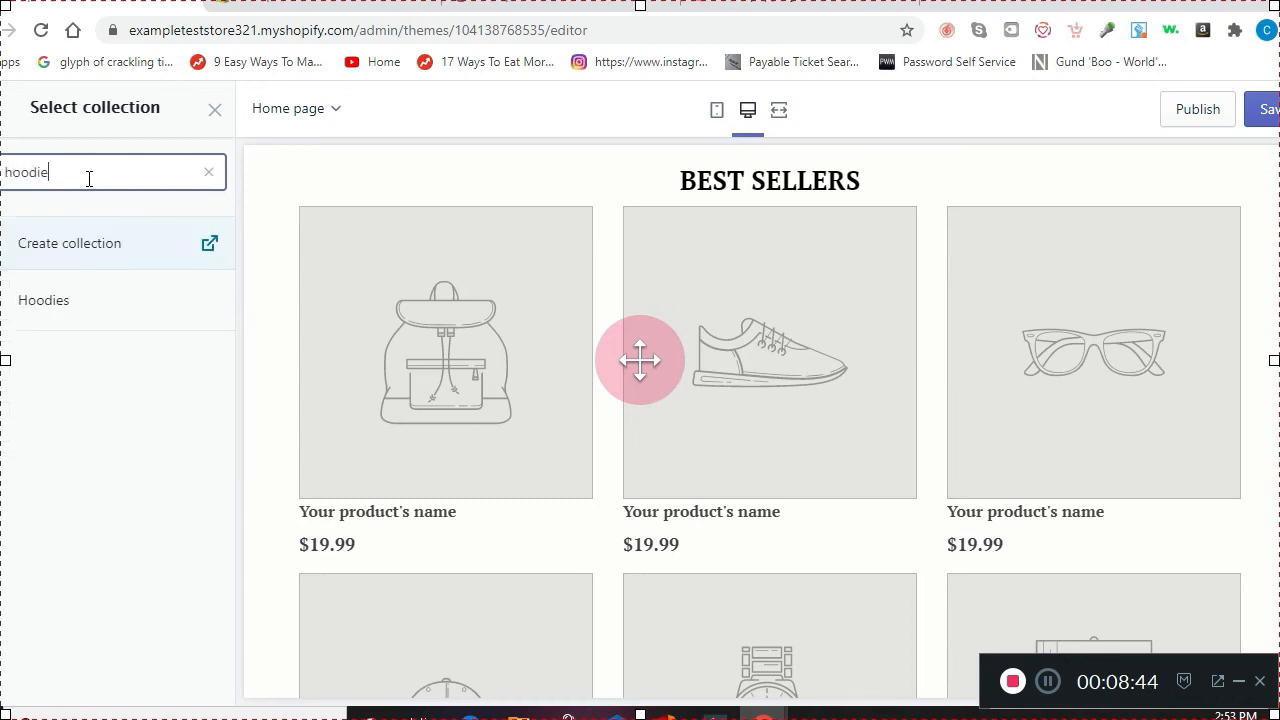
{"action": "left_click", "coordinate": [43, 300]}
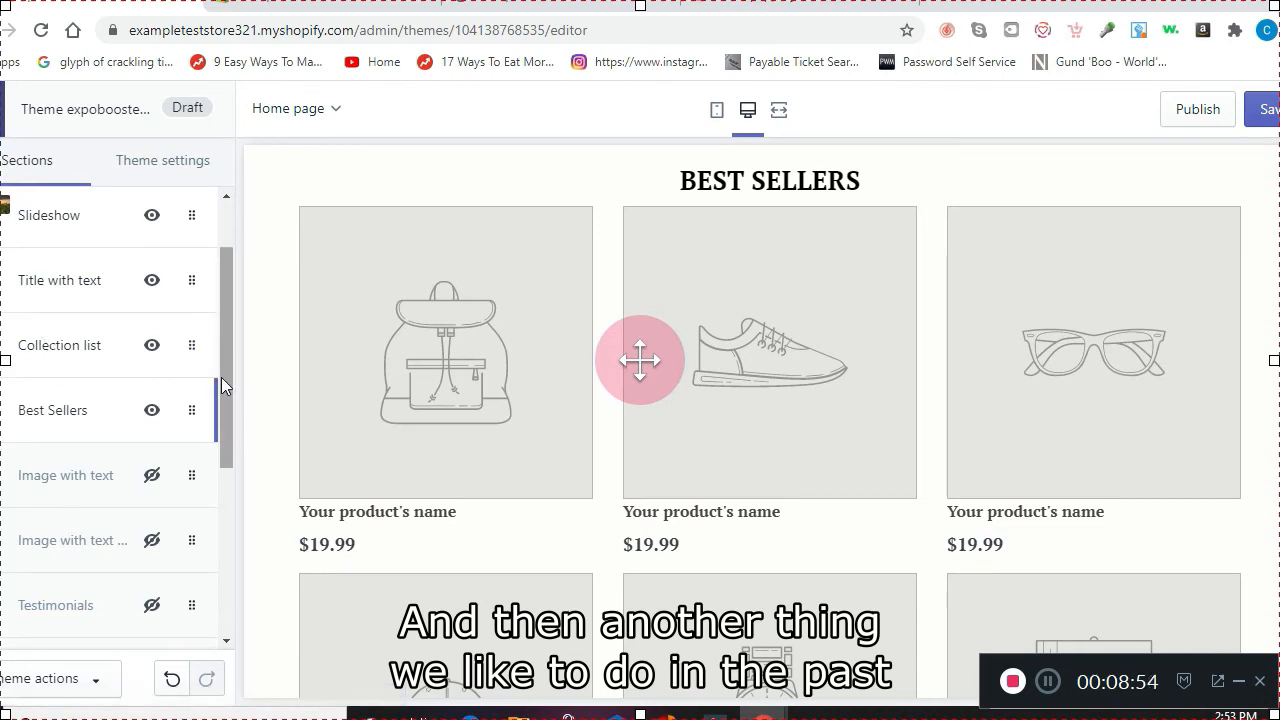
Add a Video section with a placeholder video to the home page
{"action": "scroll", "scroll_direction": "down", "scroll_amount": 3}
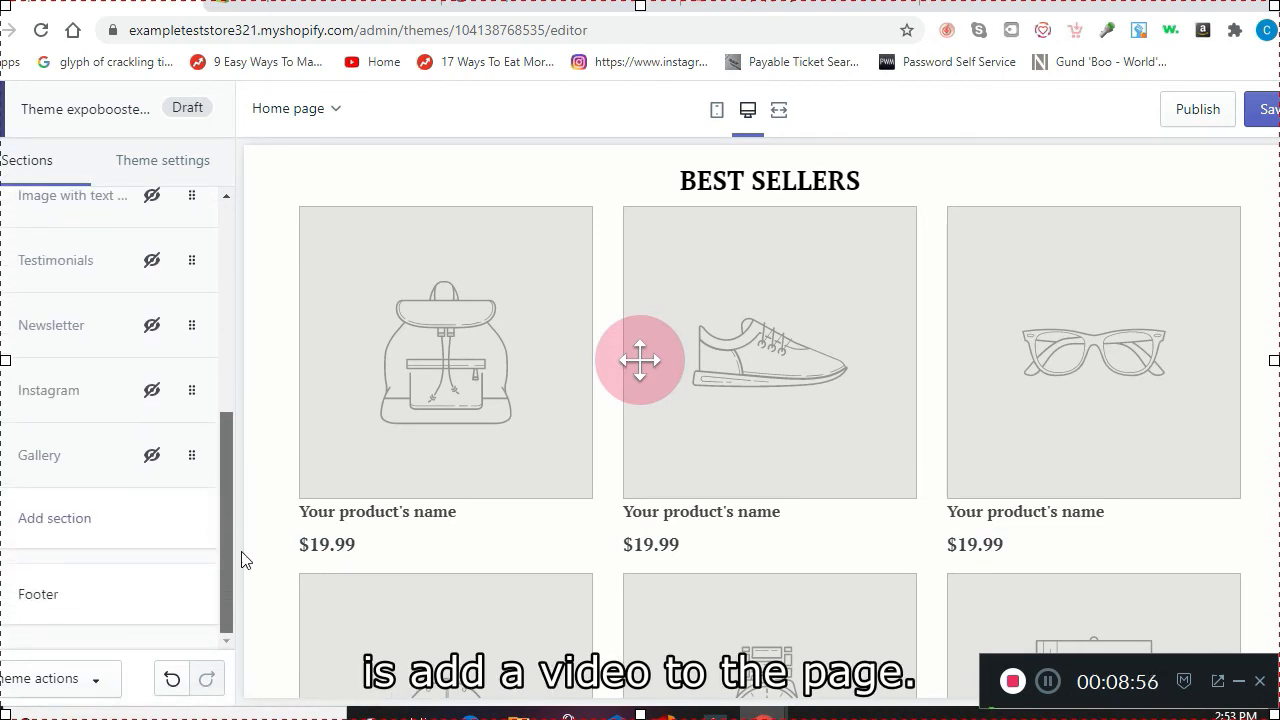
{"action": "left_click", "coordinate": [54, 518]}
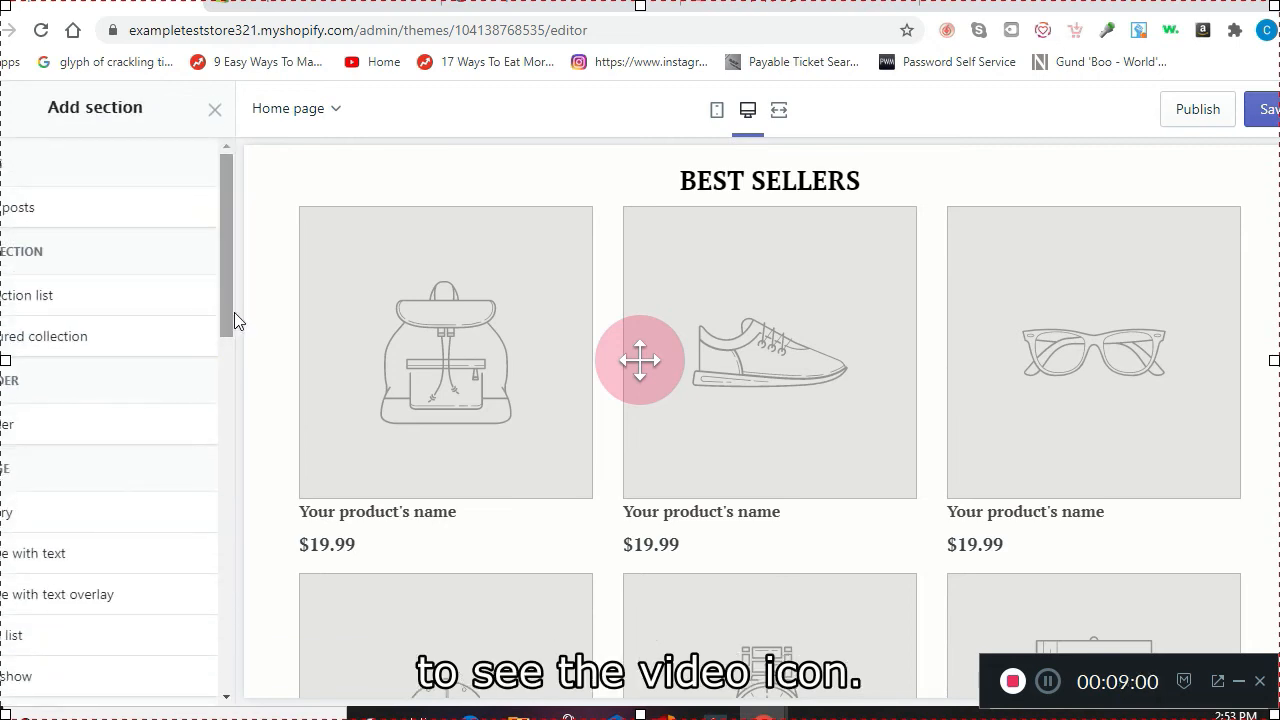
{"action": "scroll", "scroll_direction": "down", "scroll_amount": 3}
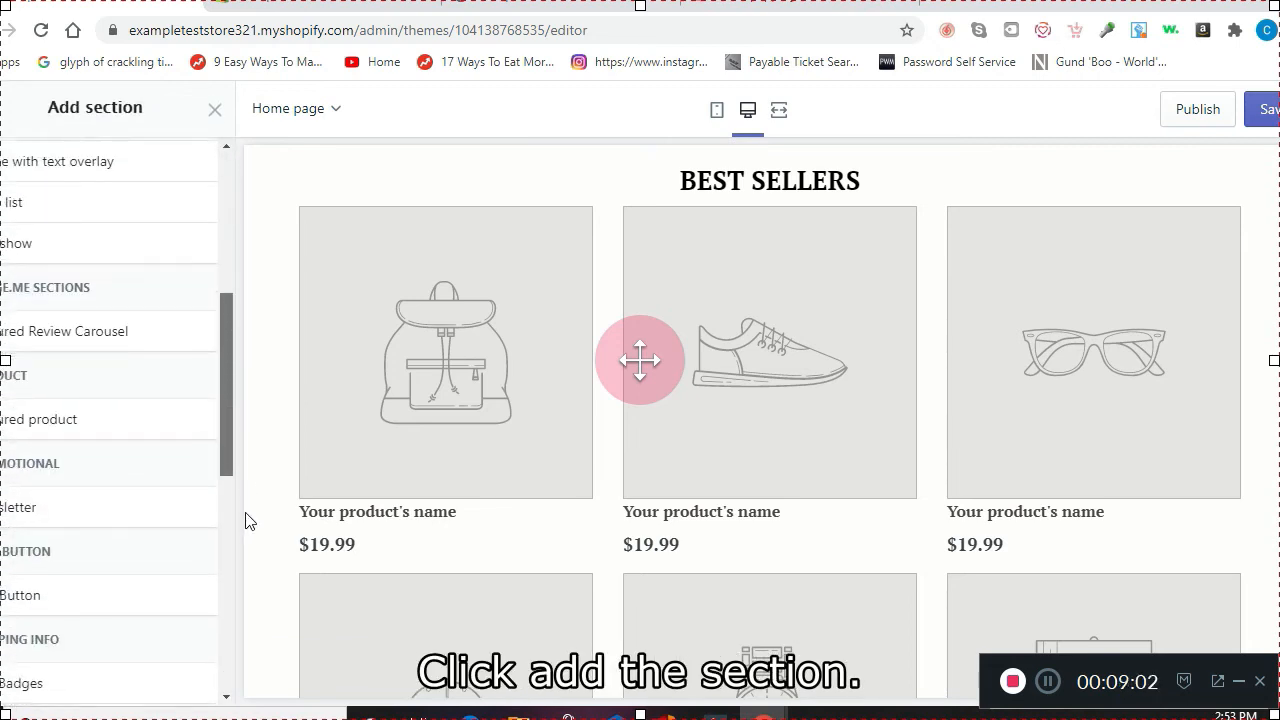
{"action": "scroll", "scroll_direction": "down", "scroll_amount": 3}
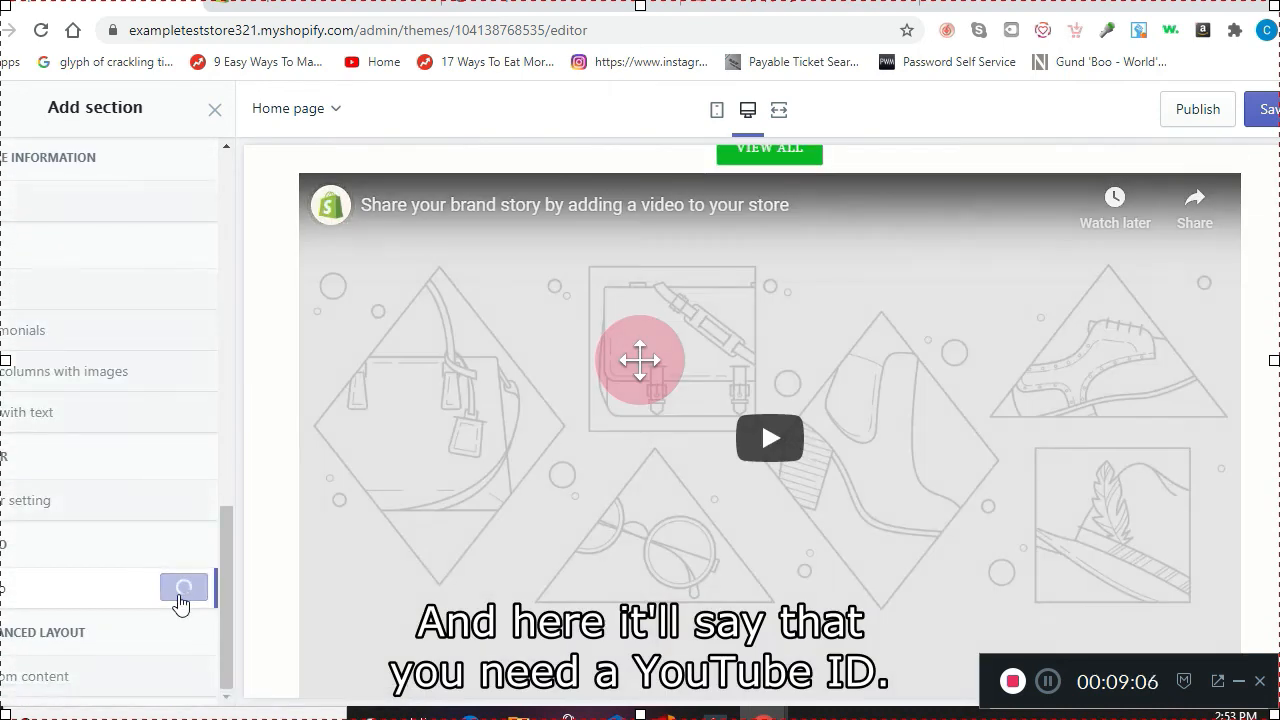
{"action": "left_click", "coordinate": [183, 588]}
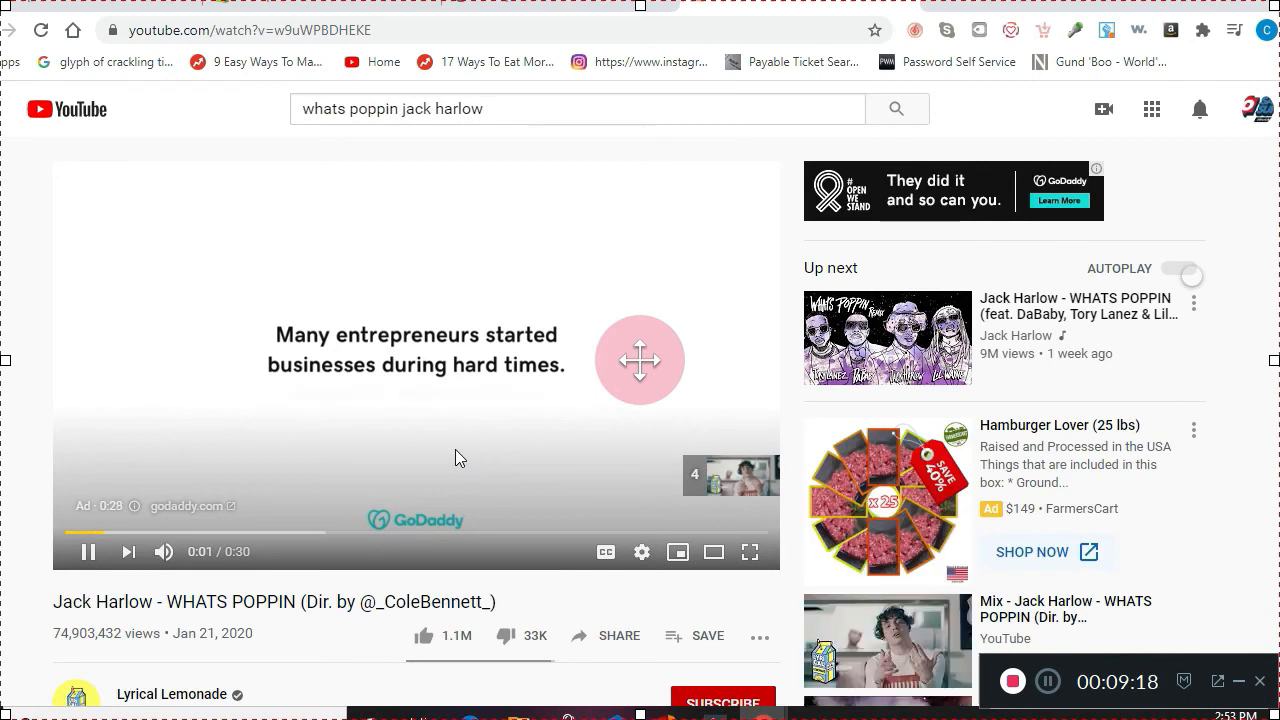
Bring up the WHATS POPPIN video's share link and select its video ID
{"action": "left_click", "coordinate": [619, 635]}
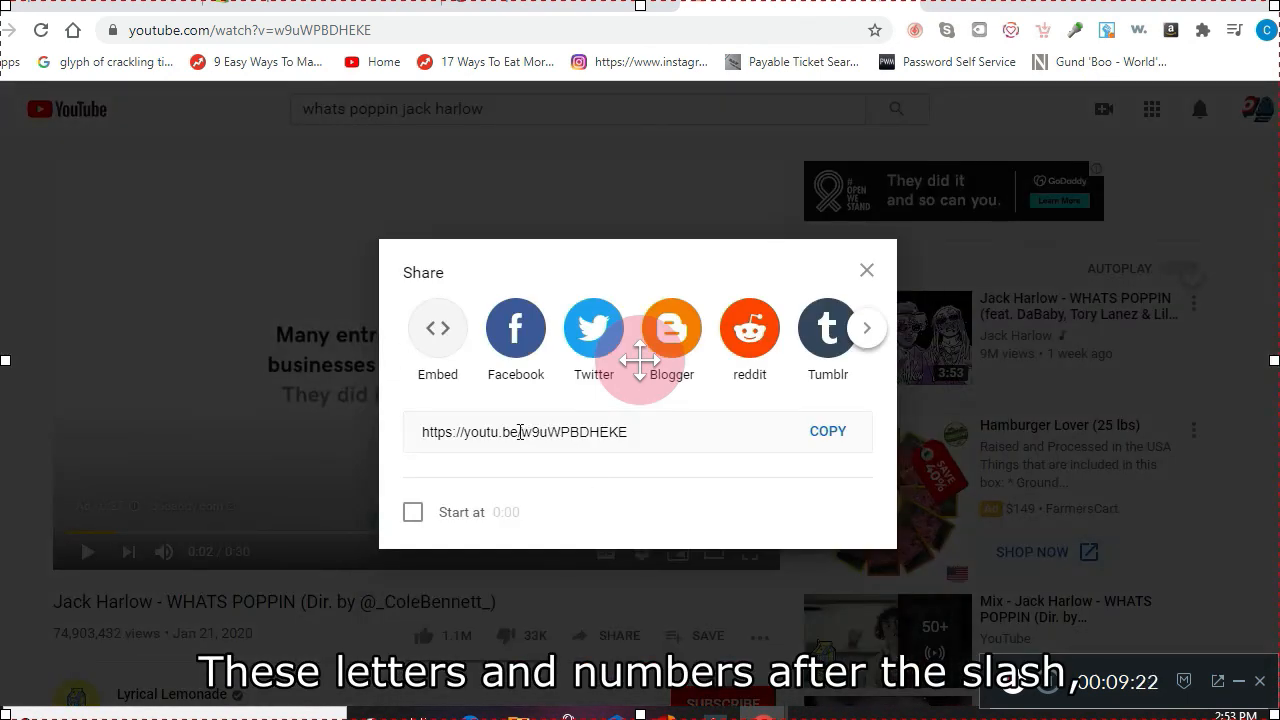
{"action": "left_click", "coordinate": [520, 432]}
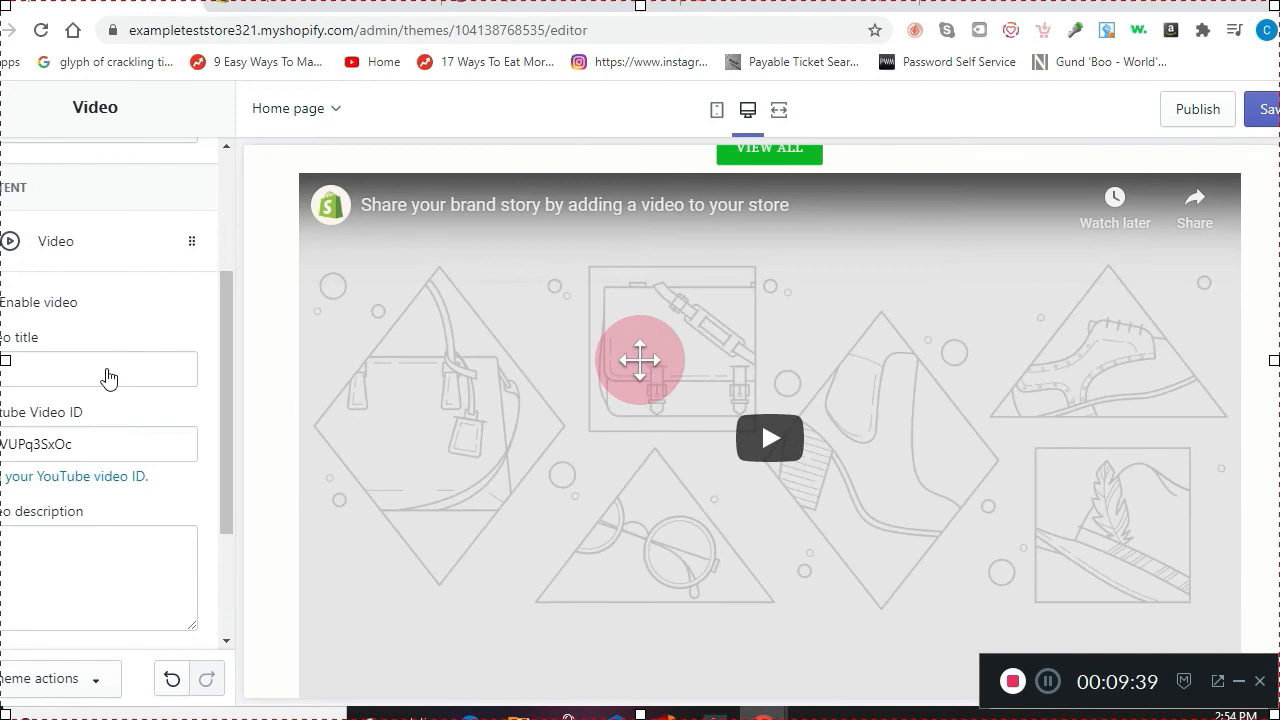
Enter YouTube video ID uWPBDHEKE for the WHATS POPPIN video and check the preview
{"action": "type", "text": "uWPBDHEKE"}
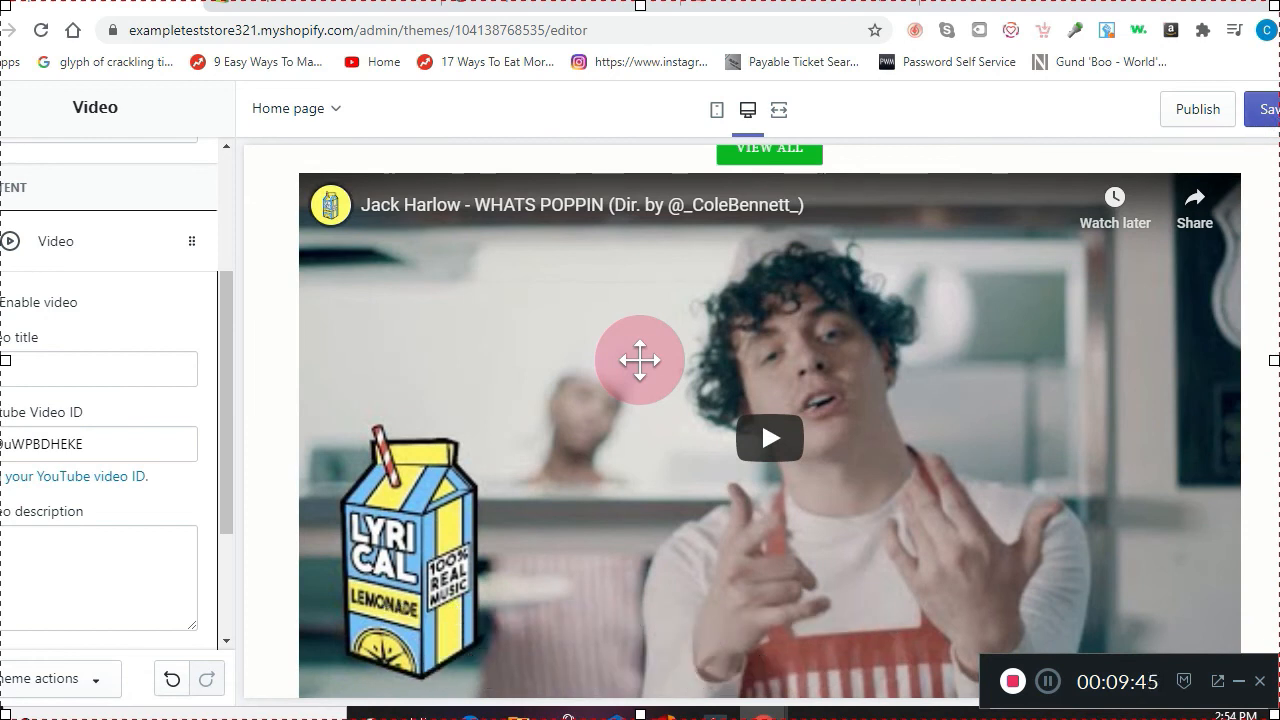
{"action": "left_click", "coordinate": [1275, 109]}
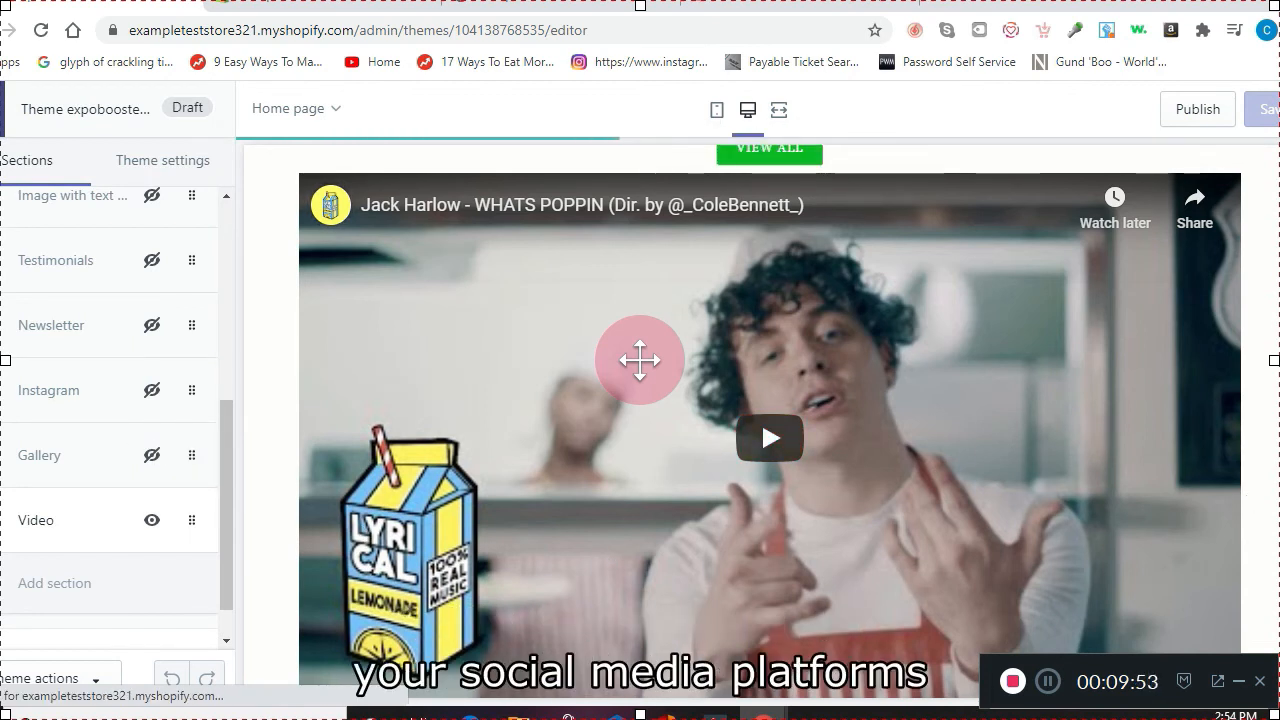
{"action": "scroll", "scroll_direction": "down", "scroll_amount": 3}
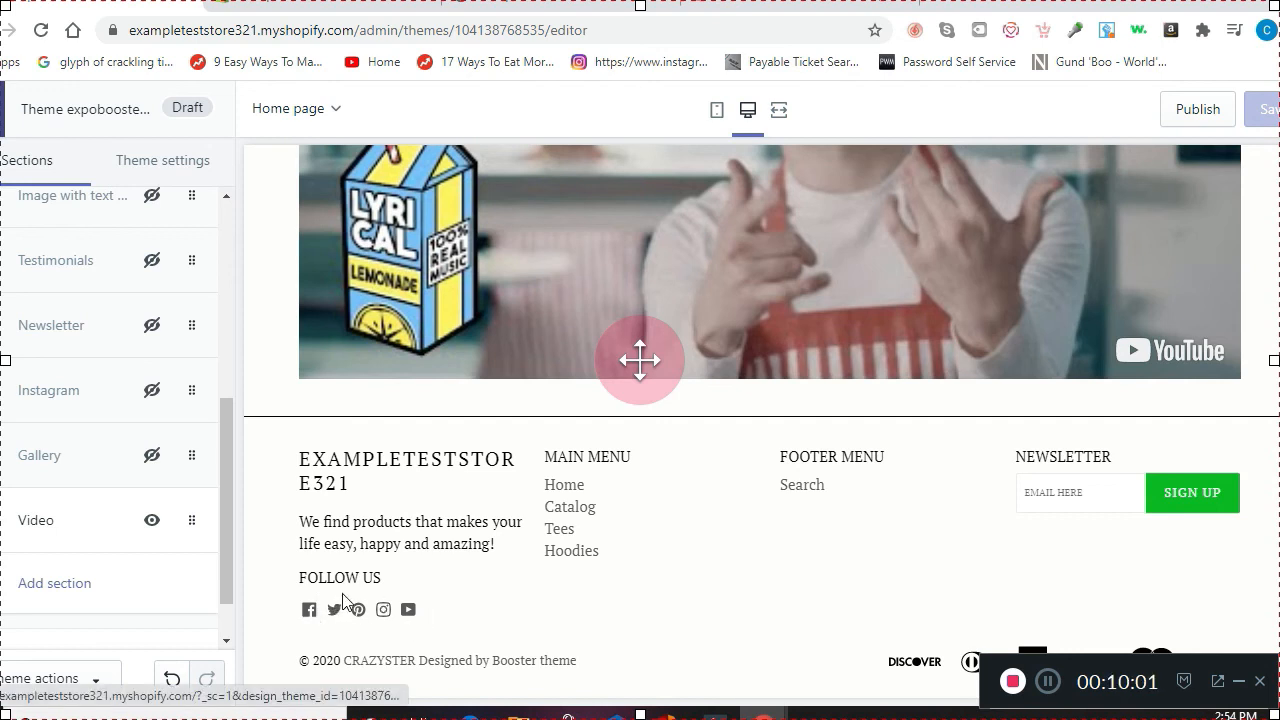
{"action": "mouse_move", "coordinate": [1192, 646]}
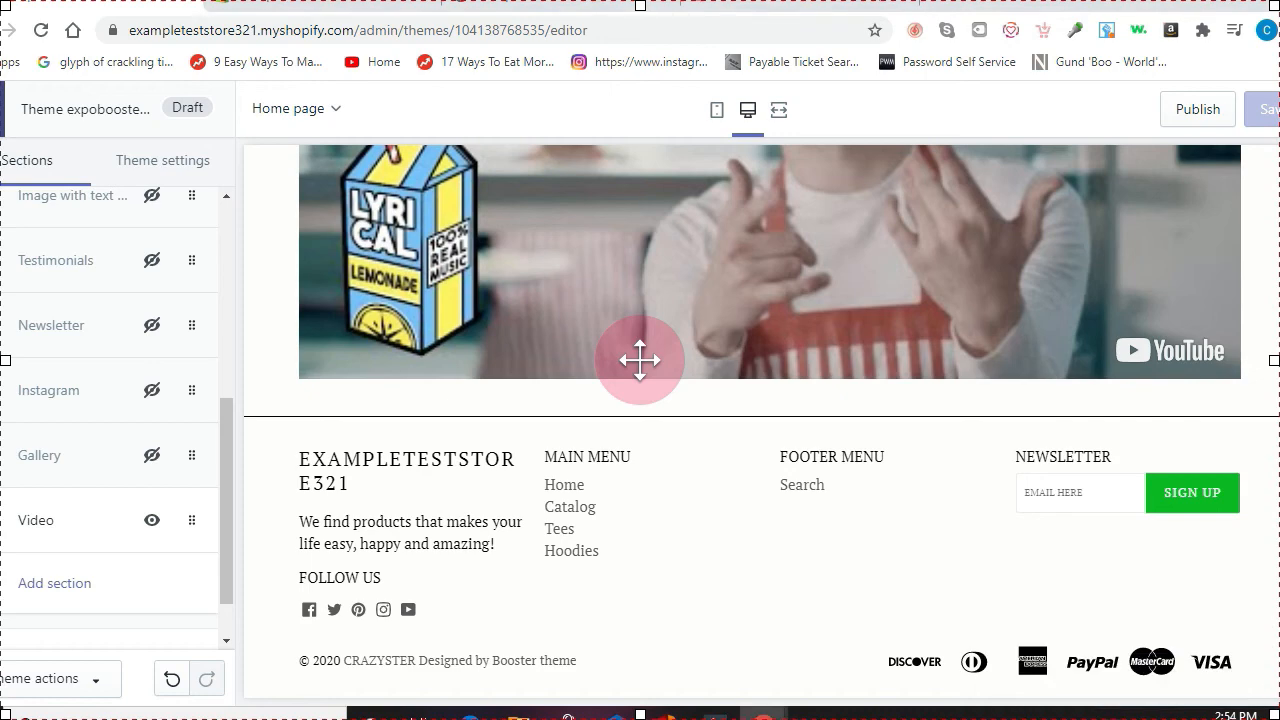
{"action": "scroll", "scroll_direction": "up", "scroll_amount": 3}
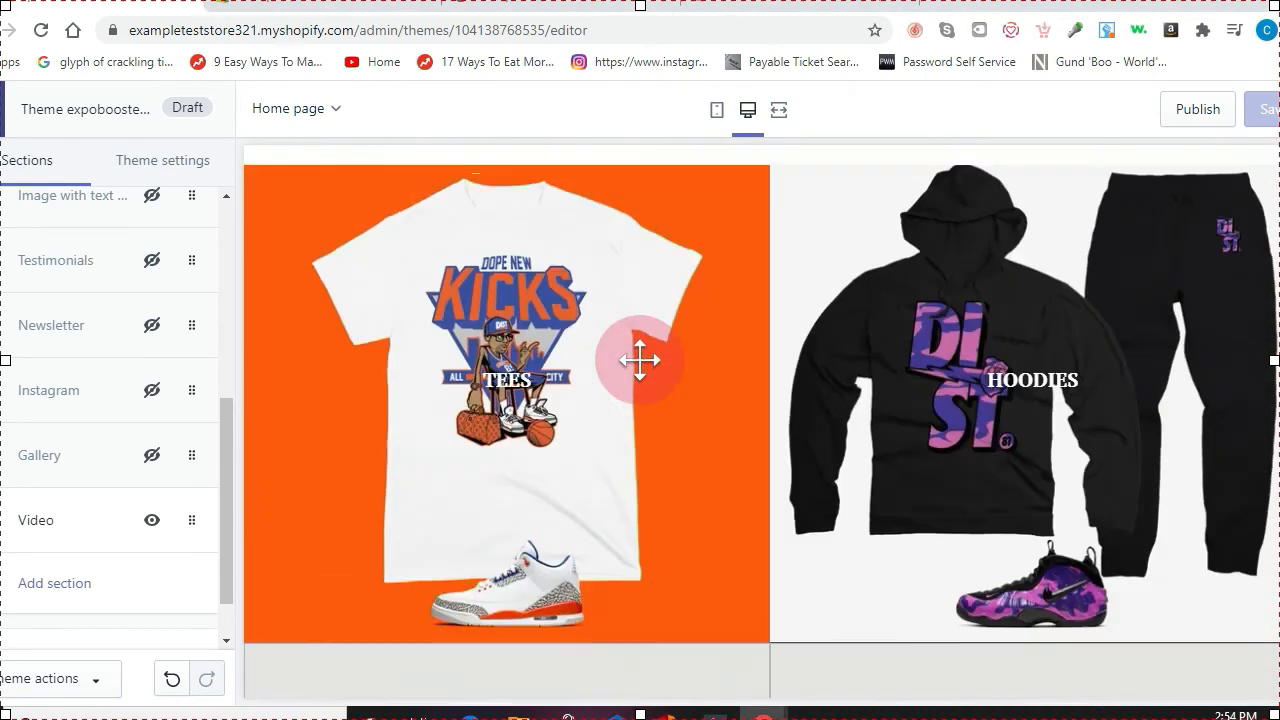
{"action": "scroll", "scroll_direction": "up", "scroll_amount": 3}
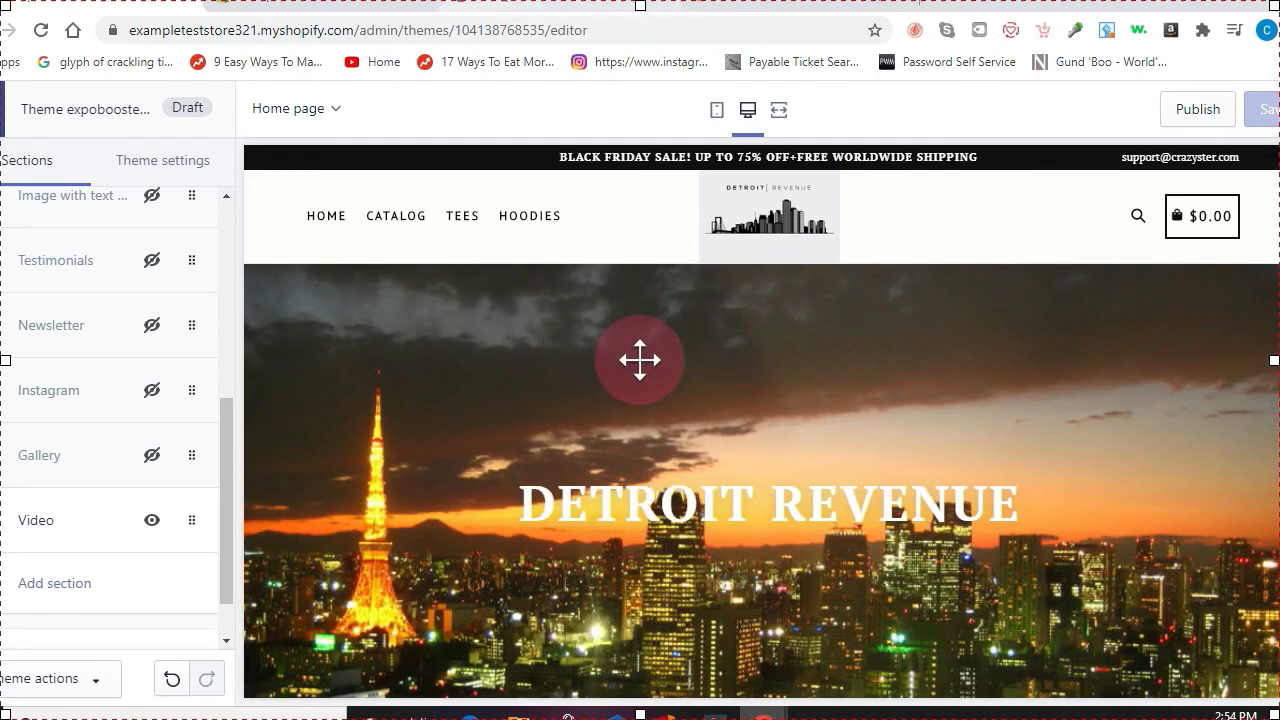
Set the header strip background colour to red in Theme settings > Colors
{"action": "left_click", "coordinate": [162, 160]}
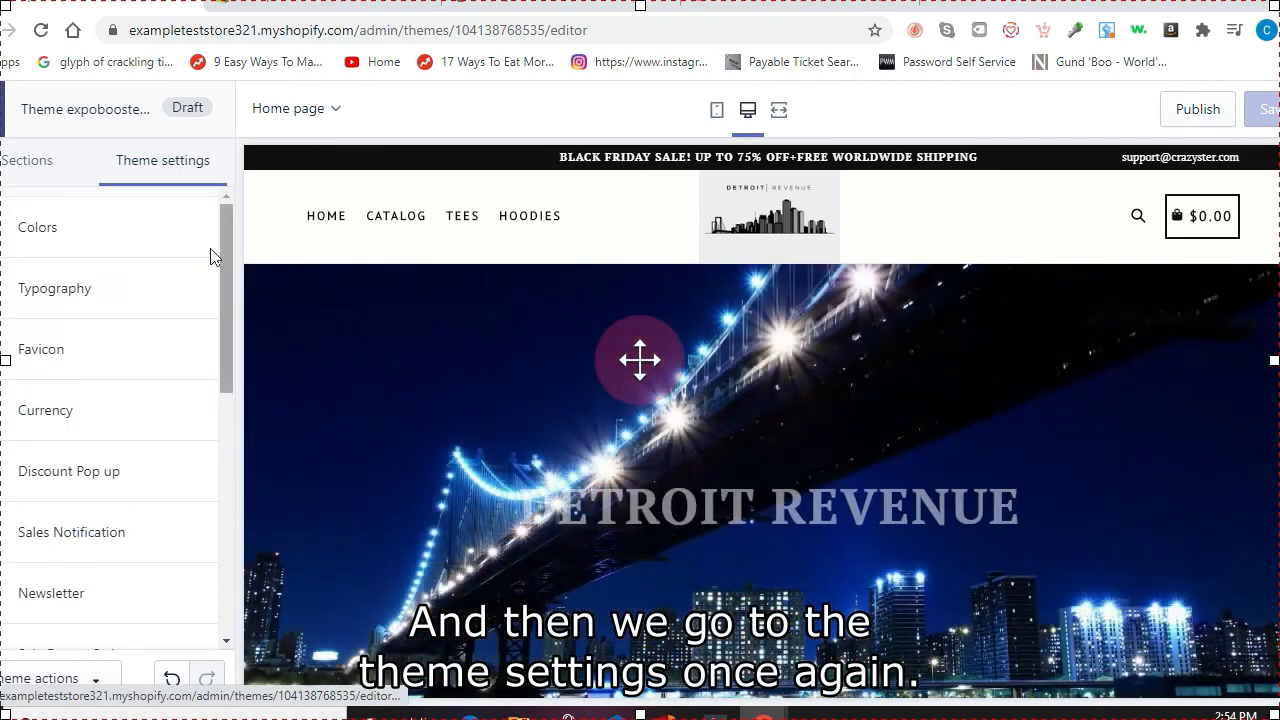
{"action": "mouse_move", "coordinate": [50, 235]}
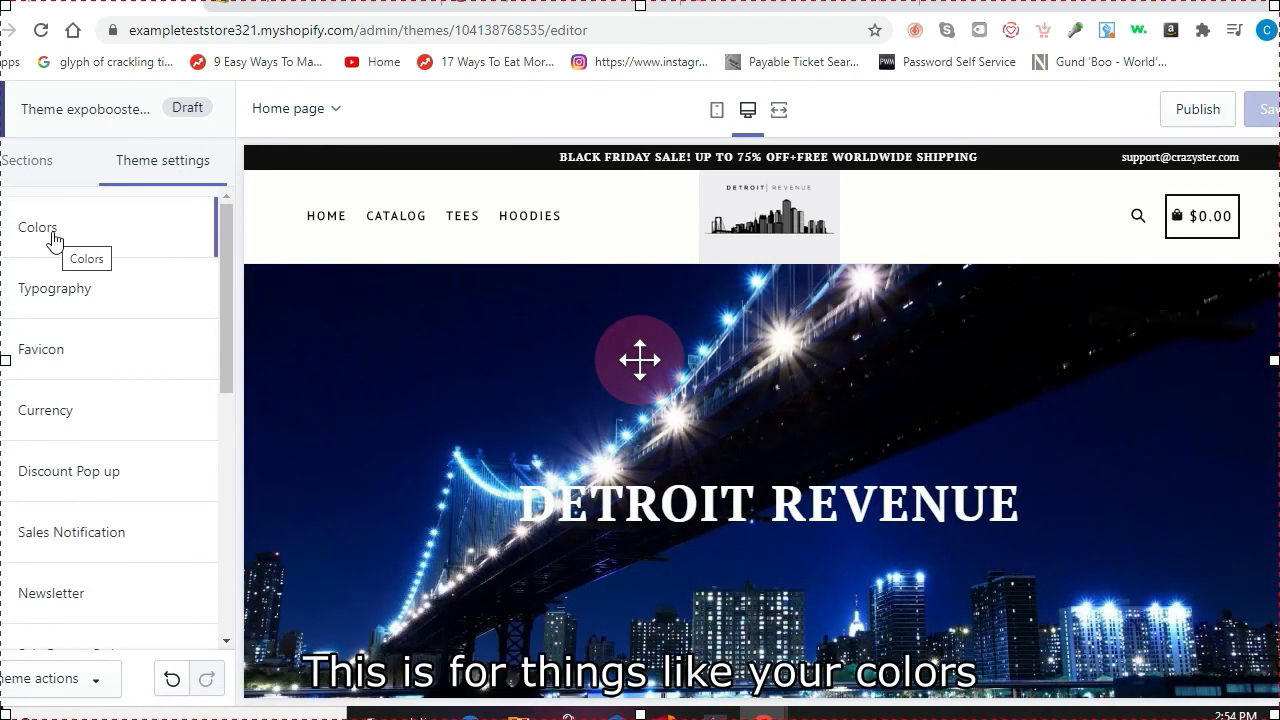
{"action": "mouse_move", "coordinate": [162, 256]}
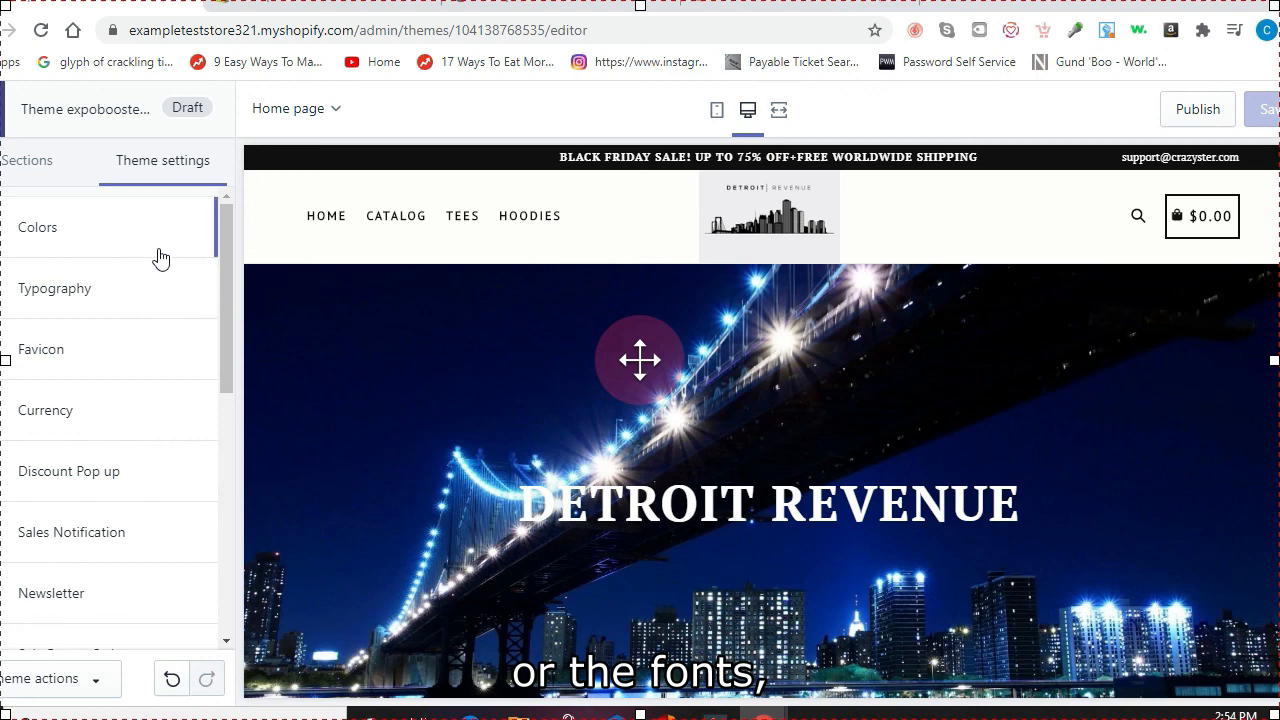
{"action": "left_click", "coordinate": [37, 227]}
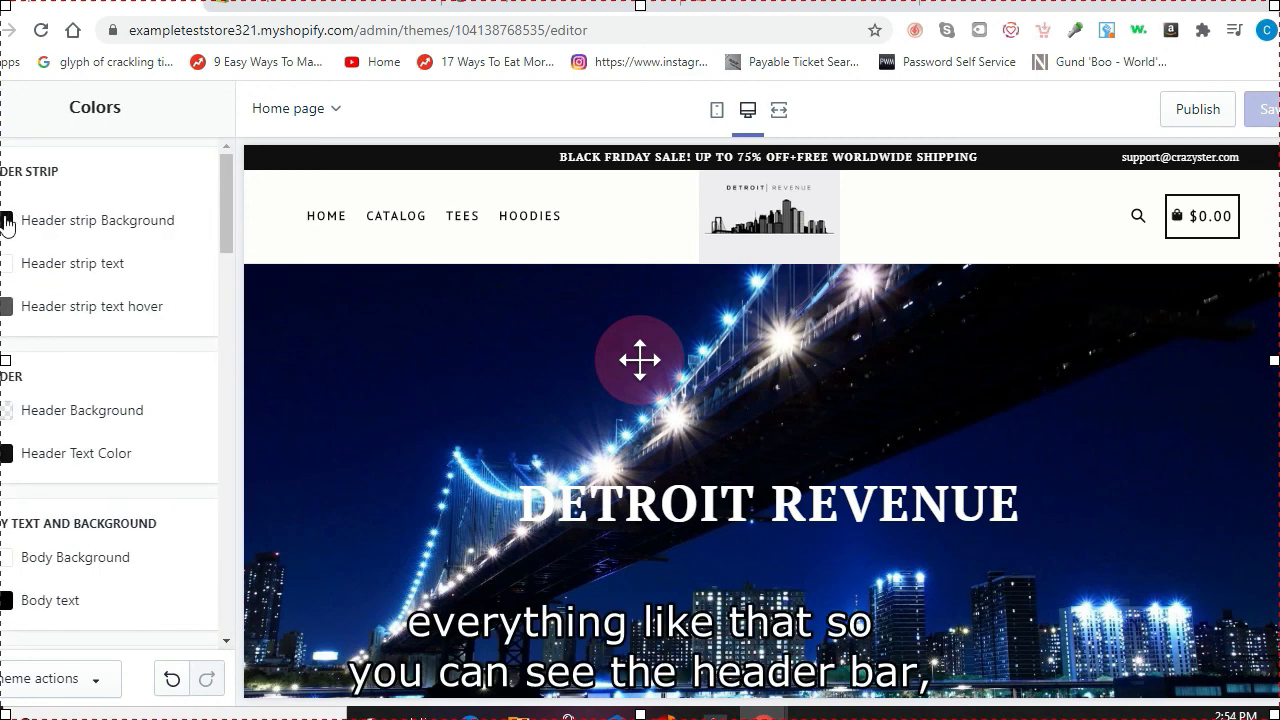
{"action": "left_click", "coordinate": [9, 220]}
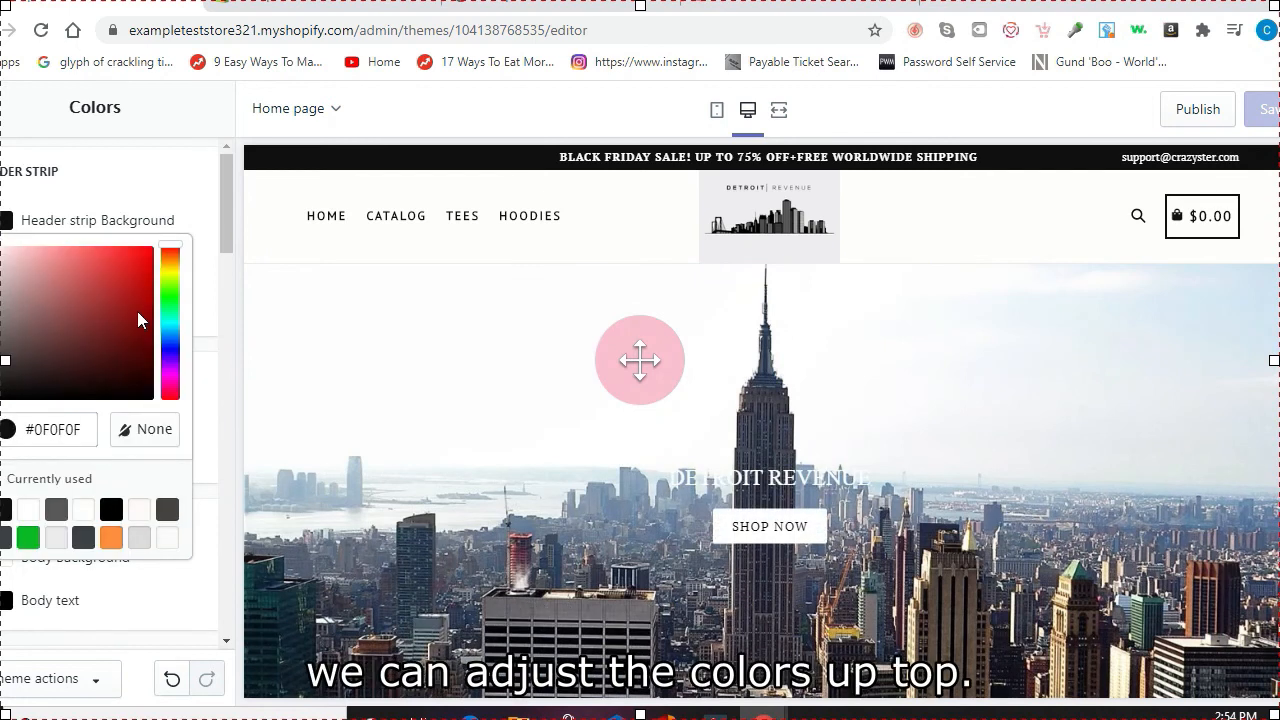
{"action": "left_click", "coordinate": [16, 361]}
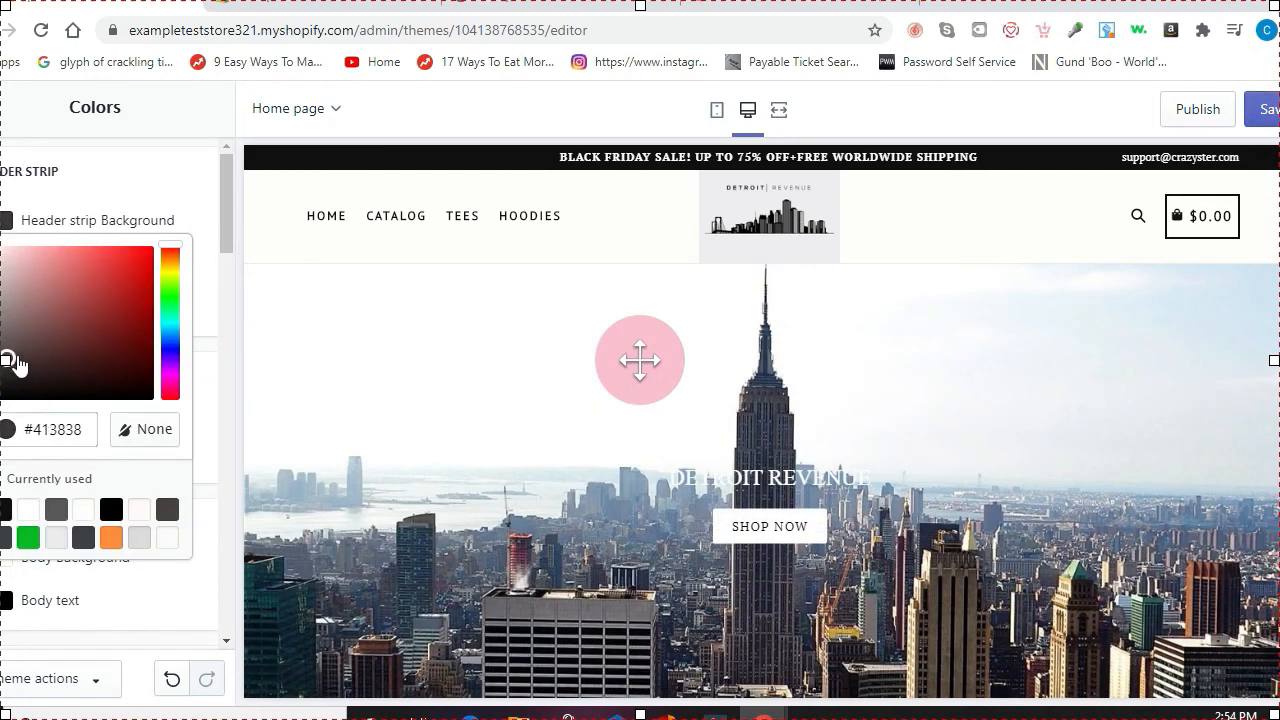
{"action": "left_click", "coordinate": [105, 263]}
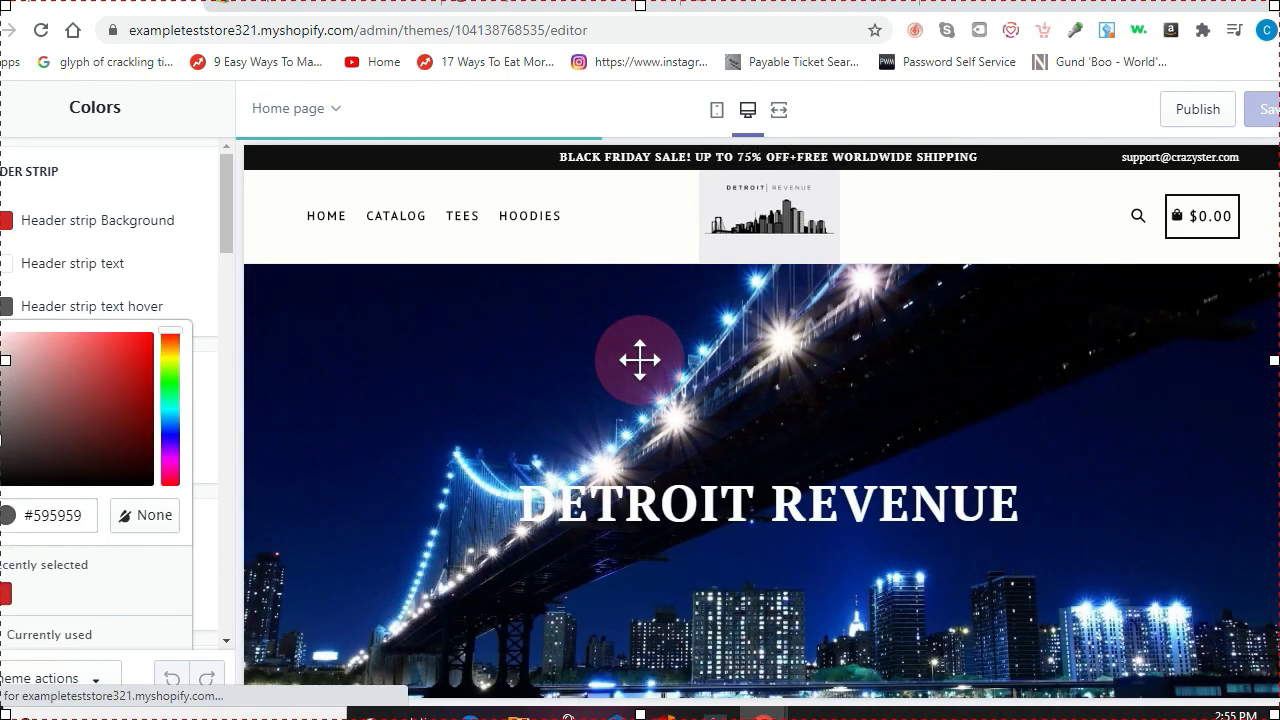
Change the header strip text hover colour to a muted brown
{"action": "left_click", "coordinate": [64, 410]}
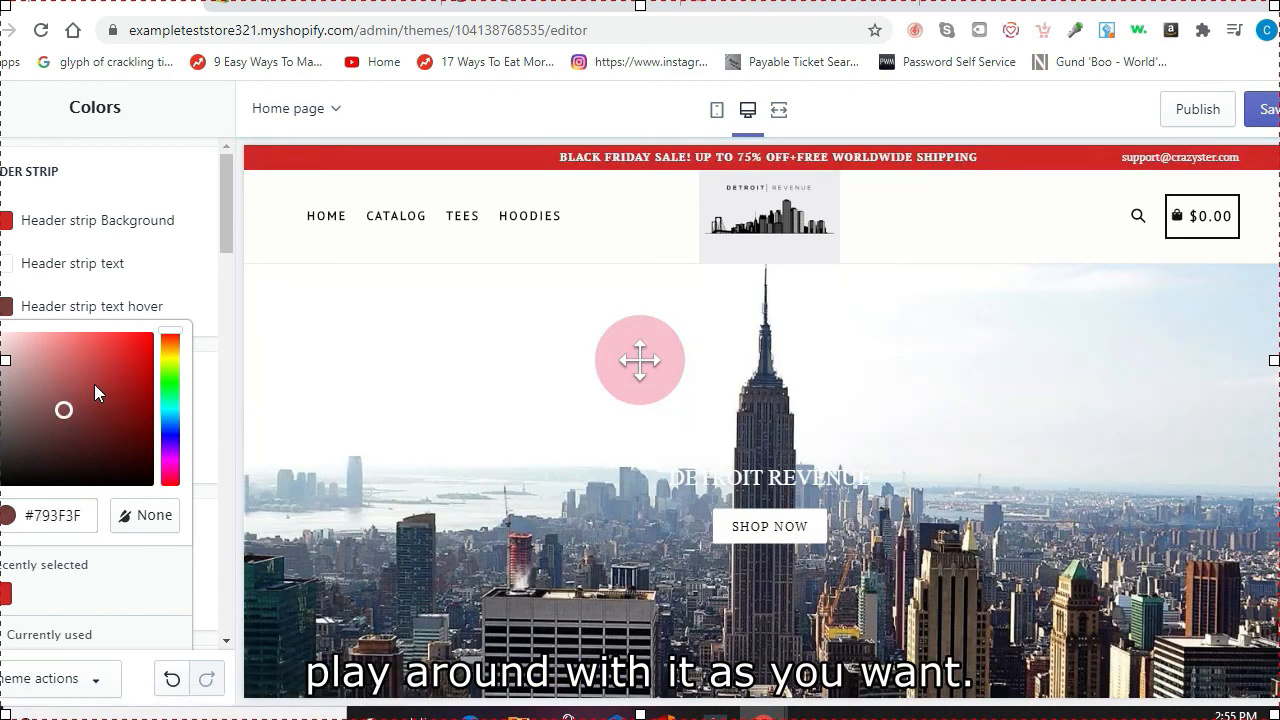
{"action": "left_click", "coordinate": [100, 381]}
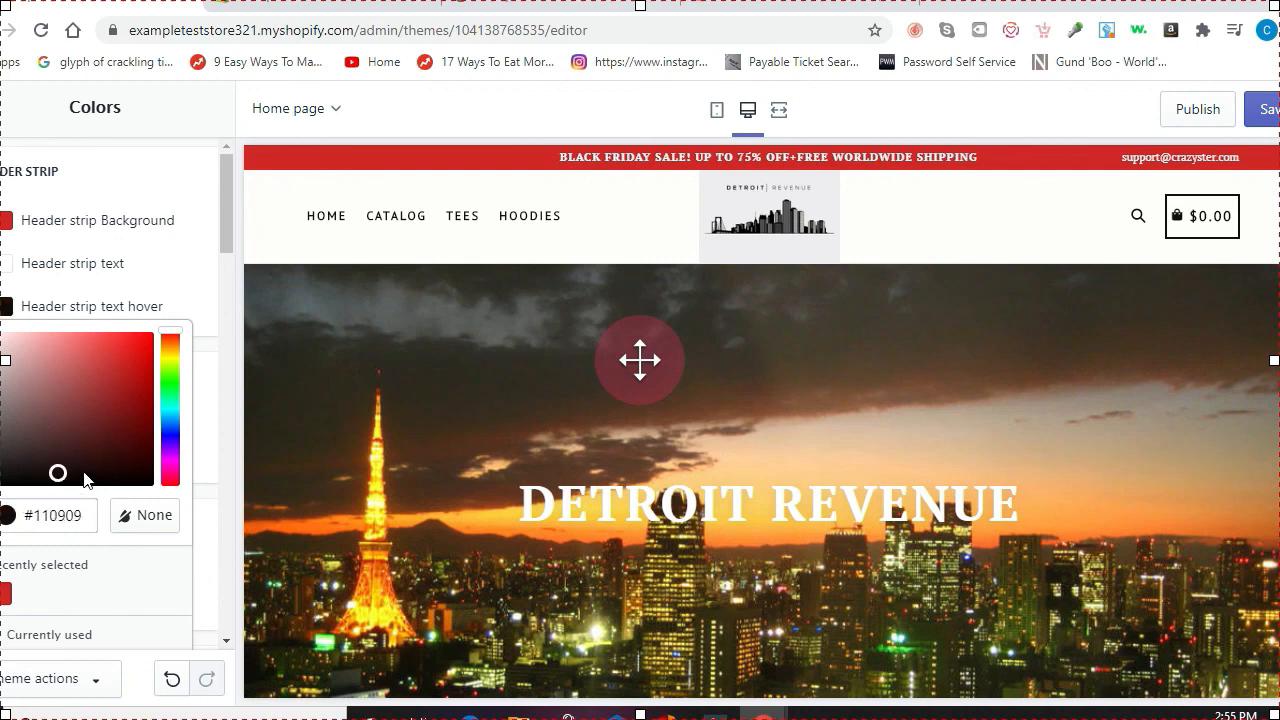
{"action": "left_click", "coordinate": [43, 413]}
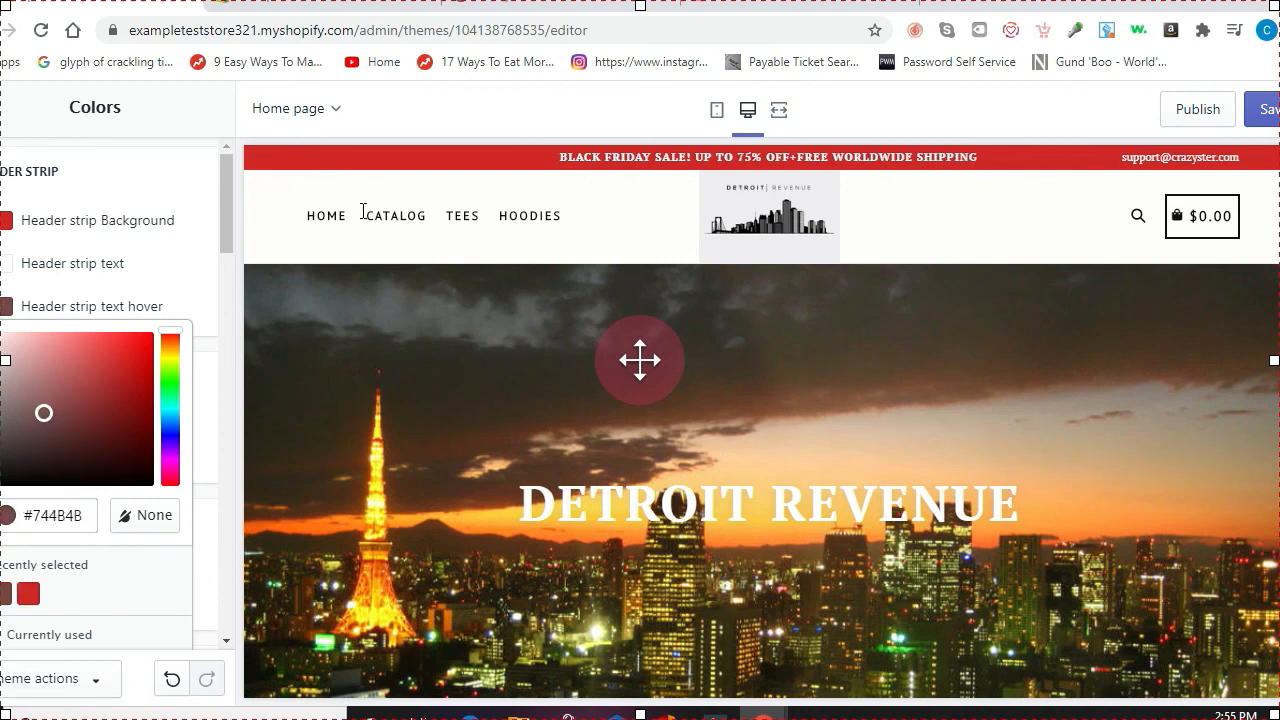